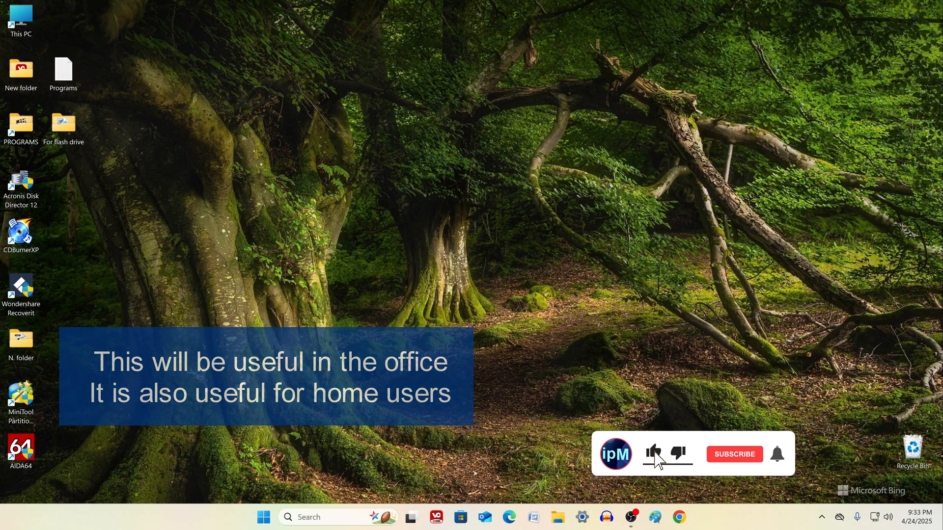
# - Bring up the Start menu showing the pinned apps from the desktop
pyautogui.click(733, 454)
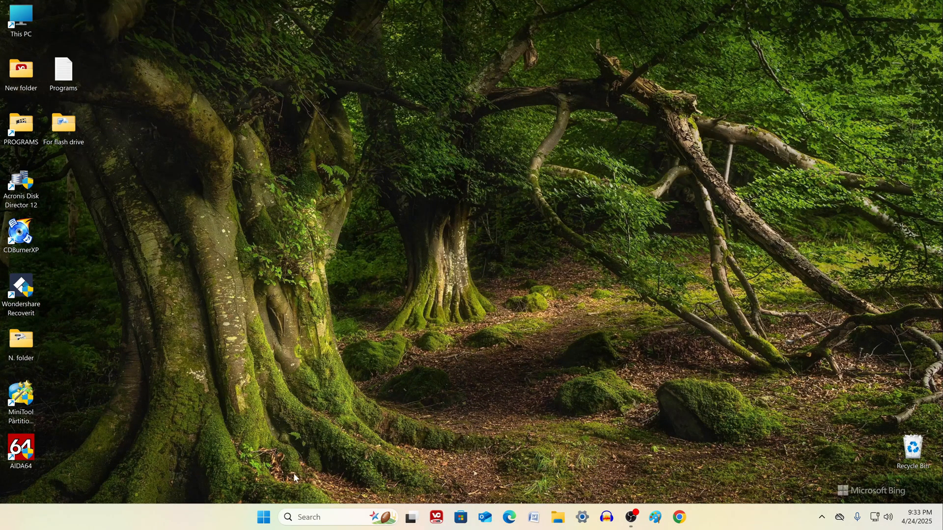
pyautogui.click(264, 517)
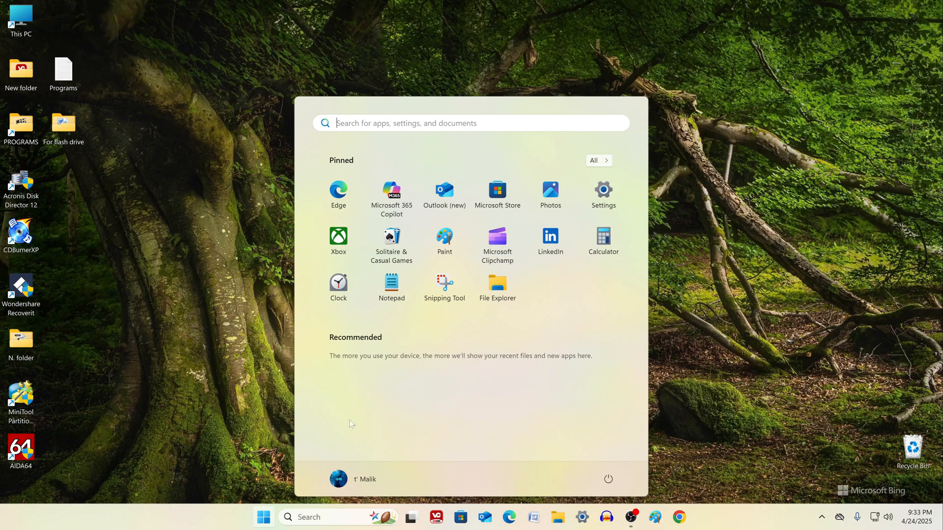
pyautogui.moveTo(603, 195)
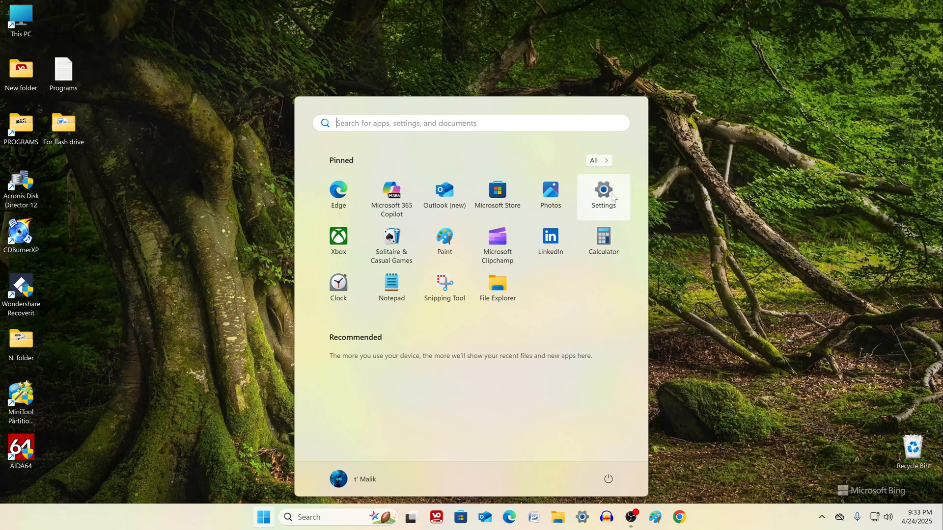
# - Rename this computer to PC-1 in Settings and choose Restart later
pyautogui.click(603, 192)
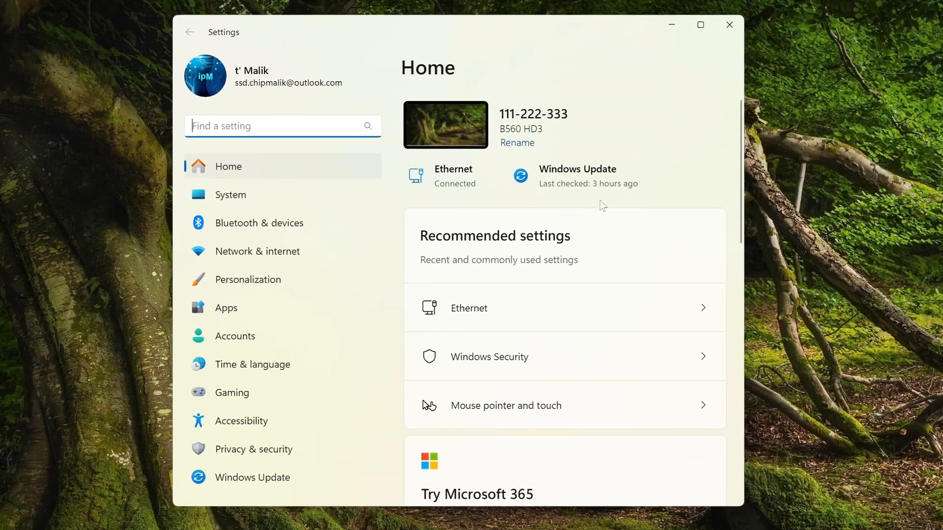
pyautogui.moveTo(548, 136)
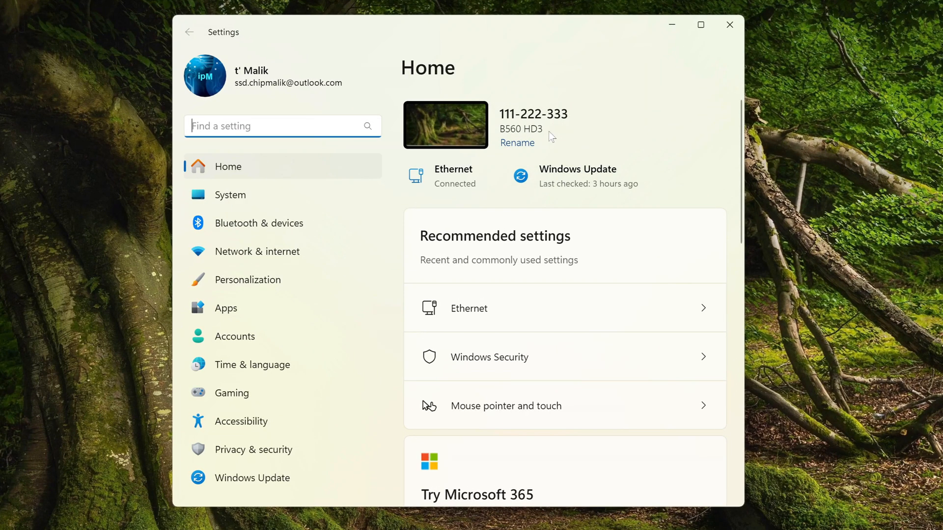
pyautogui.moveTo(555, 135)
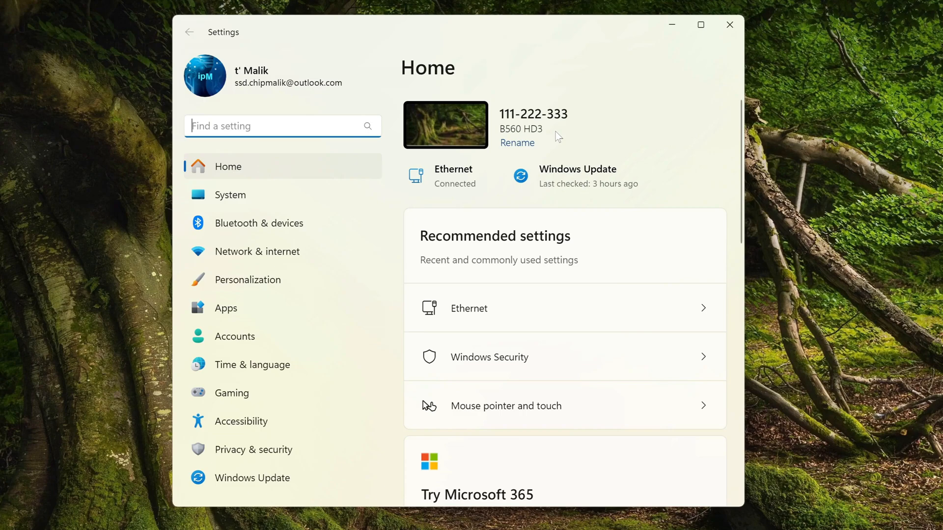
pyautogui.moveTo(518, 144)
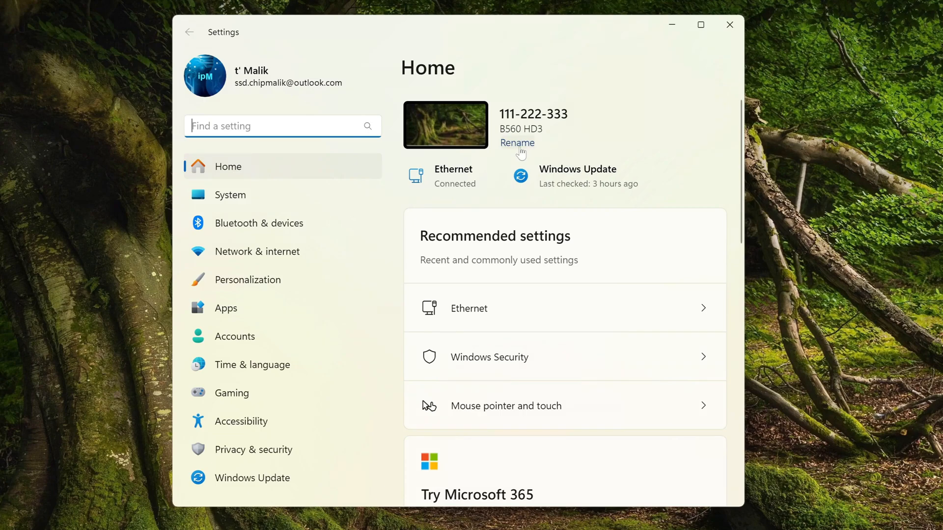
pyautogui.click(517, 143)
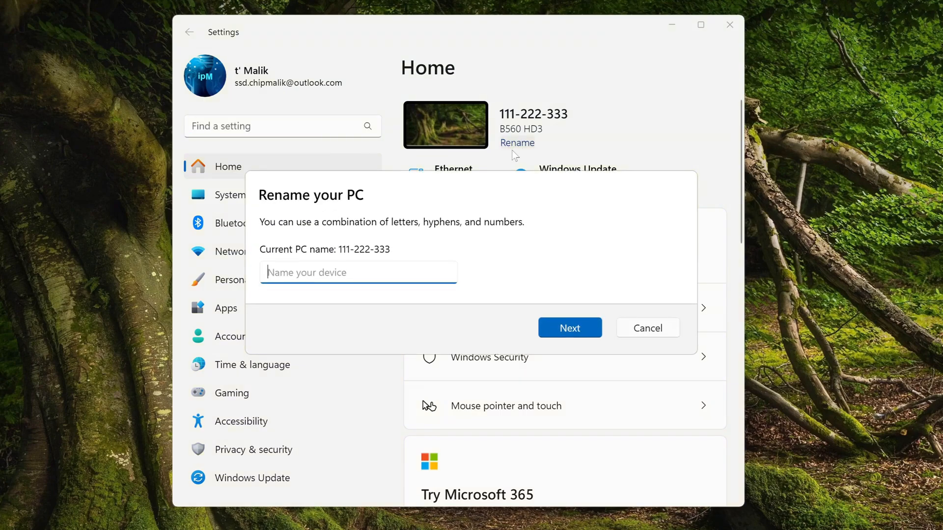
pyautogui.write('P')
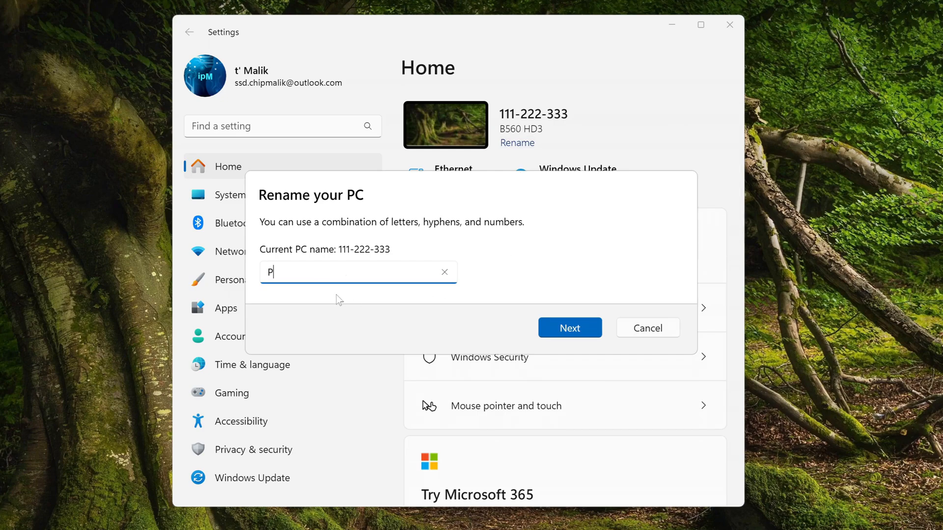
pyautogui.write('C-1')
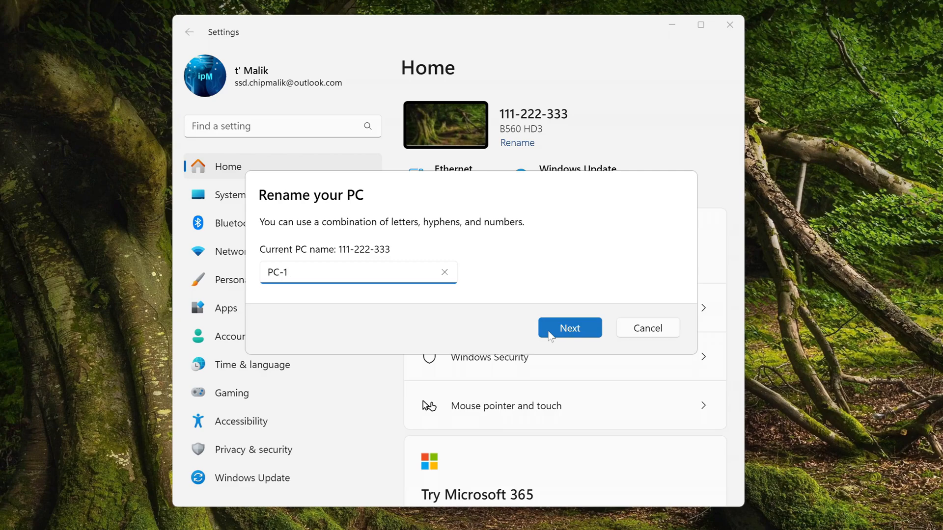
pyautogui.click(569, 327)
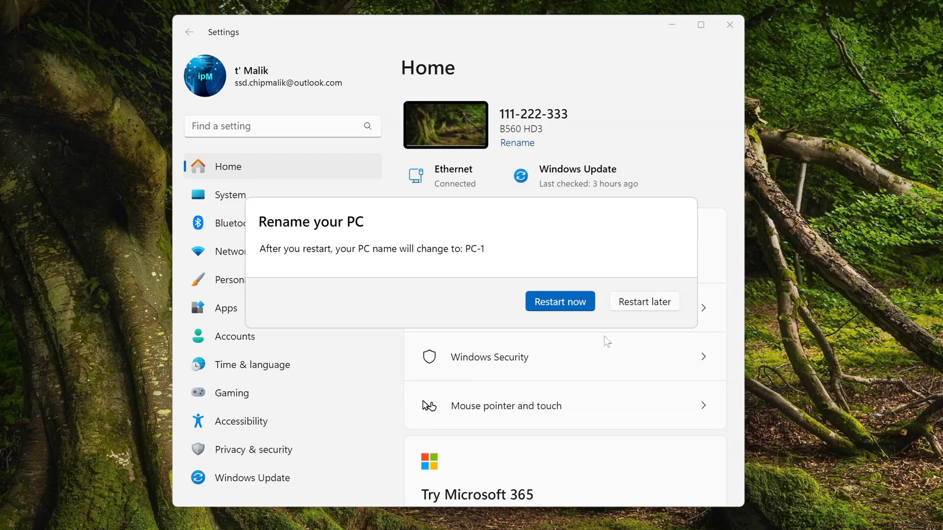
pyautogui.click(643, 302)
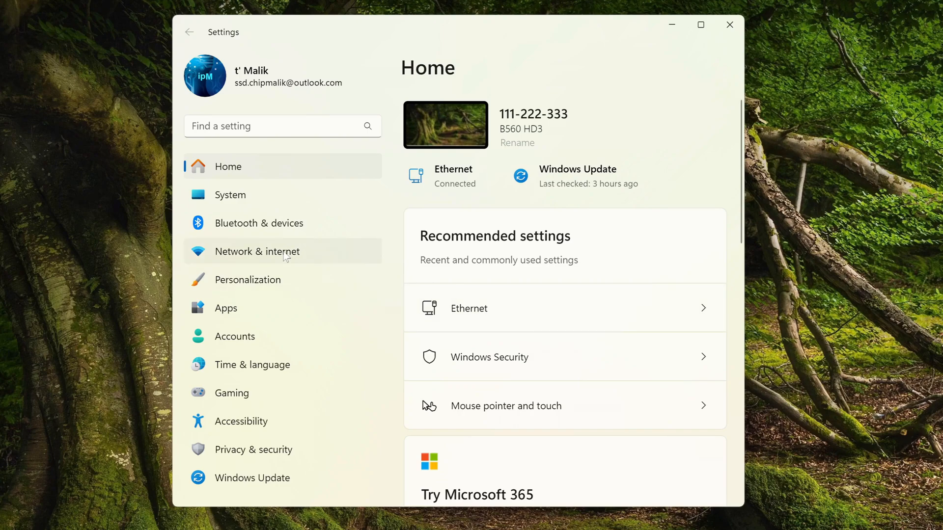
# - Set the Ethernet connection's profile to Private network and return to the network overview
pyautogui.click(256, 251)
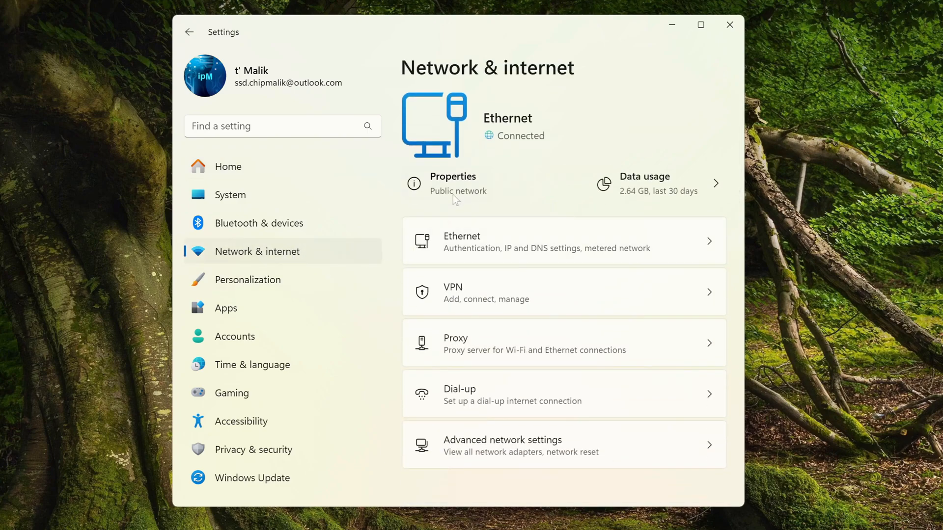
pyautogui.click(562, 240)
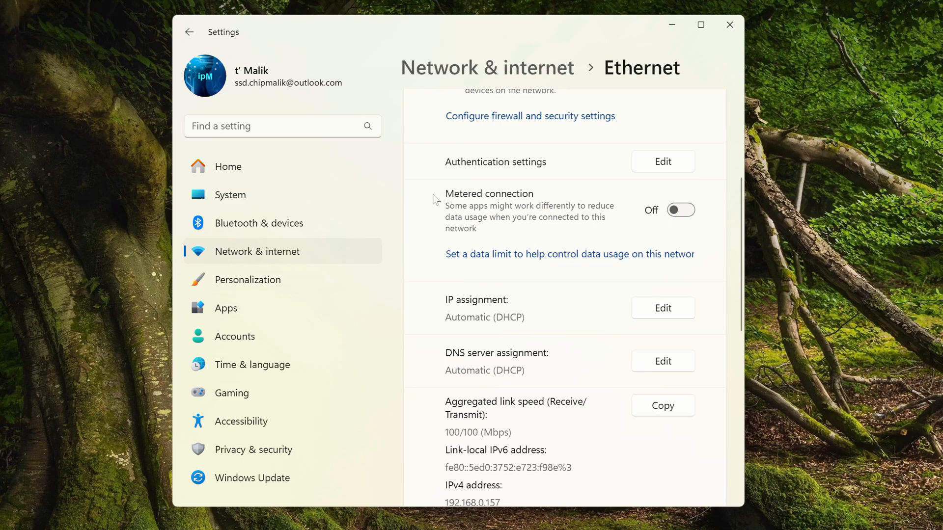
pyautogui.scroll(3)
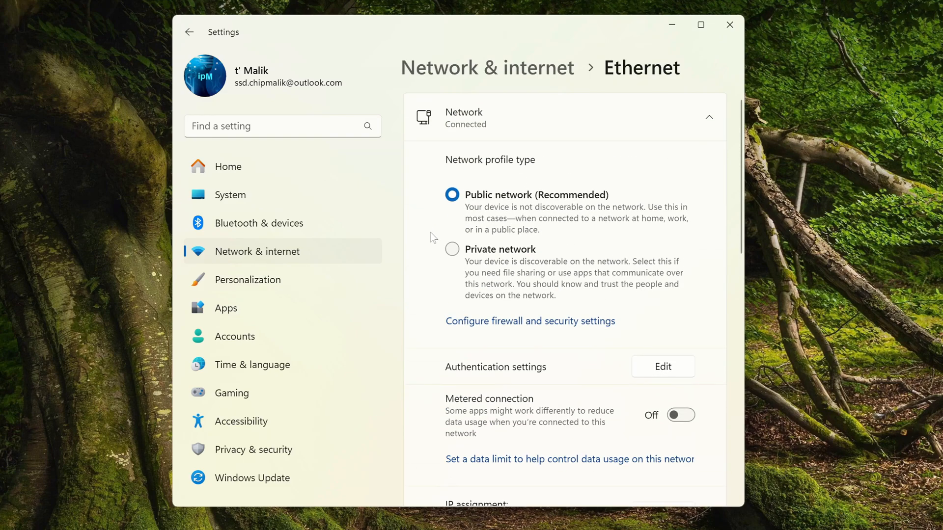
pyautogui.click(452, 248)
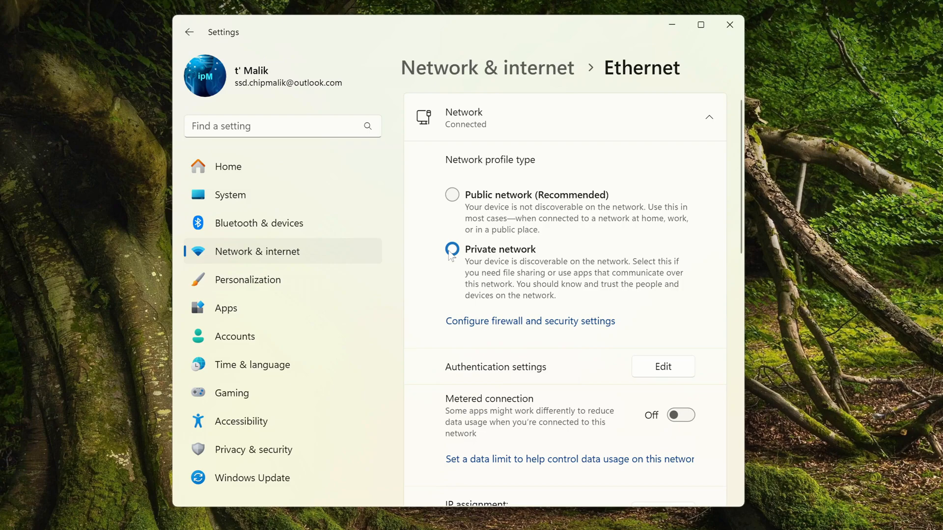
pyautogui.click(451, 248)
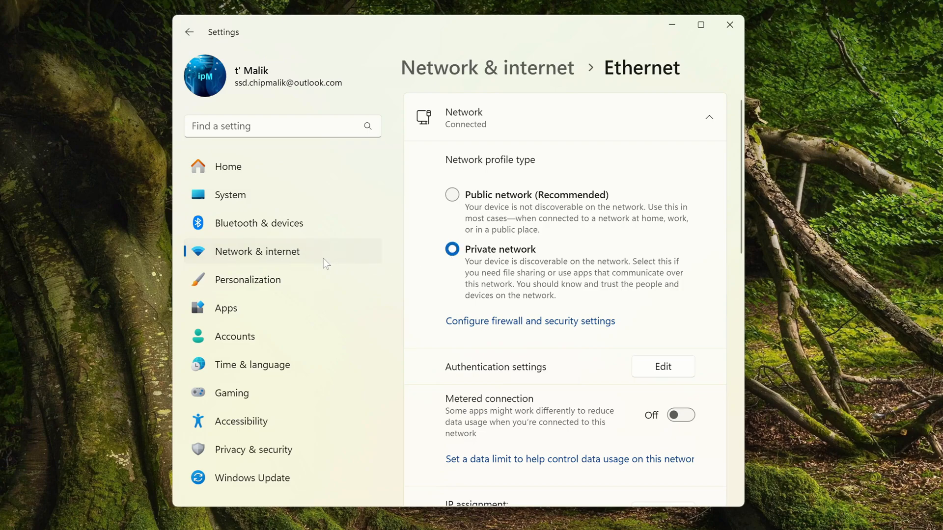
pyautogui.click(188, 33)
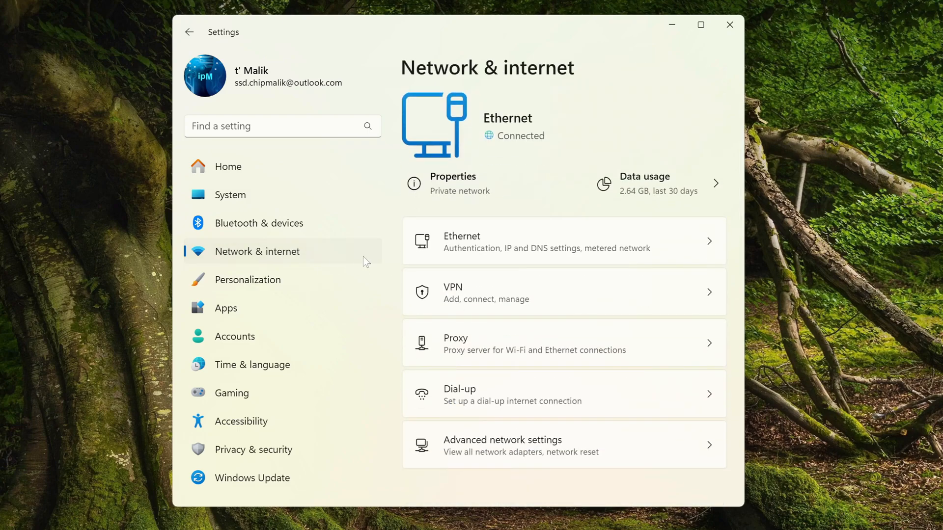
pyautogui.moveTo(616, 452)
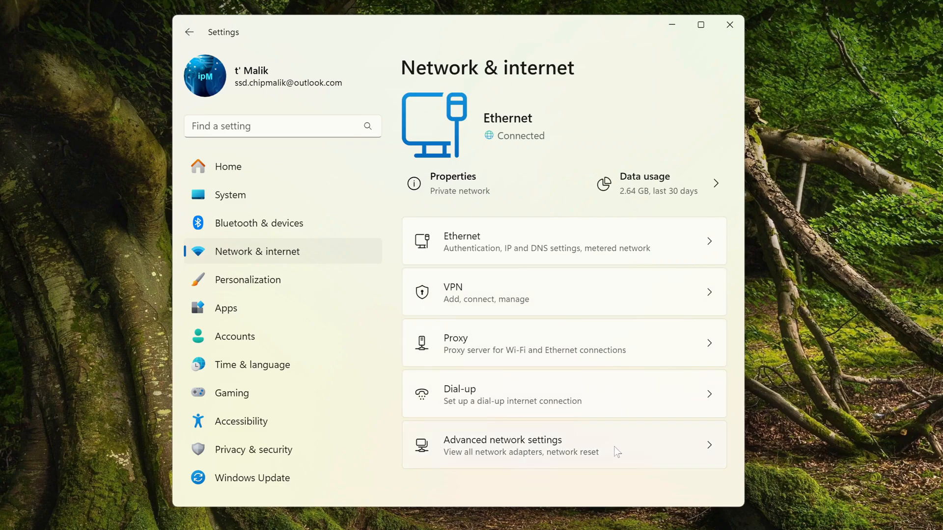
# - Reach Advanced sharing settings and review the private networks sharing options
pyautogui.click(501, 444)
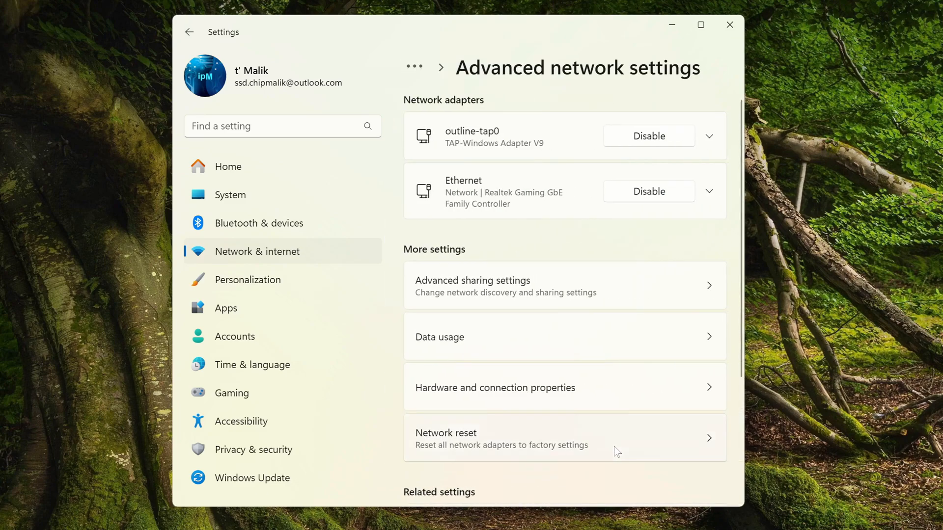
pyautogui.moveTo(598, 286)
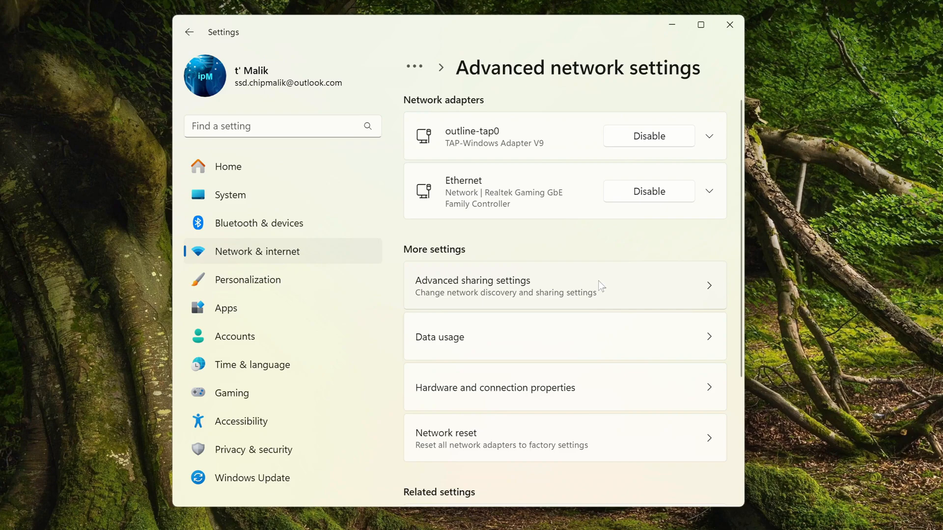
pyautogui.click(472, 280)
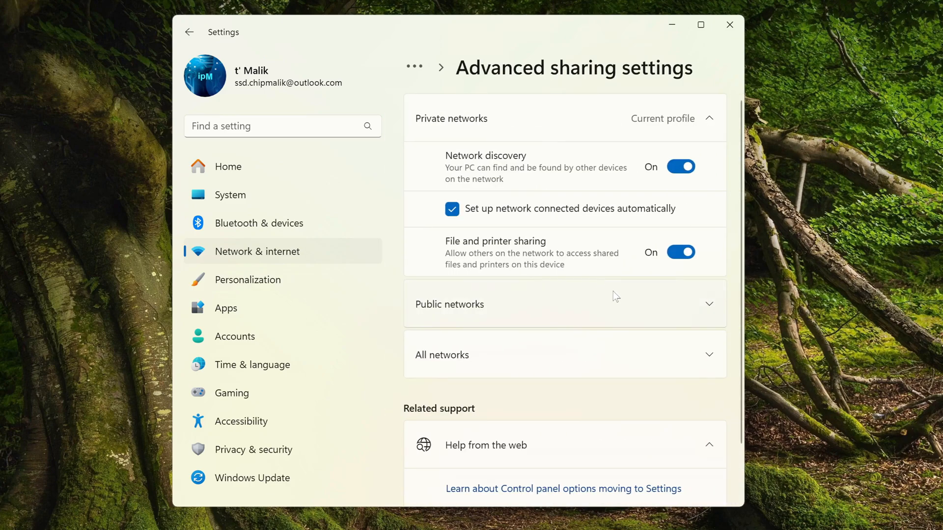
pyautogui.click(708, 118)
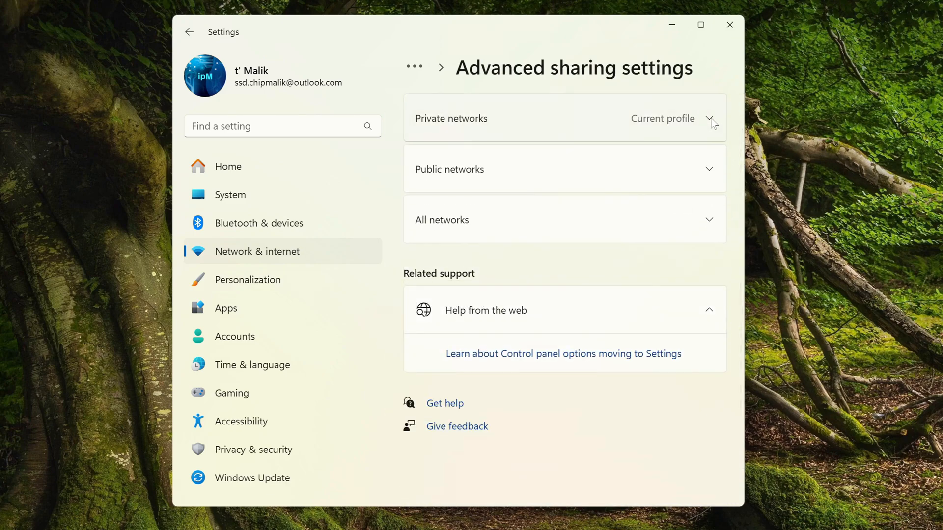
pyautogui.moveTo(666, 251)
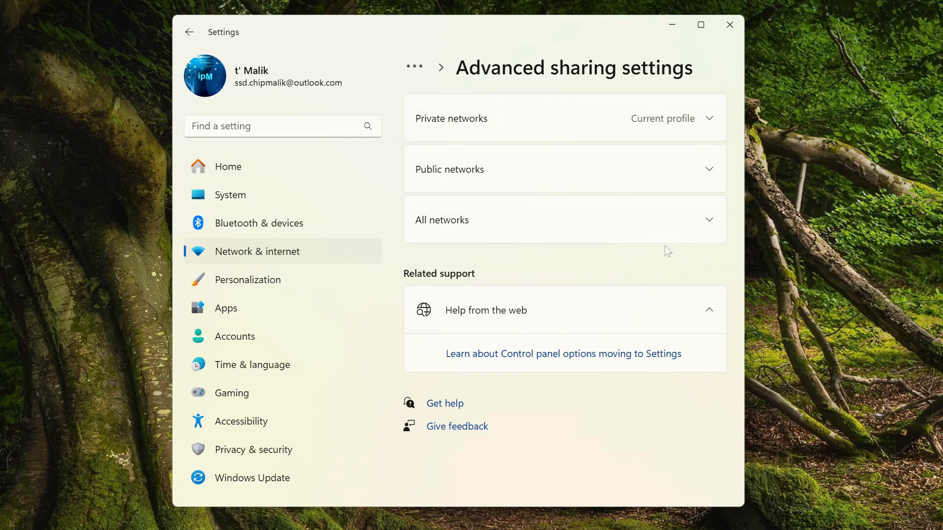
pyautogui.moveTo(696, 266)
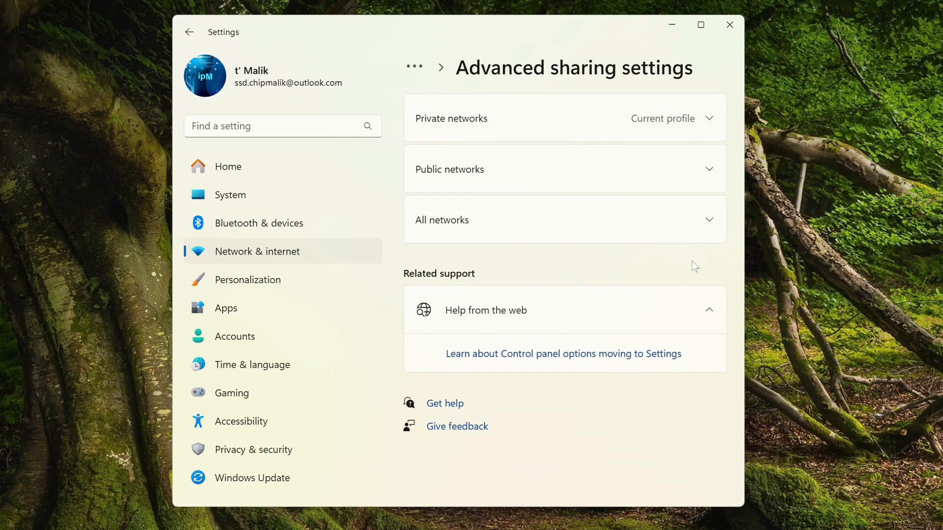
pyautogui.click(708, 118)
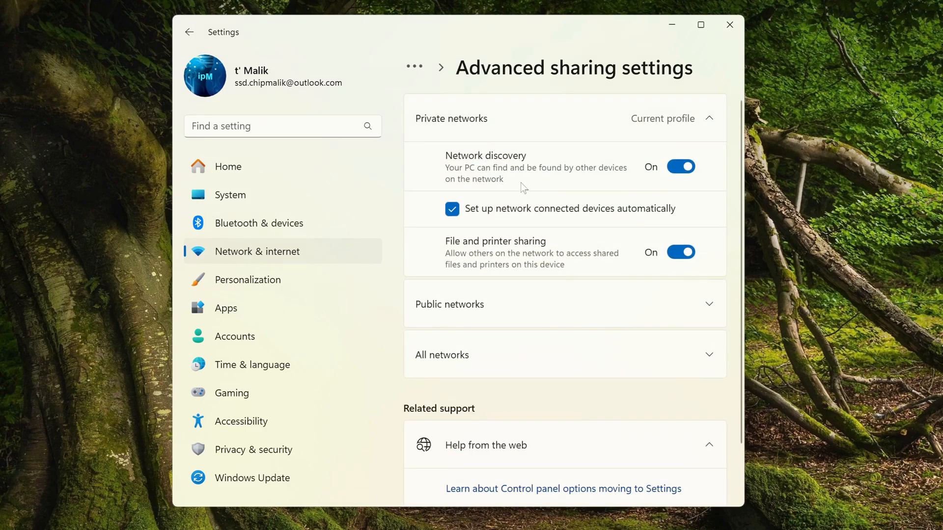
pyautogui.moveTo(578, 226)
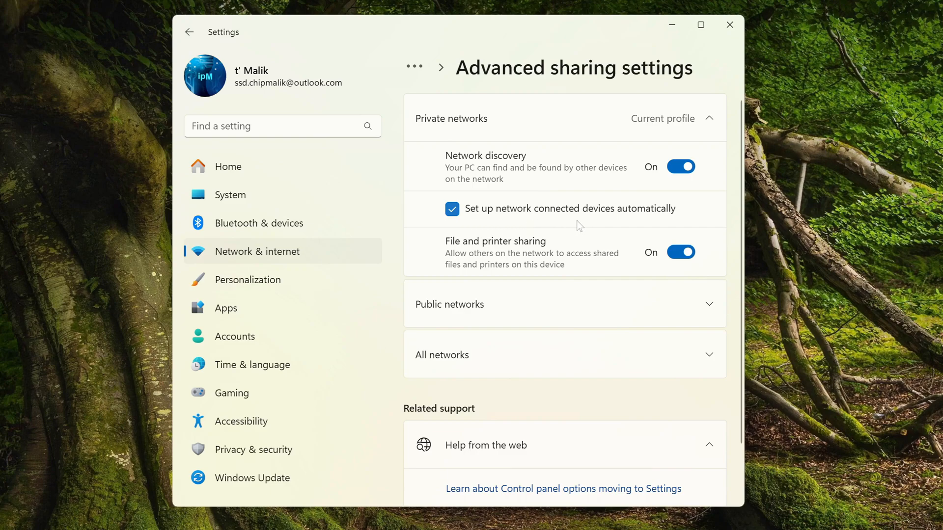
pyautogui.moveTo(524, 254)
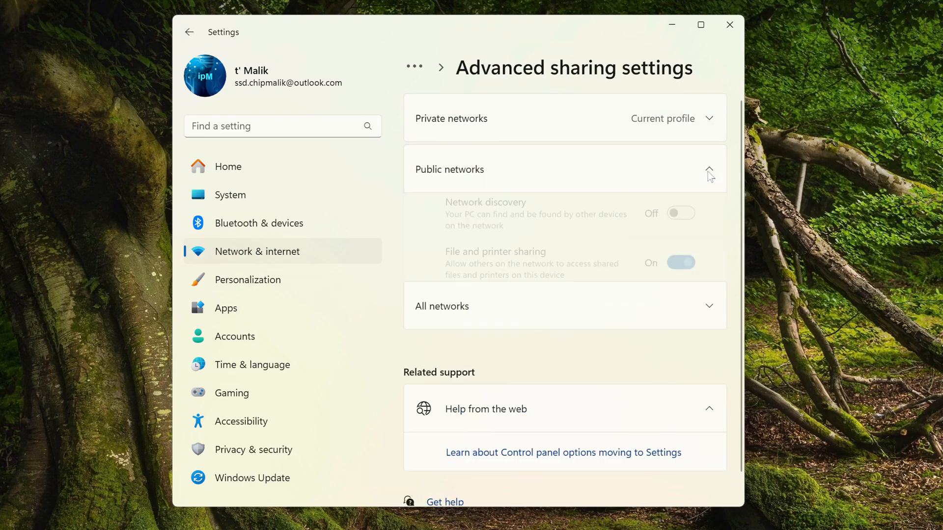
# - Turn on network discovery for public networks and expand the all-networks options
pyautogui.click(708, 169)
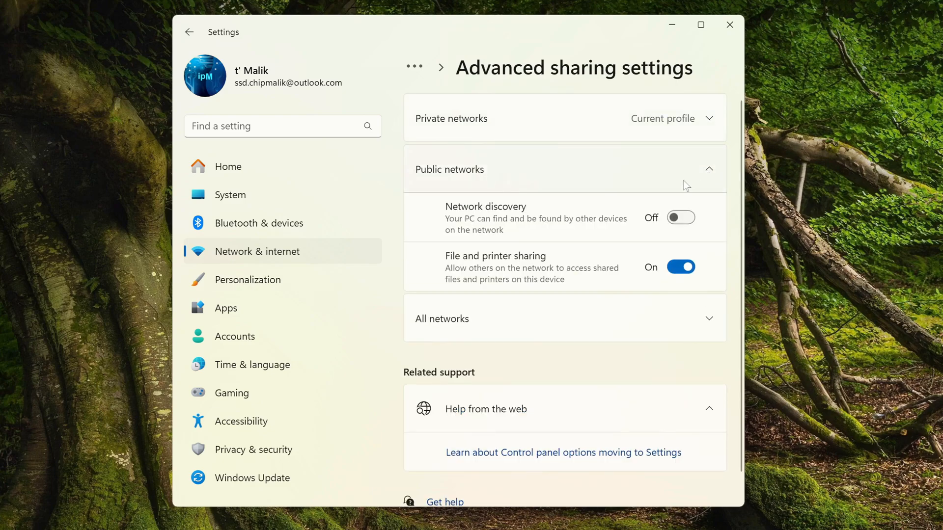
pyautogui.click(679, 217)
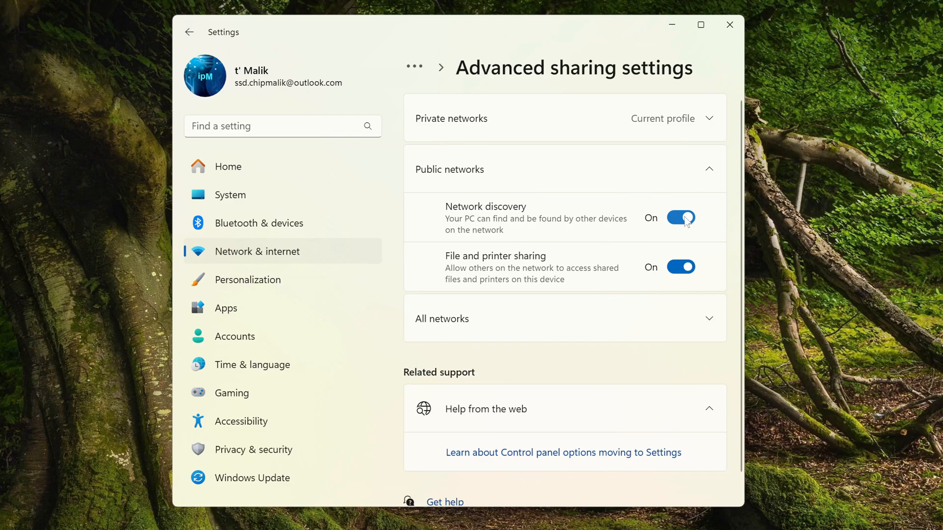
pyautogui.moveTo(508, 269)
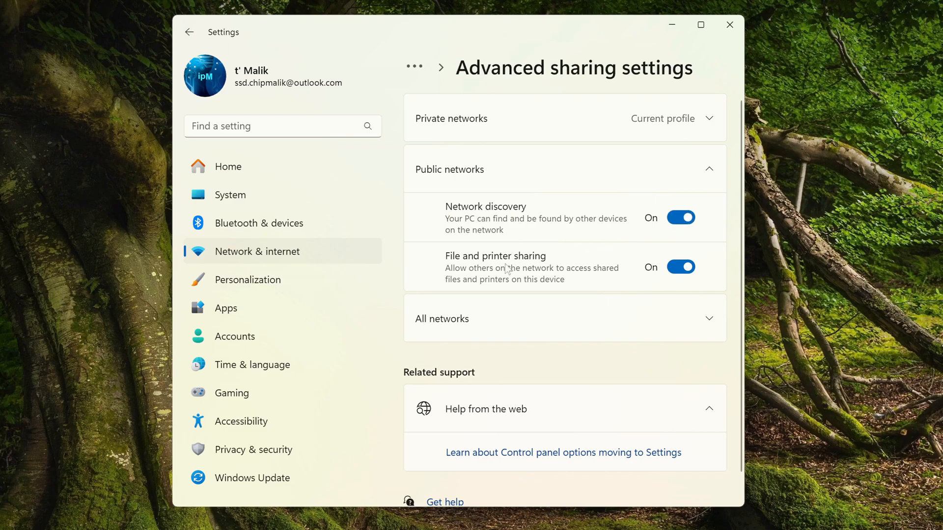
pyautogui.moveTo(650, 207)
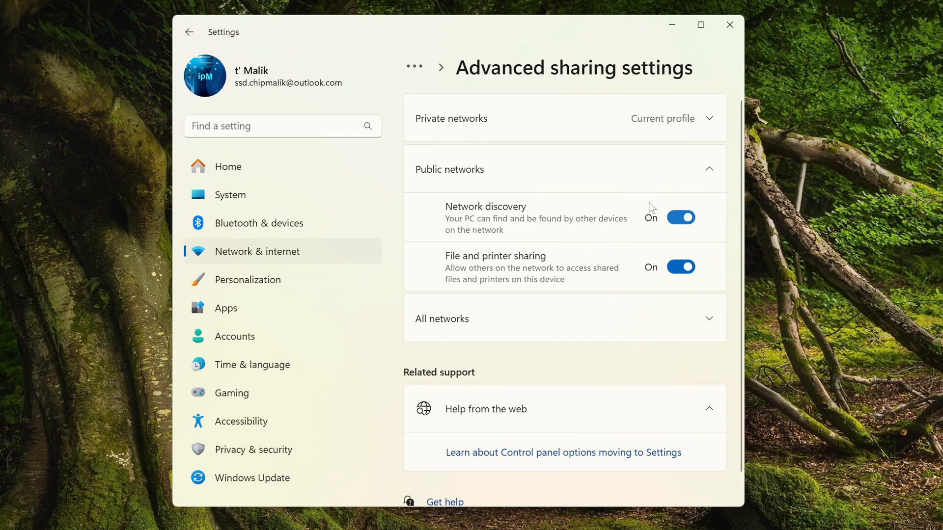
pyautogui.click(564, 169)
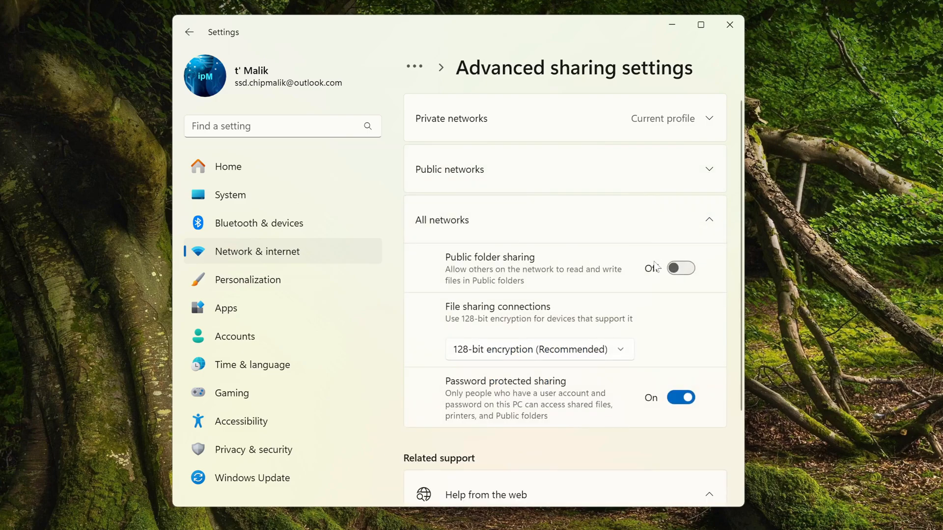
# - Turn public folder sharing on and password-protected sharing off, then close Settings
pyautogui.click(681, 268)
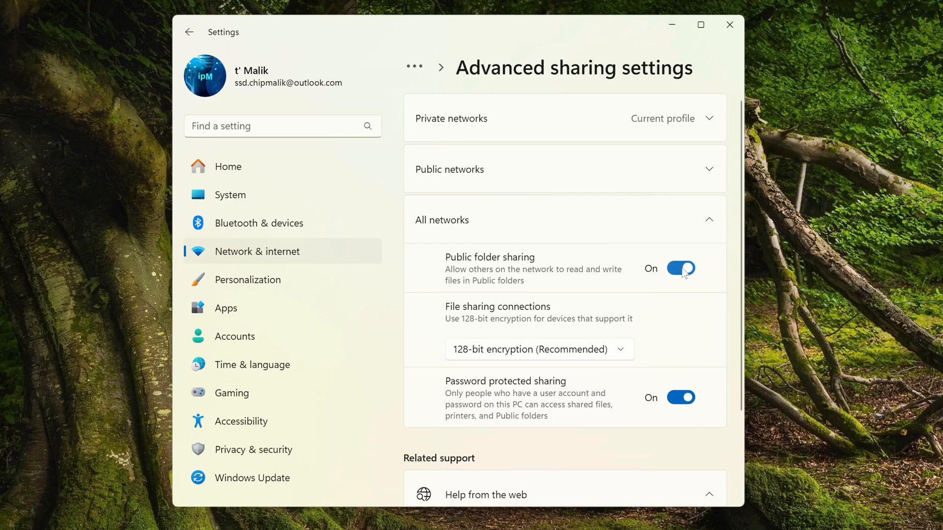
pyautogui.moveTo(477, 315)
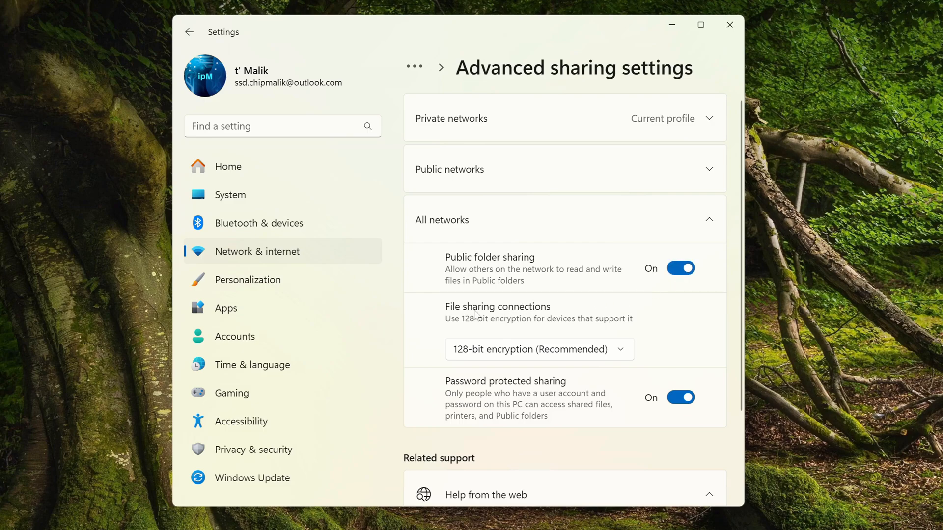
pyautogui.moveTo(591, 362)
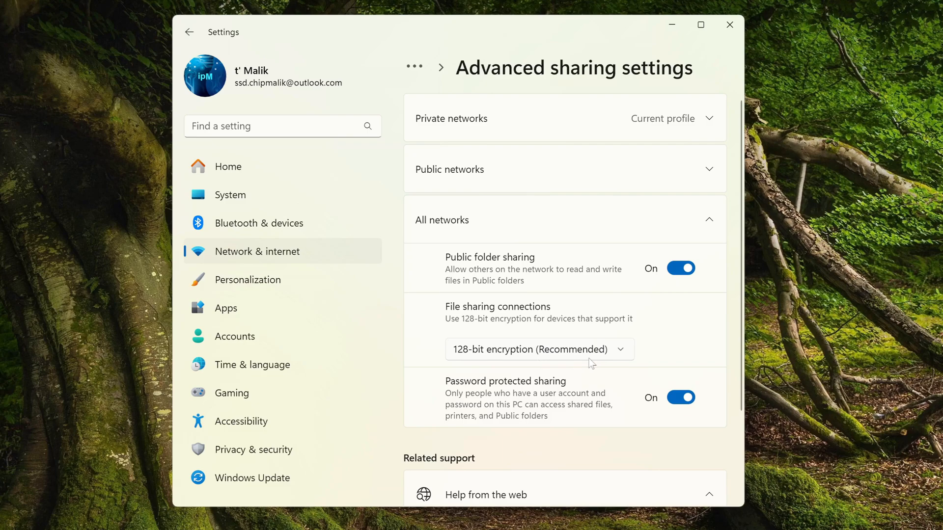
pyautogui.moveTo(683, 398)
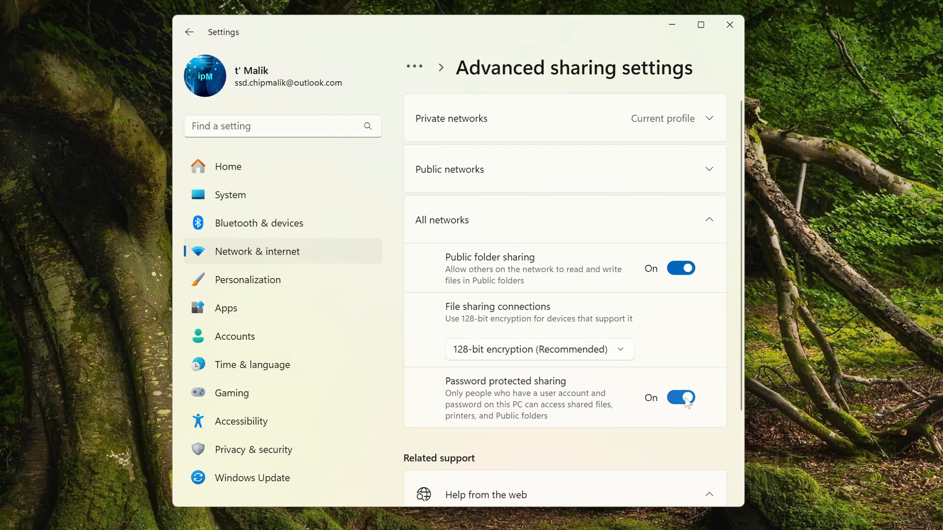
pyautogui.click(680, 398)
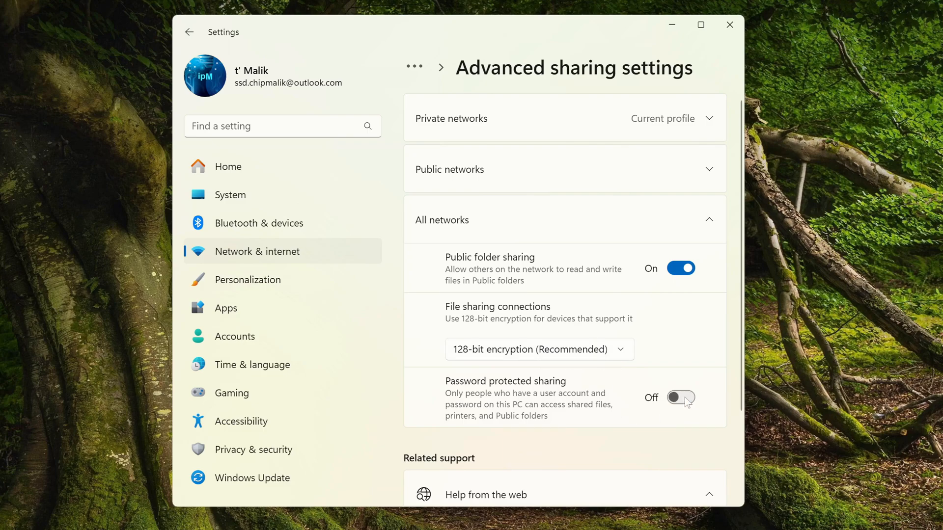
pyautogui.moveTo(730, 26)
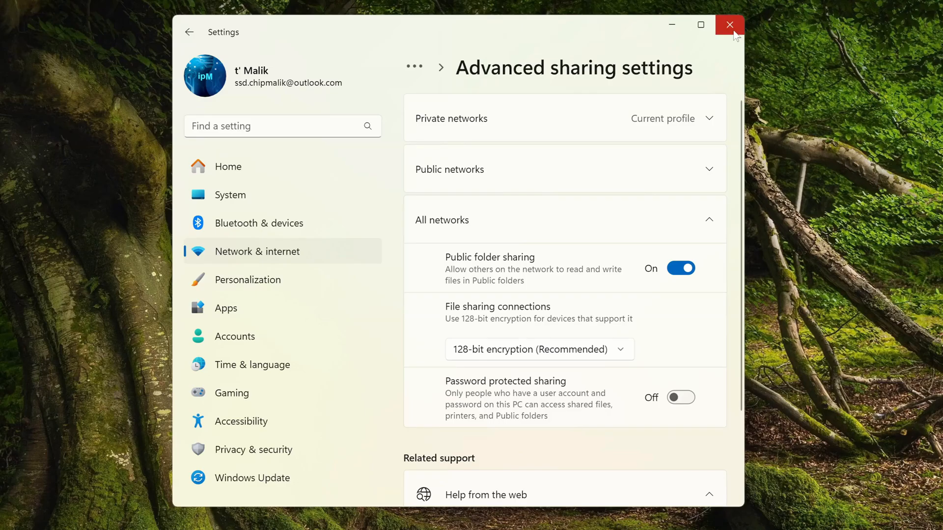
pyautogui.click(730, 25)
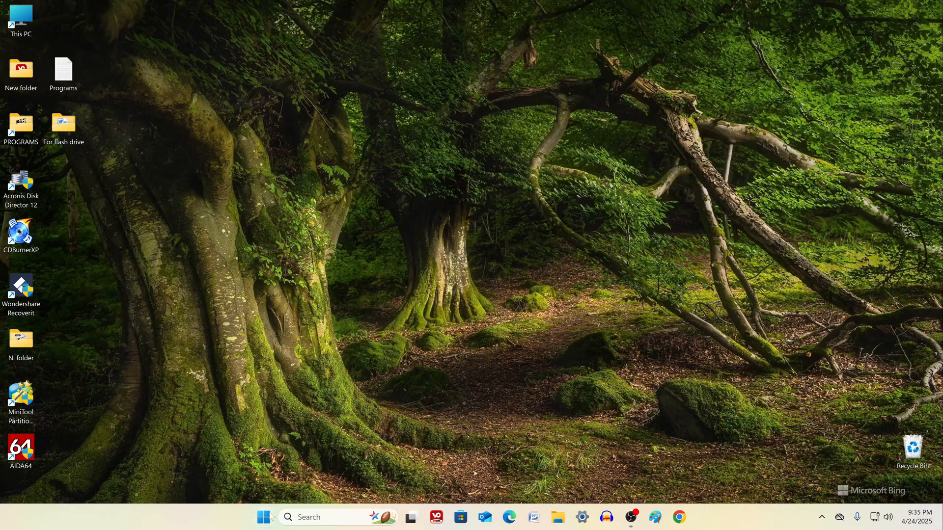
pyautogui.rightClick(264, 517)
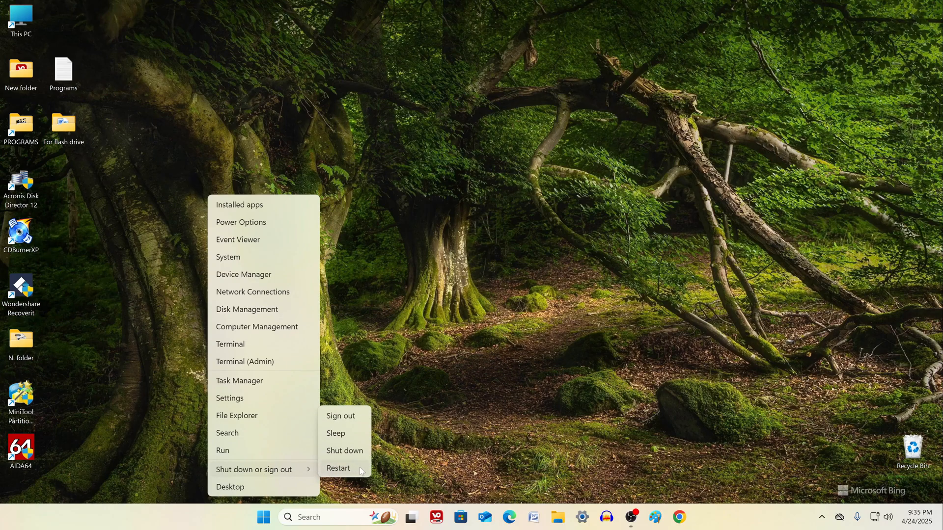
# - Restart the computer so the sharing changes take effect
pyautogui.click(338, 468)
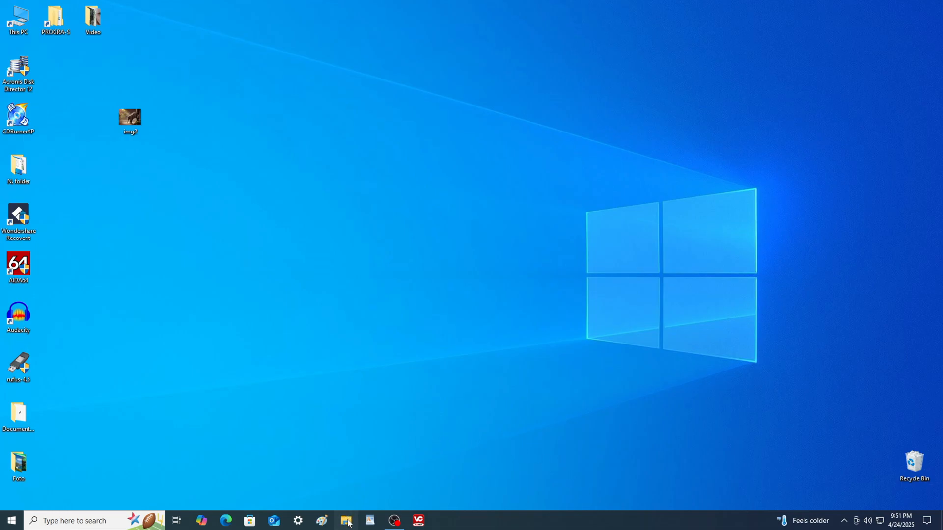
# - Reach the Computer Name settings through This PC's properties and advanced system settings
pyautogui.click(347, 521)
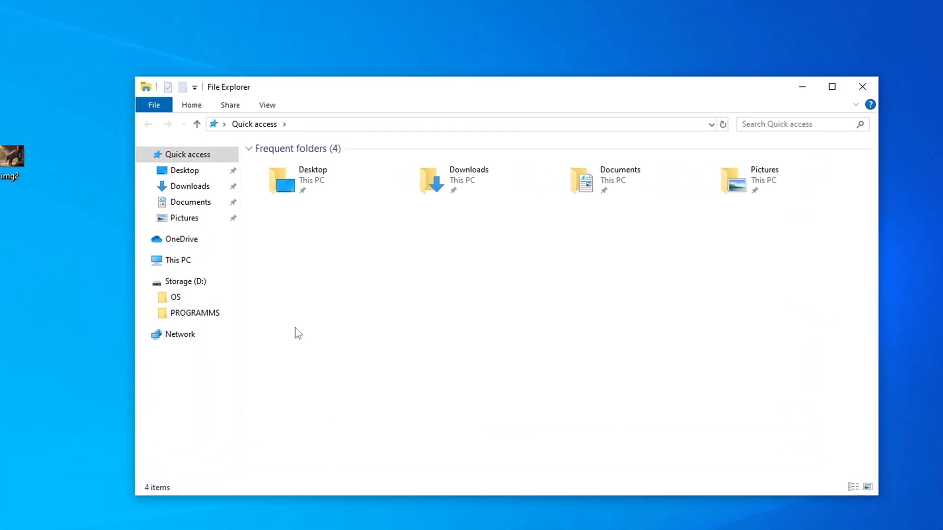
pyautogui.click(177, 259)
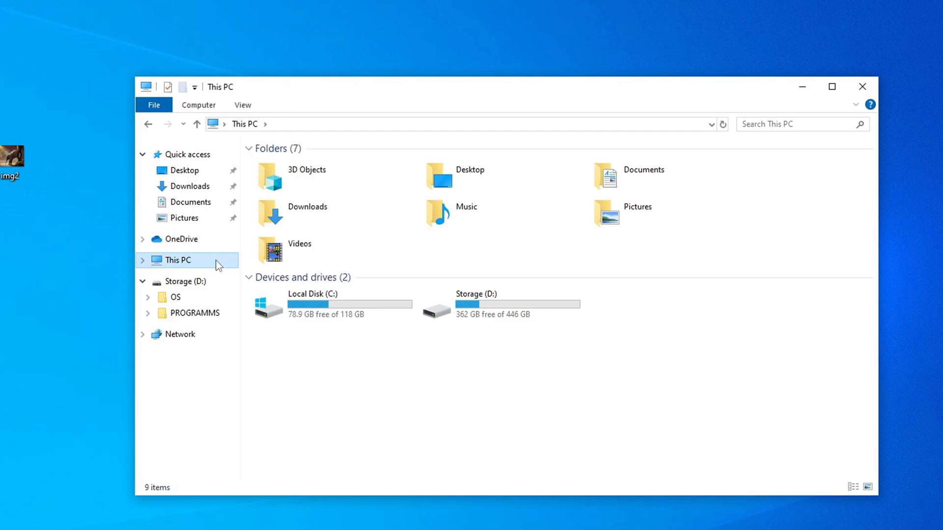
pyautogui.rightClick(357, 336)
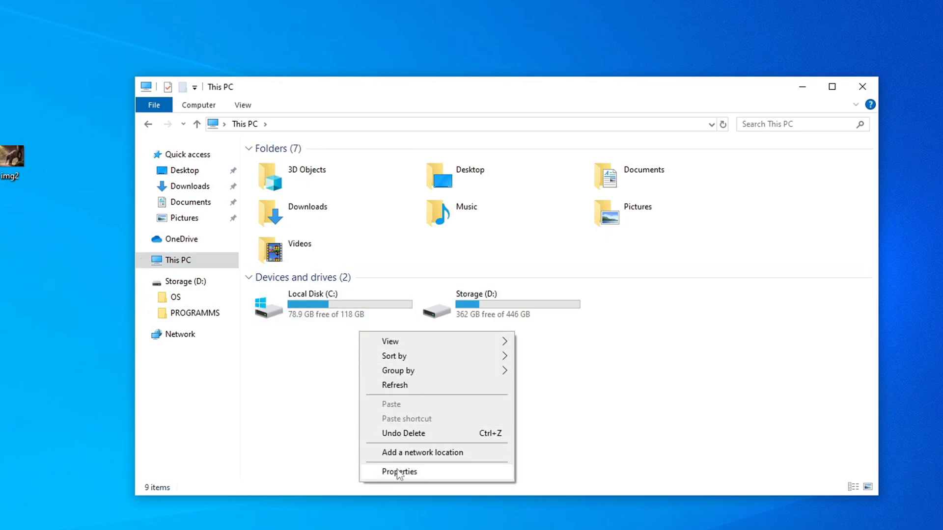
pyautogui.click(399, 471)
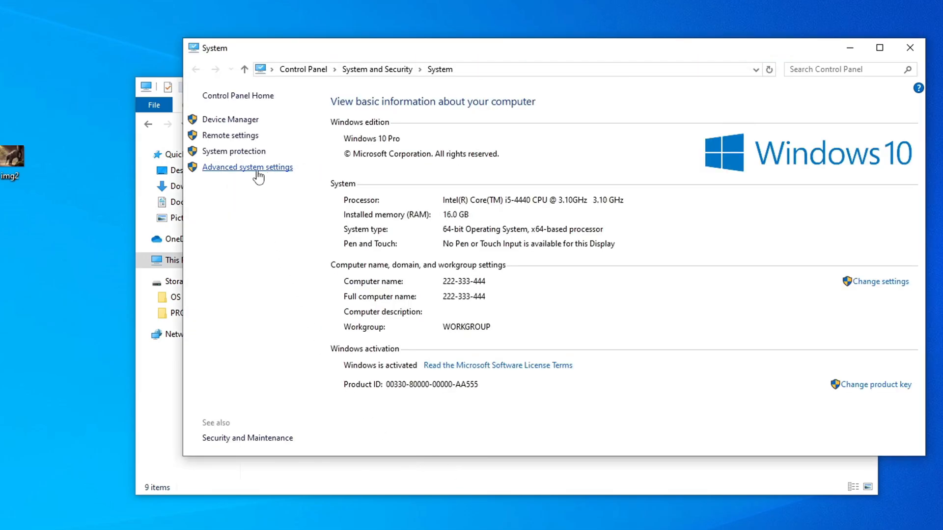
pyautogui.moveTo(234, 178)
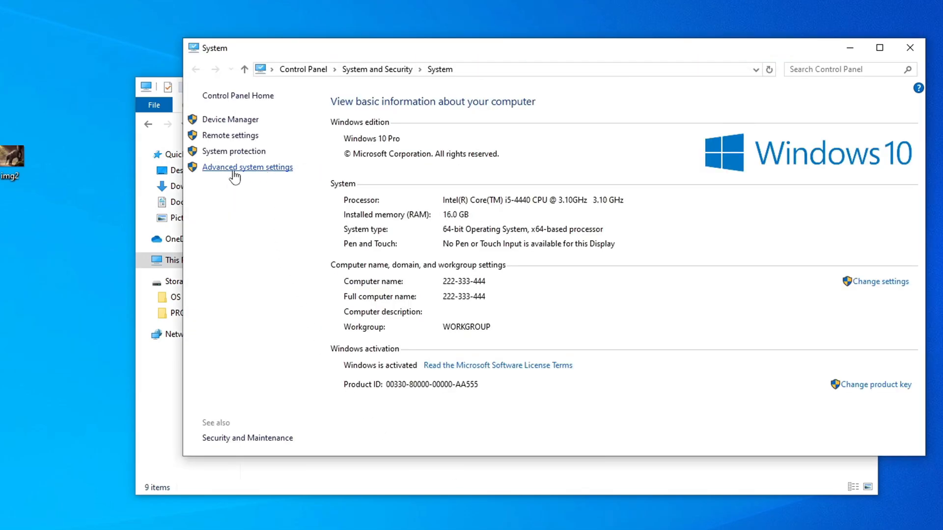
pyautogui.click(247, 166)
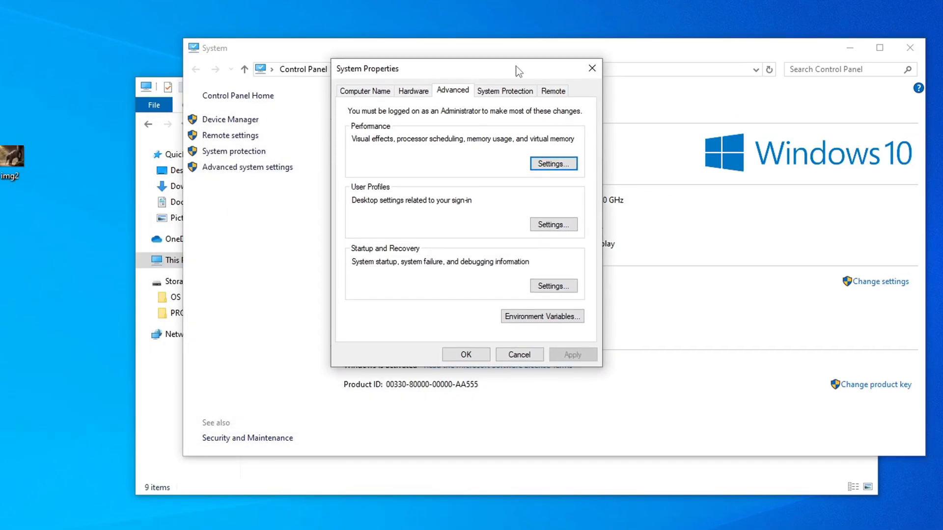
pyautogui.click(364, 91)
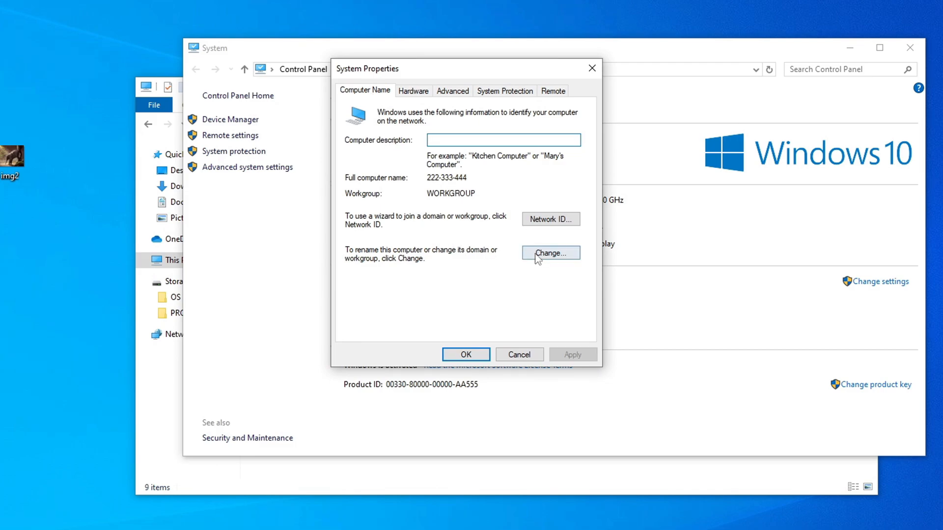
# - Rename the computer to PC-2, choose Restart Later and close the system windows
pyautogui.click(549, 252)
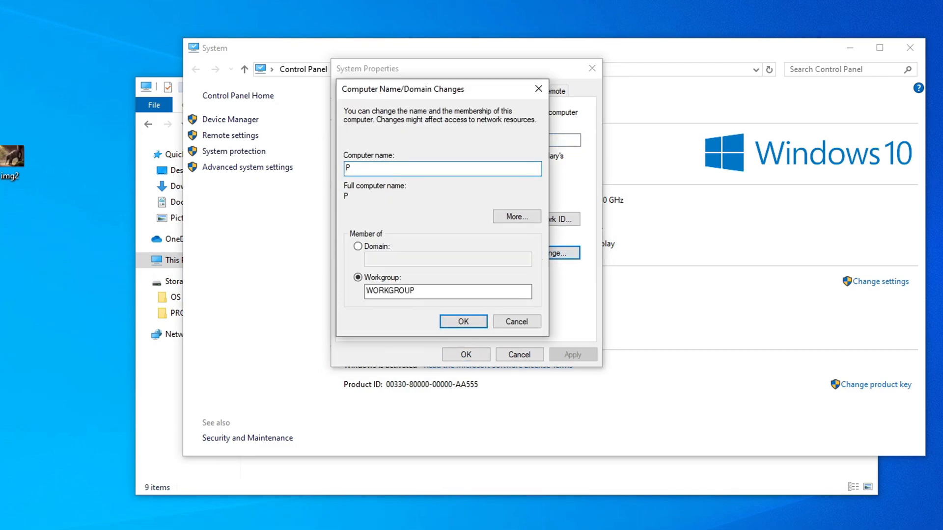
pyautogui.write('C-')
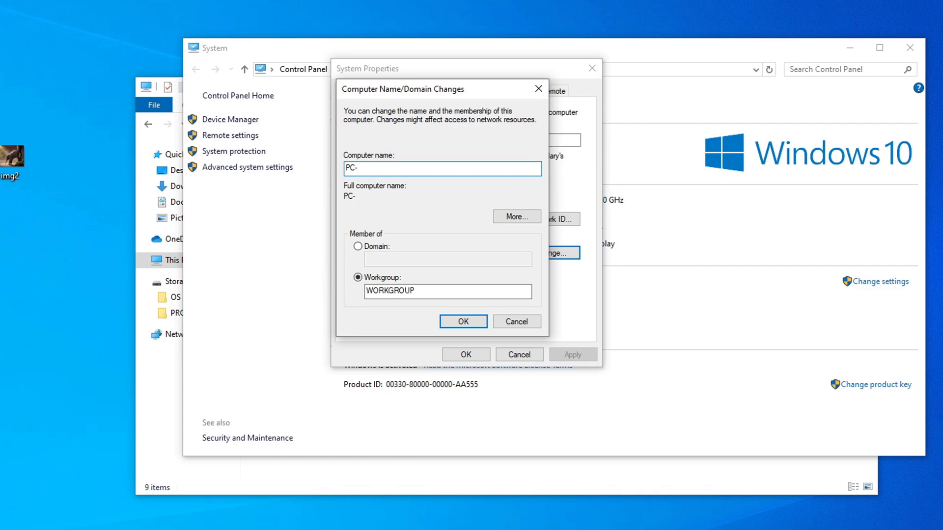
pyautogui.write('2')
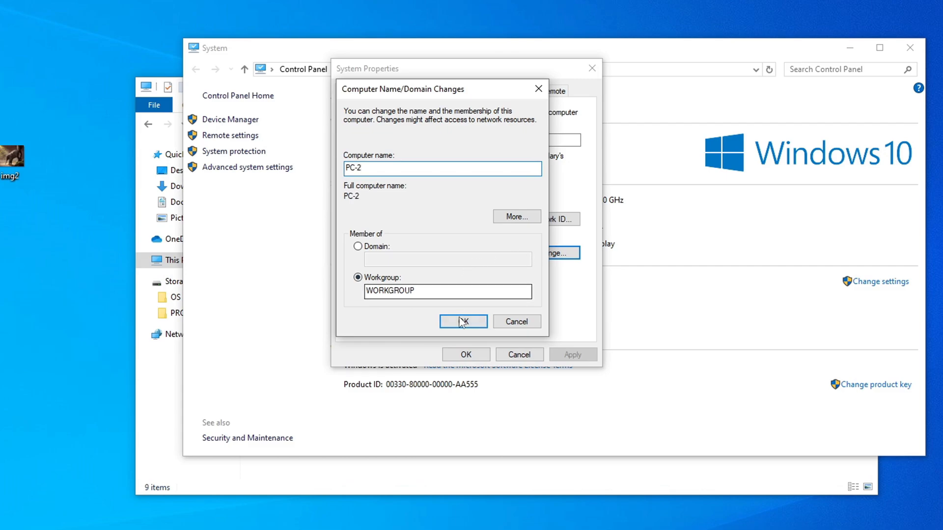
pyautogui.click(462, 321)
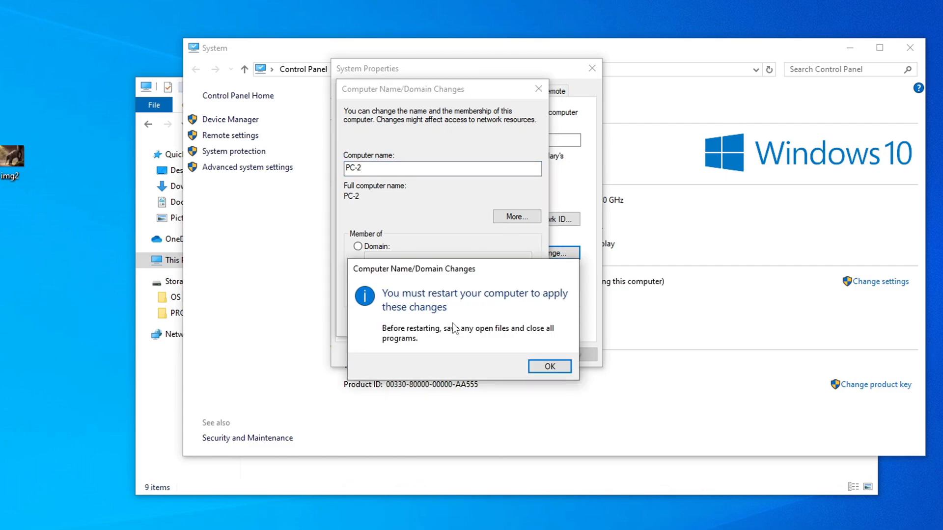
pyautogui.click(548, 366)
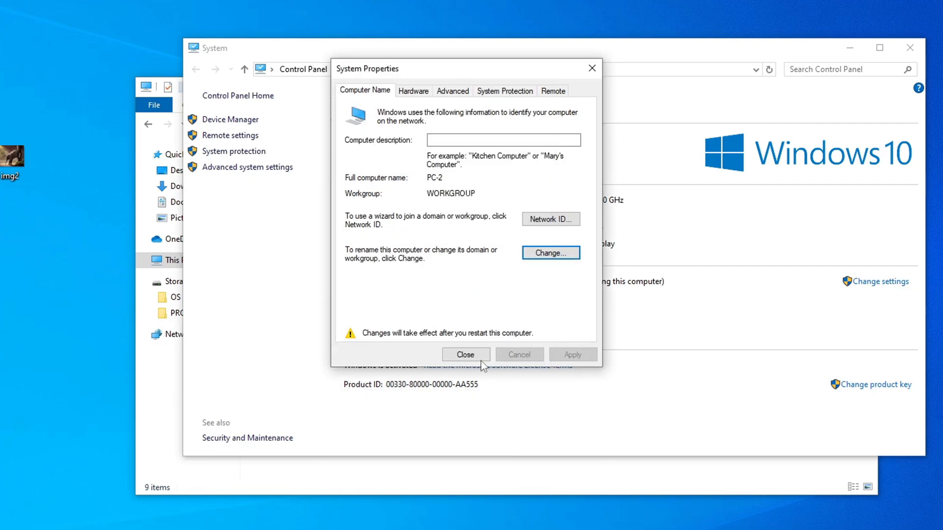
pyautogui.click(464, 354)
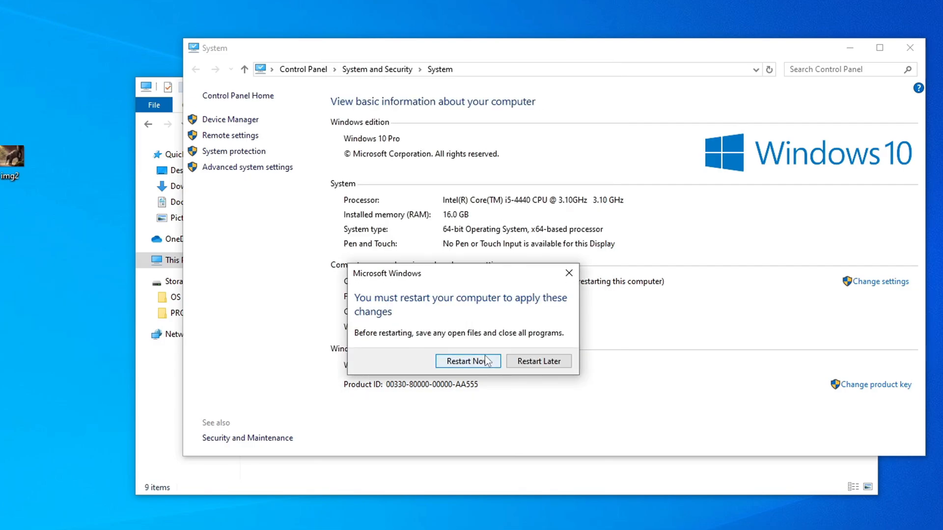
pyautogui.click(537, 360)
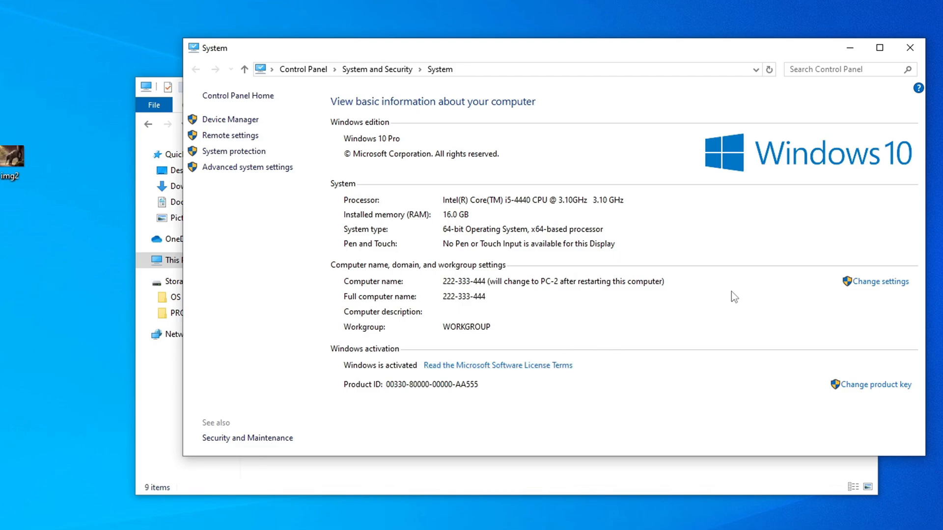
pyautogui.click(909, 47)
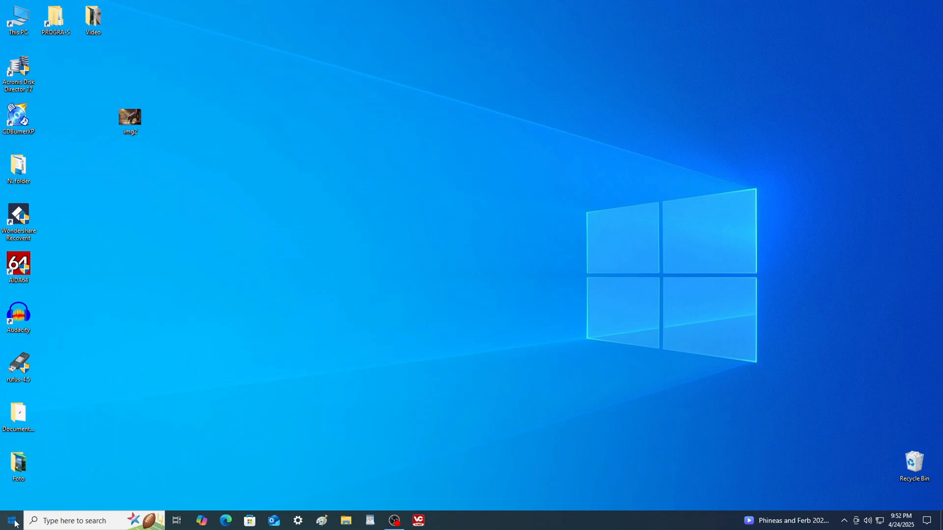
# - Make the Ethernet connection a private network in Settings and show its Ethernet page
pyautogui.click(10, 520)
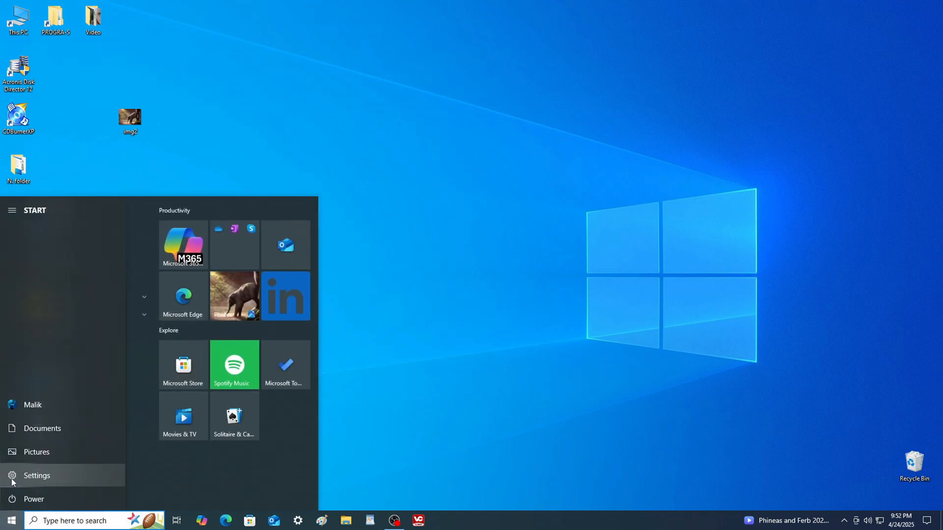
pyautogui.moveTo(105, 480)
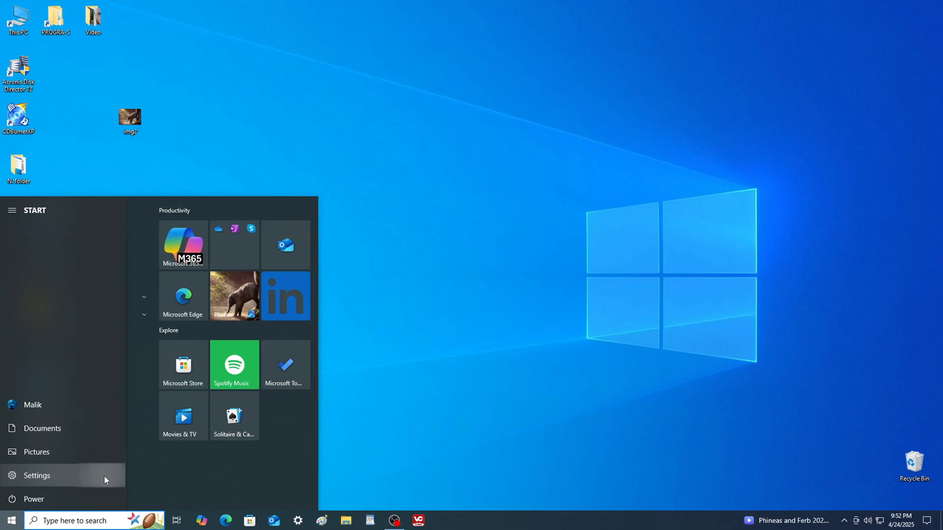
pyautogui.click(36, 475)
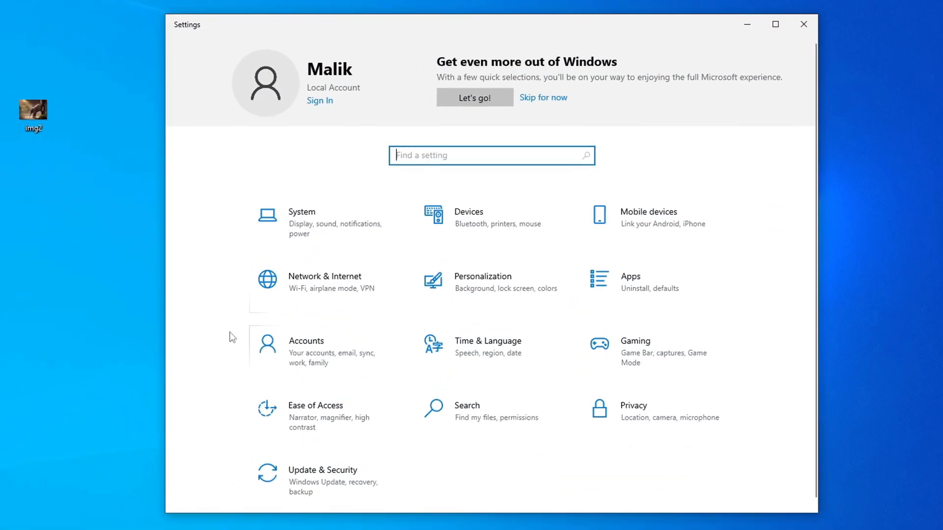
pyautogui.click(325, 276)
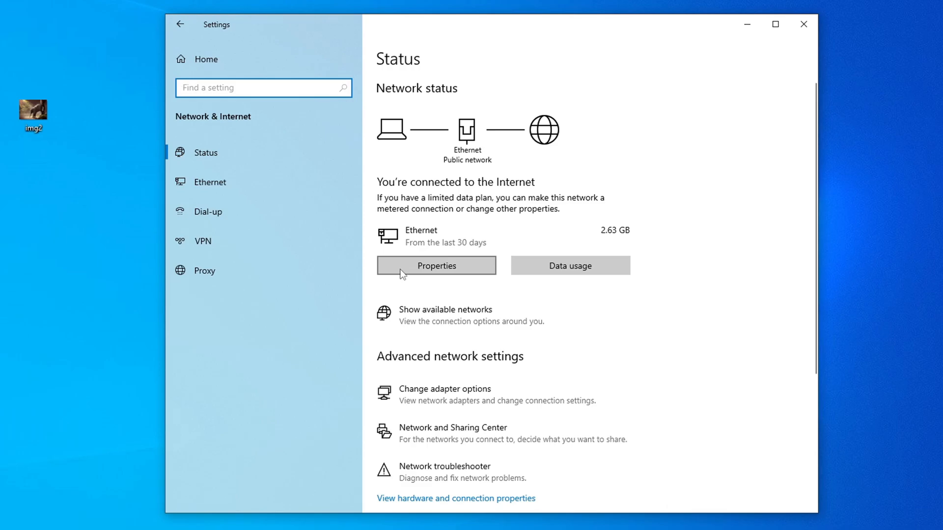
pyautogui.click(436, 266)
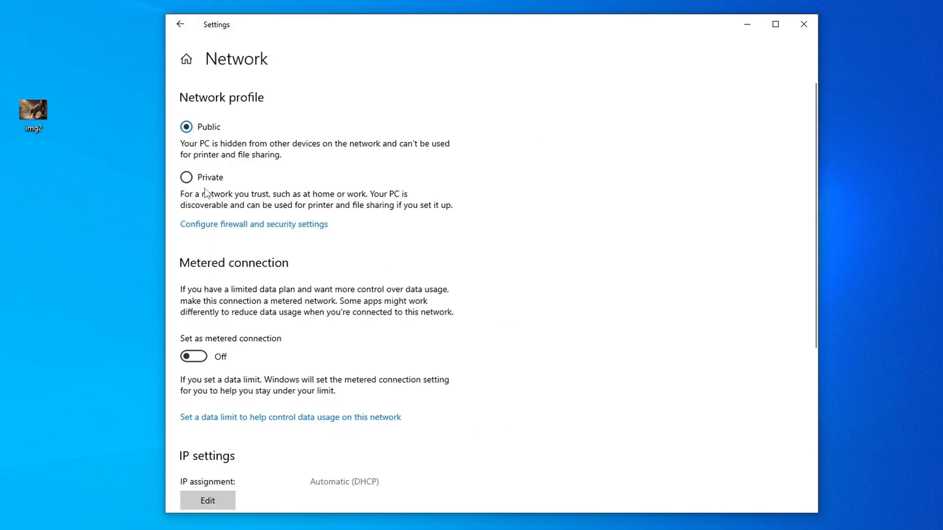
pyautogui.click(185, 178)
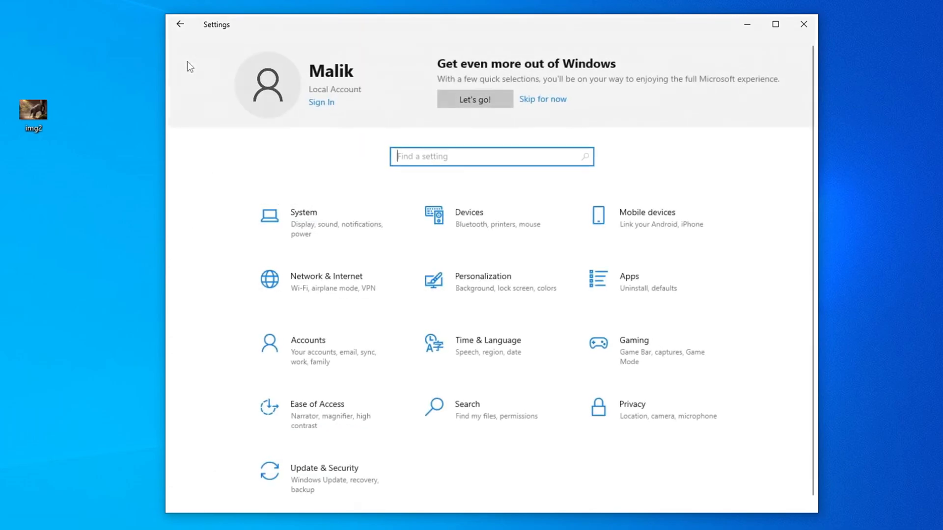
pyautogui.moveTo(325, 286)
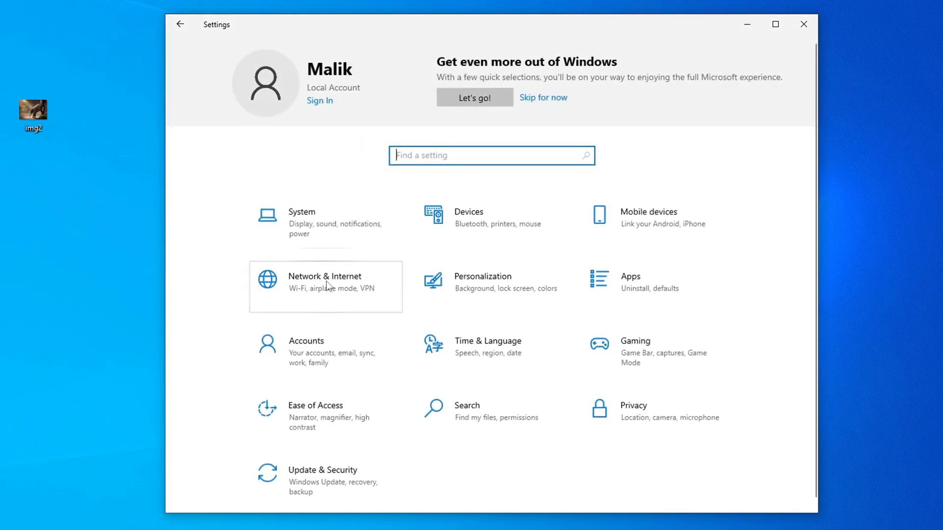
pyautogui.click(325, 282)
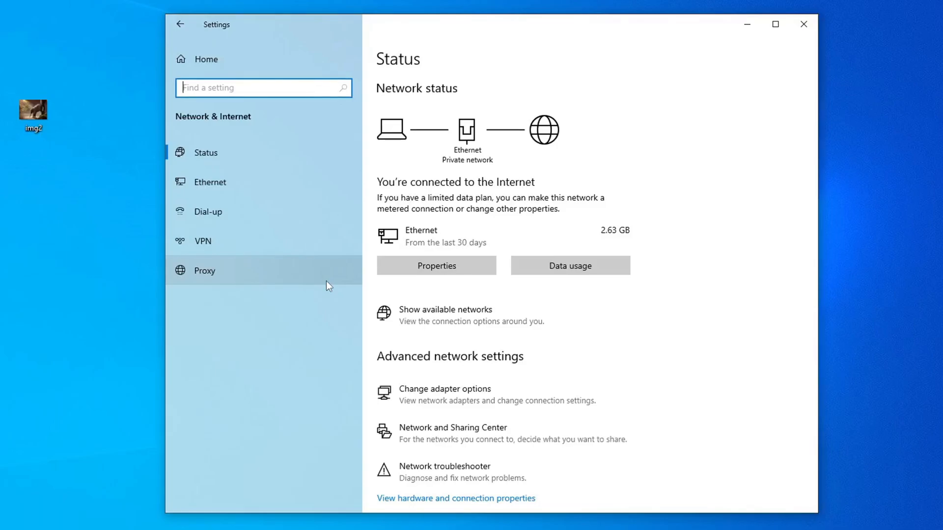
pyautogui.moveTo(329, 186)
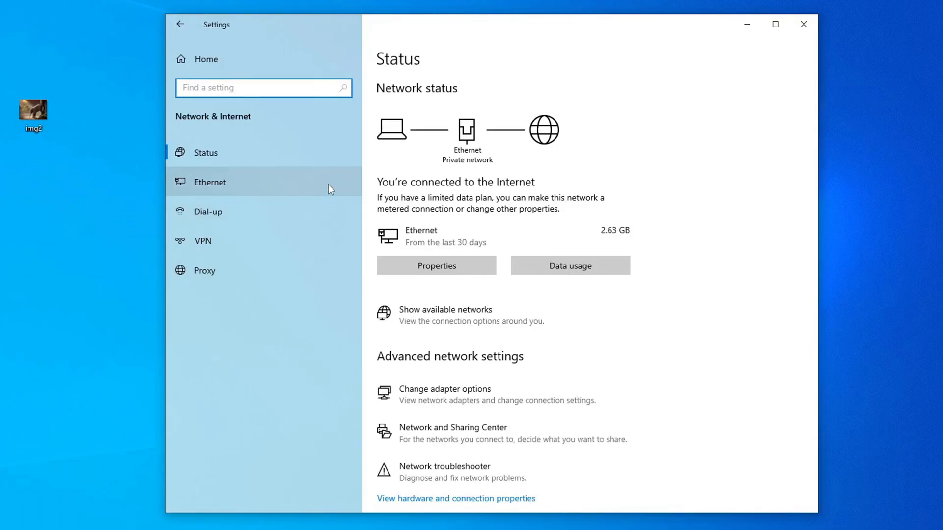
pyautogui.click(210, 182)
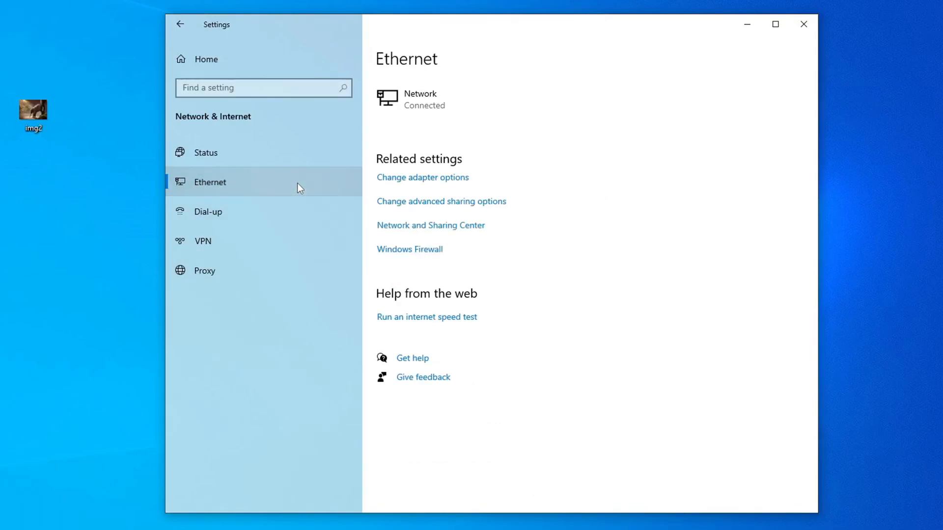
pyautogui.moveTo(448, 207)
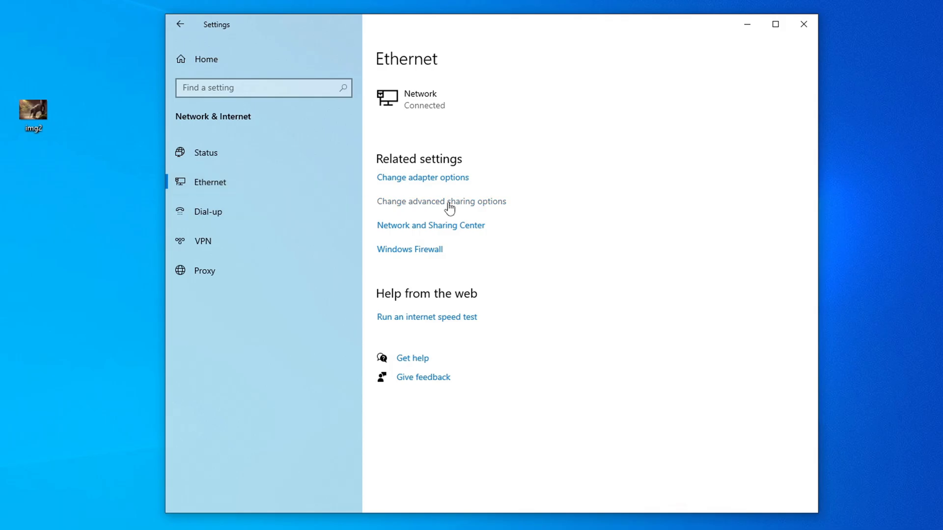
# - Turn on network discovery and file and printer sharing for private and public profiles
pyautogui.click(441, 200)
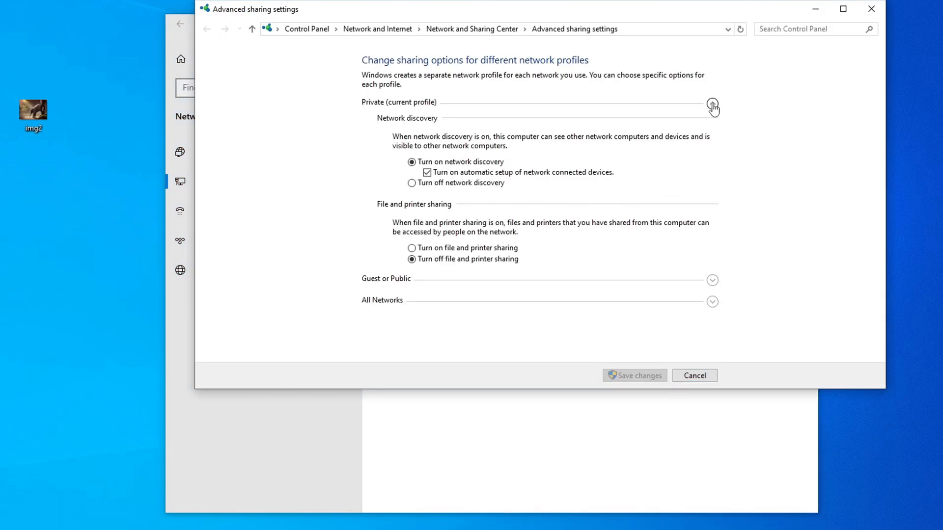
pyautogui.click(712, 103)
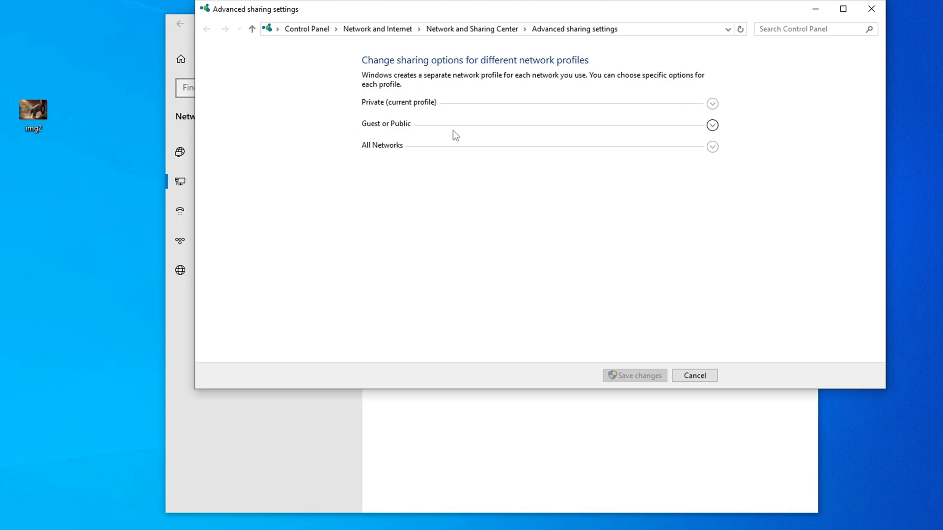
pyautogui.moveTo(421, 172)
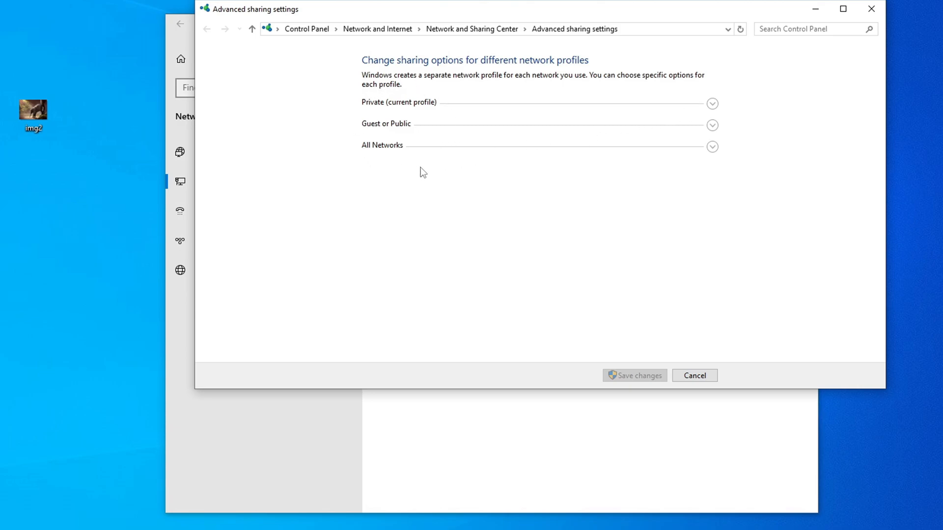
pyautogui.moveTo(741, 138)
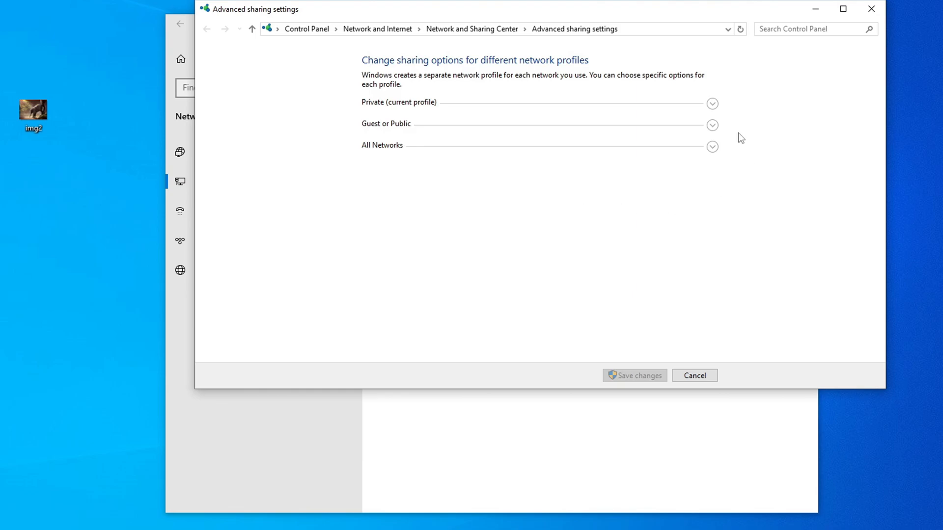
pyautogui.click(712, 103)
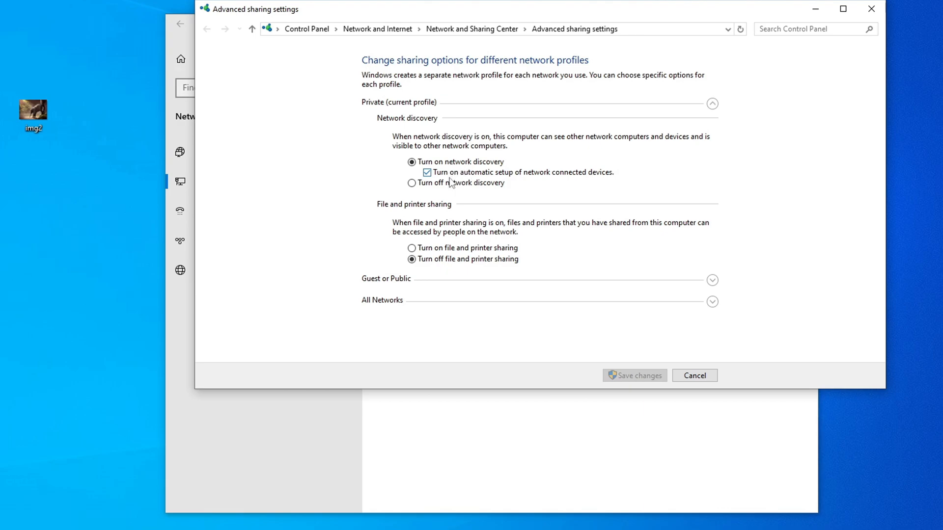
pyautogui.moveTo(407, 234)
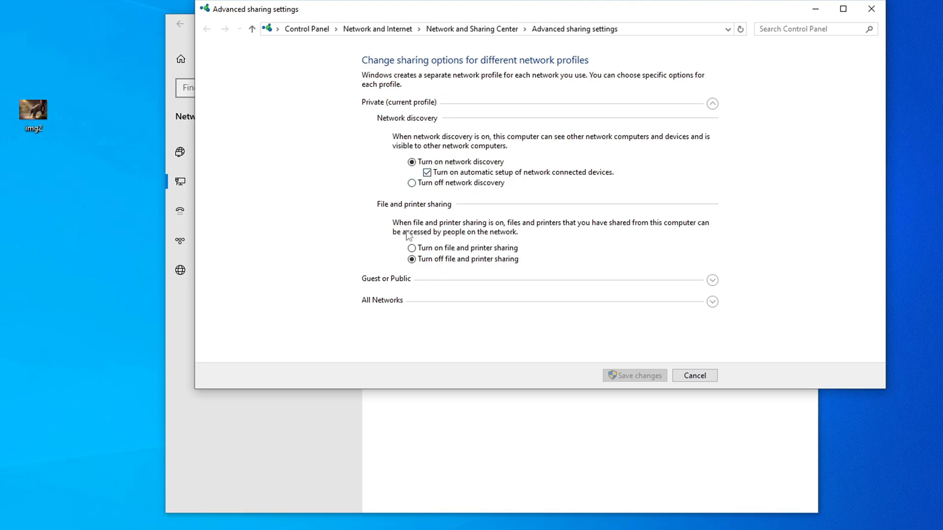
pyautogui.click(411, 247)
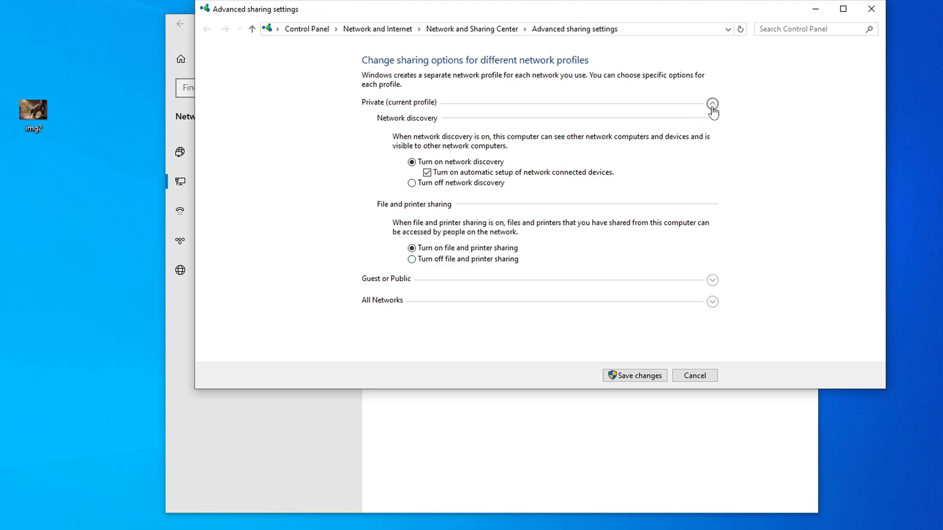
pyautogui.click(712, 103)
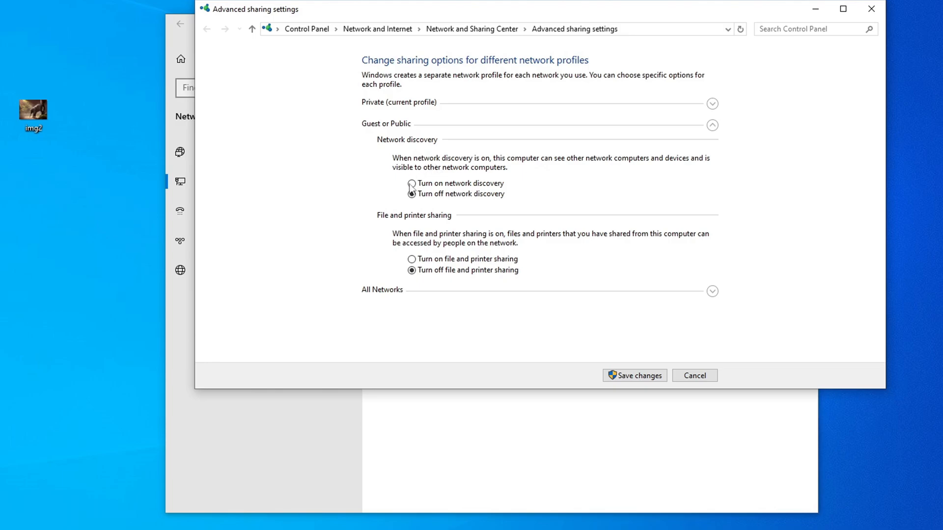
pyautogui.click(411, 183)
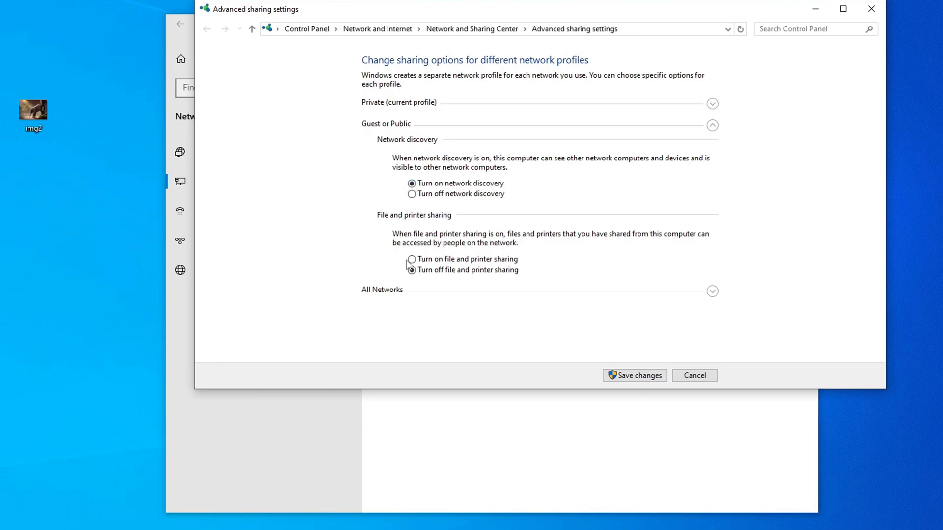
pyautogui.click(411, 258)
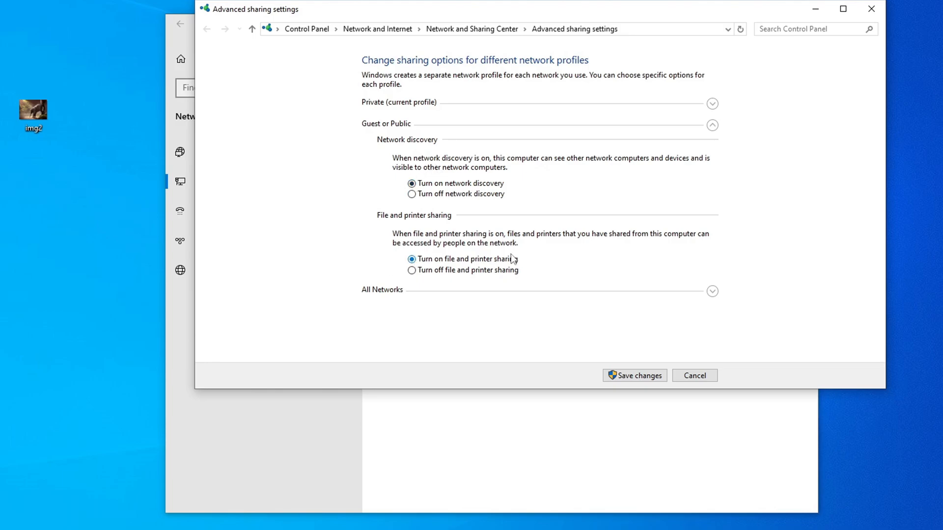
pyautogui.click(712, 124)
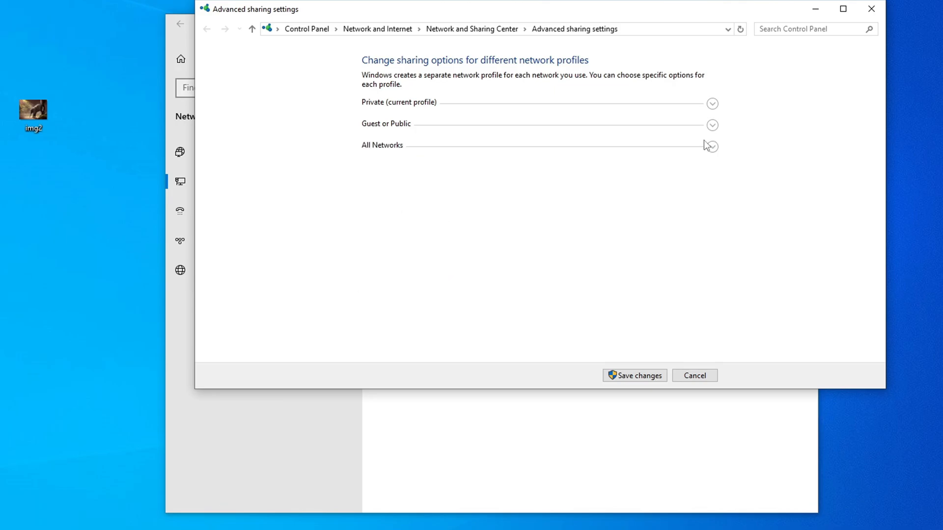
# - For all networks, turn public folder sharing on and password-protected sharing off, then save
pyautogui.click(711, 146)
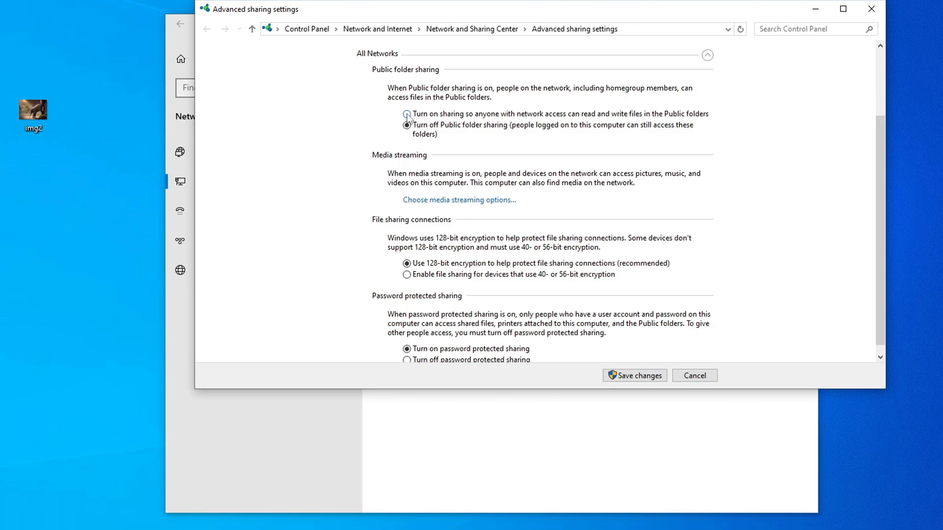
pyautogui.click(406, 114)
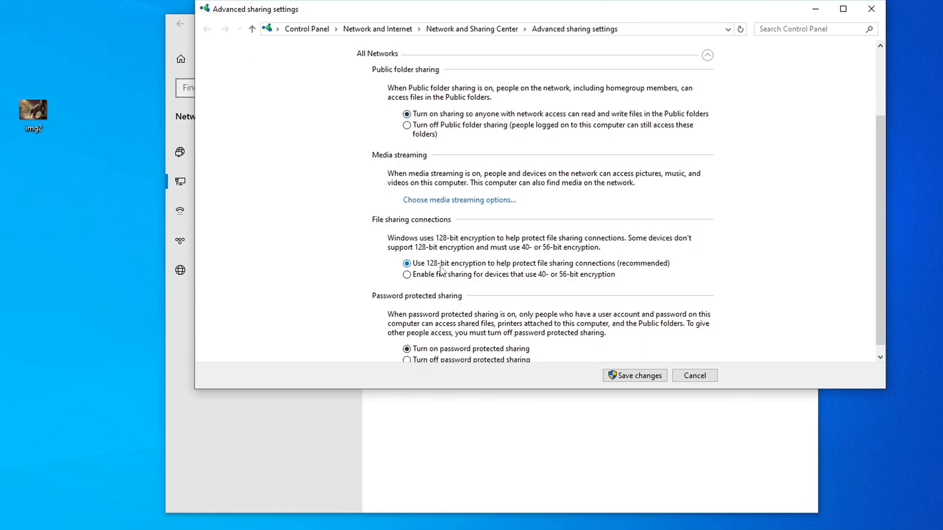
pyautogui.scroll(3)
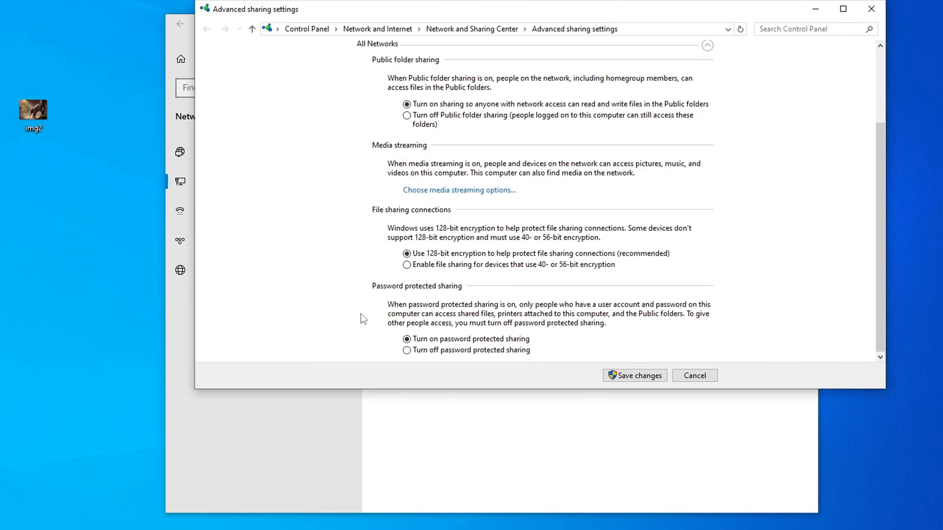
pyautogui.click(406, 351)
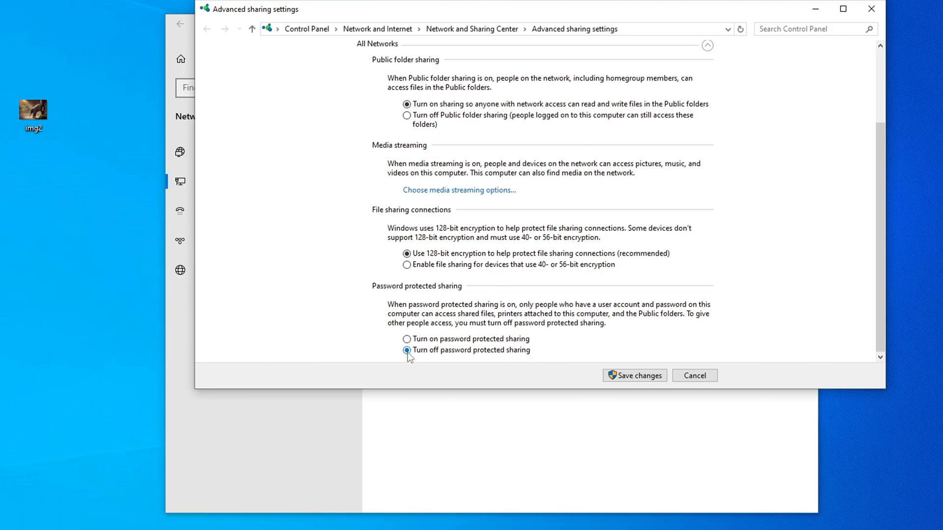
pyautogui.moveTo(637, 382)
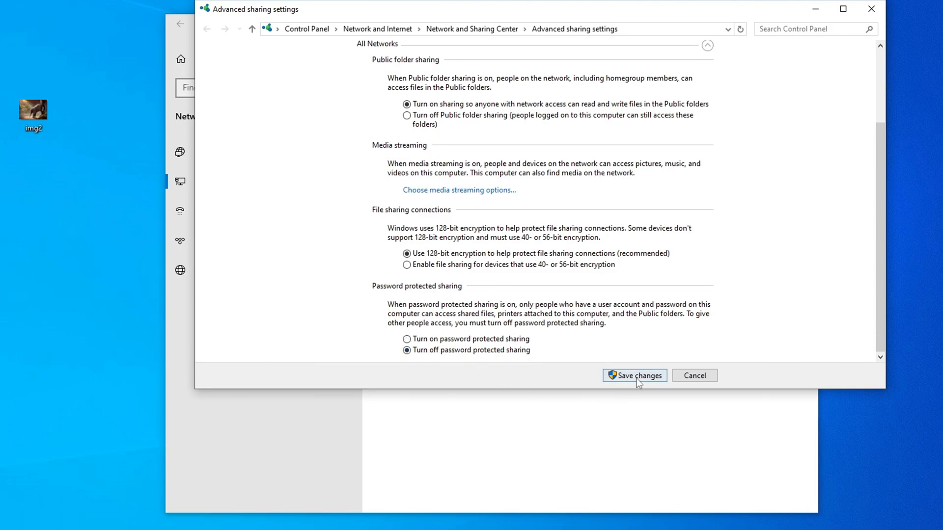
pyautogui.click(633, 375)
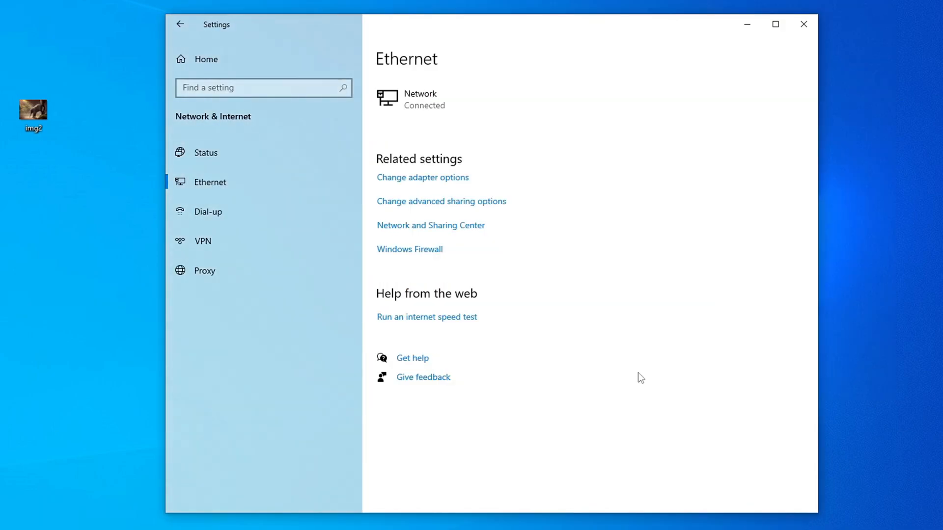
pyautogui.click(802, 24)
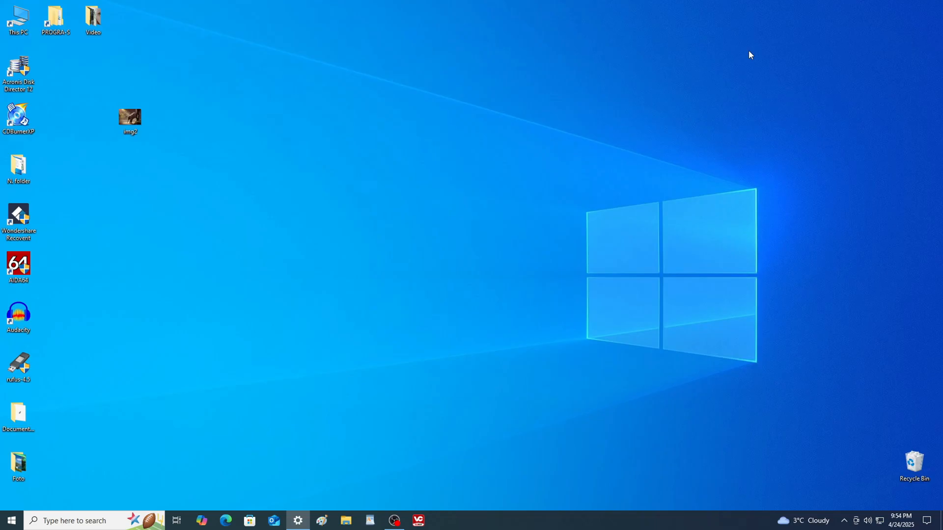
pyautogui.moveTo(61, 425)
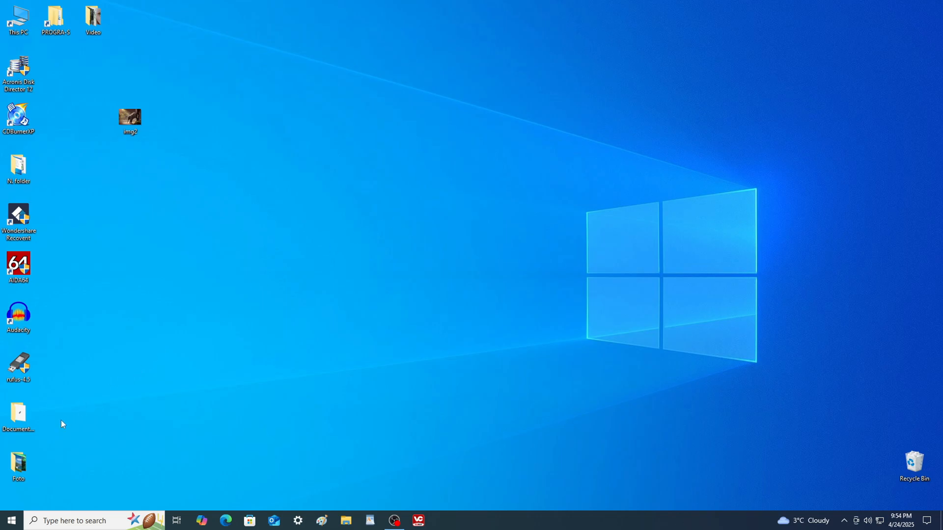
# - Restart the computer from the Start button's power menu
pyautogui.rightClick(11, 520)
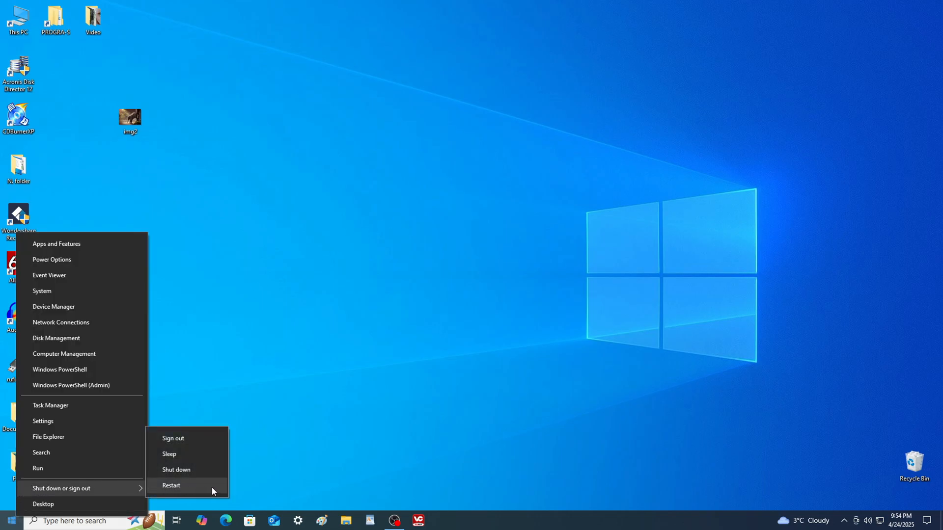
pyautogui.click(171, 485)
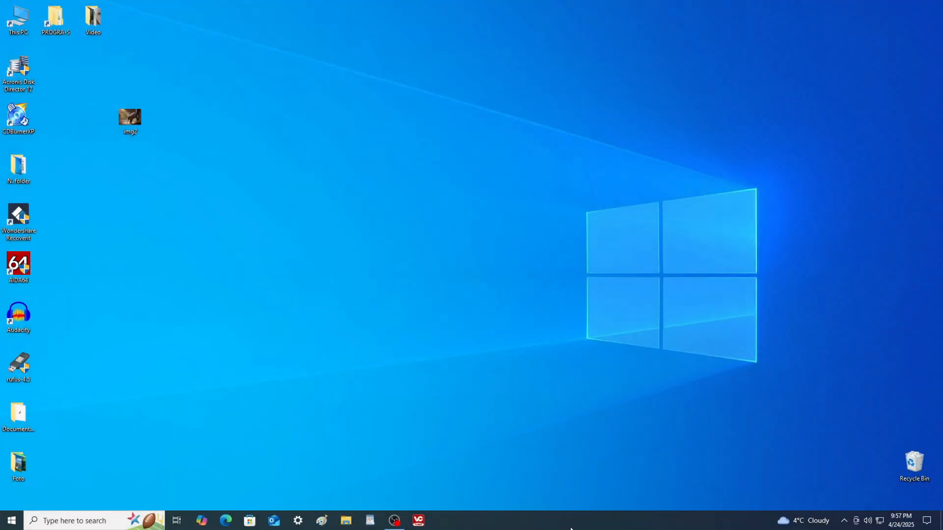
pyautogui.moveTo(422, 433)
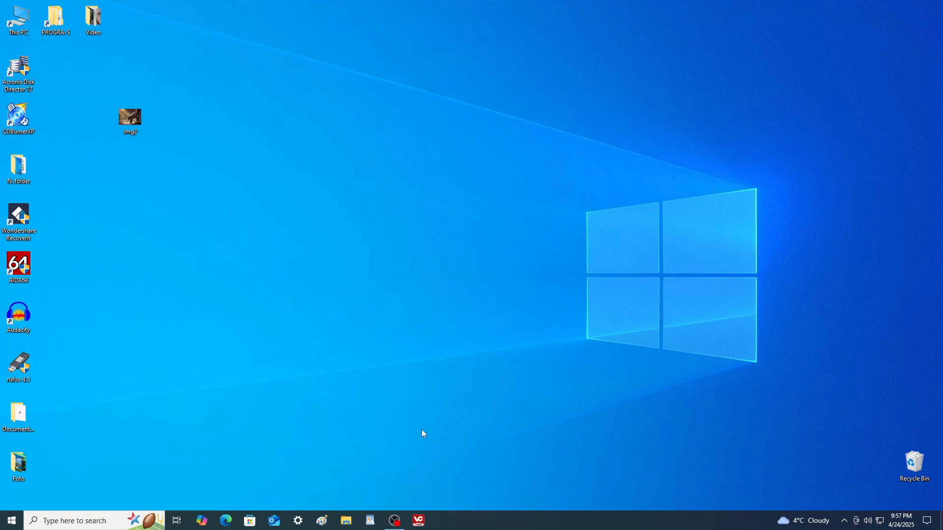
# - Browse the local network from Windows 10 and enter PC-1's shared folders
pyautogui.click(345, 520)
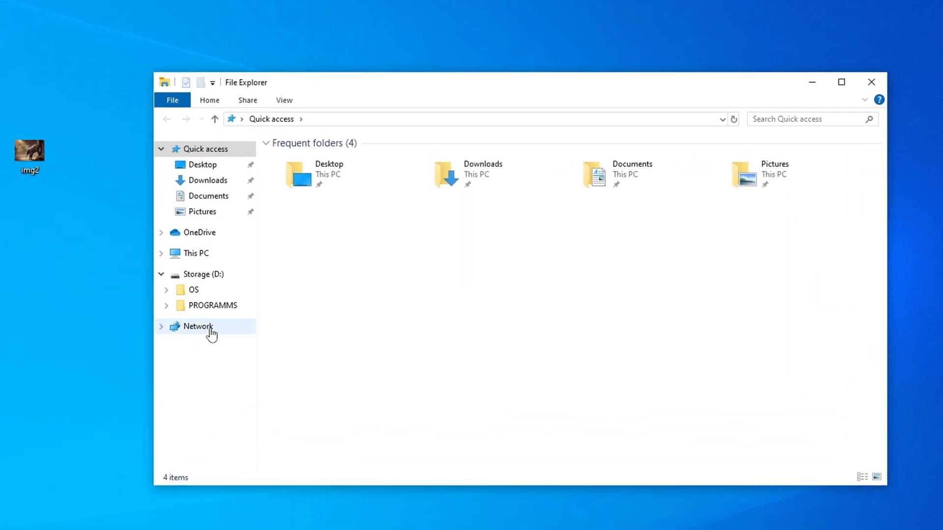
pyautogui.click(197, 326)
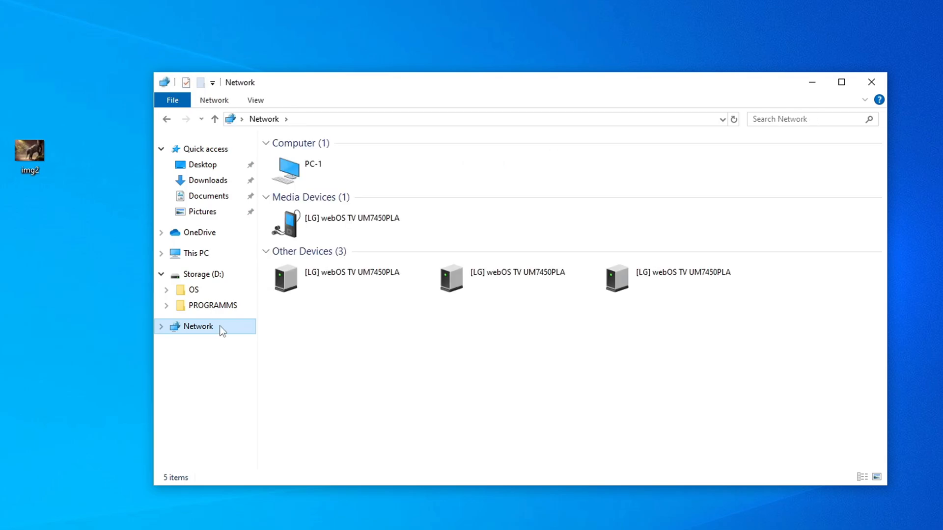
pyautogui.click(328, 168)
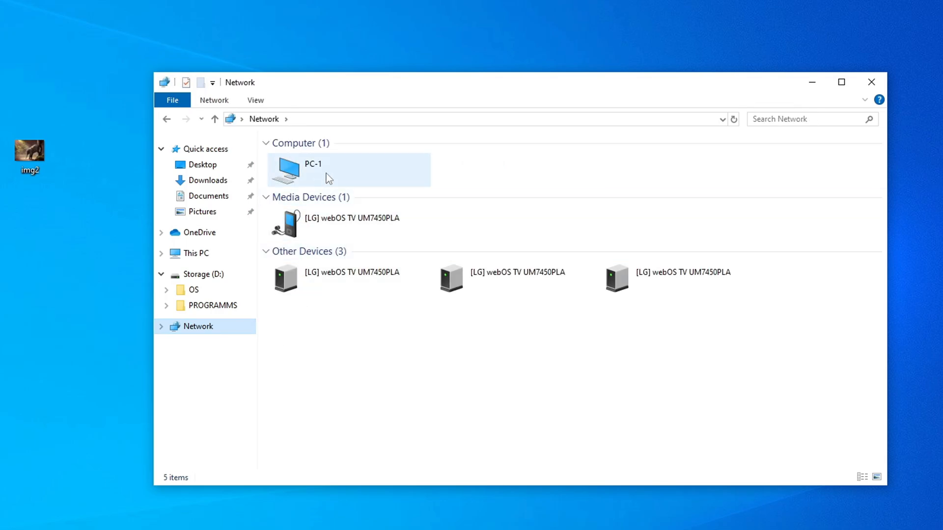
pyautogui.click(354, 338)
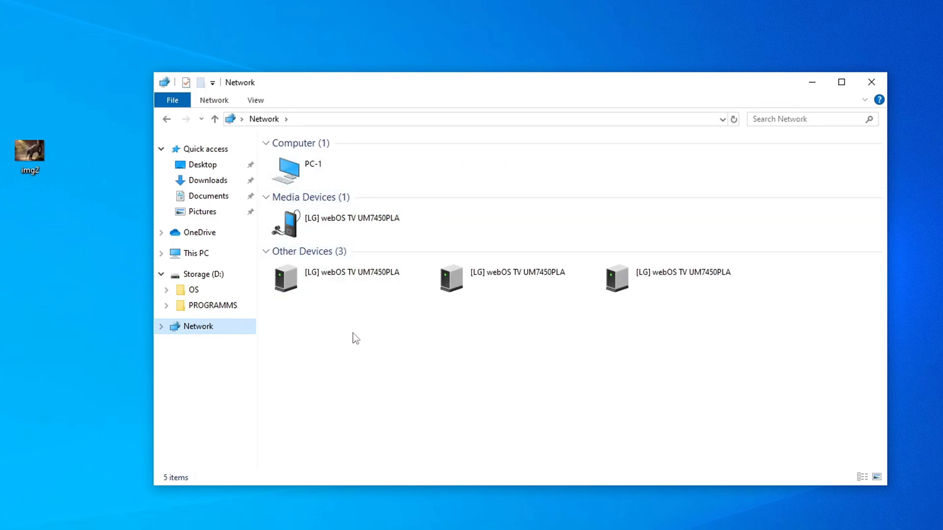
pyautogui.moveTo(365, 331)
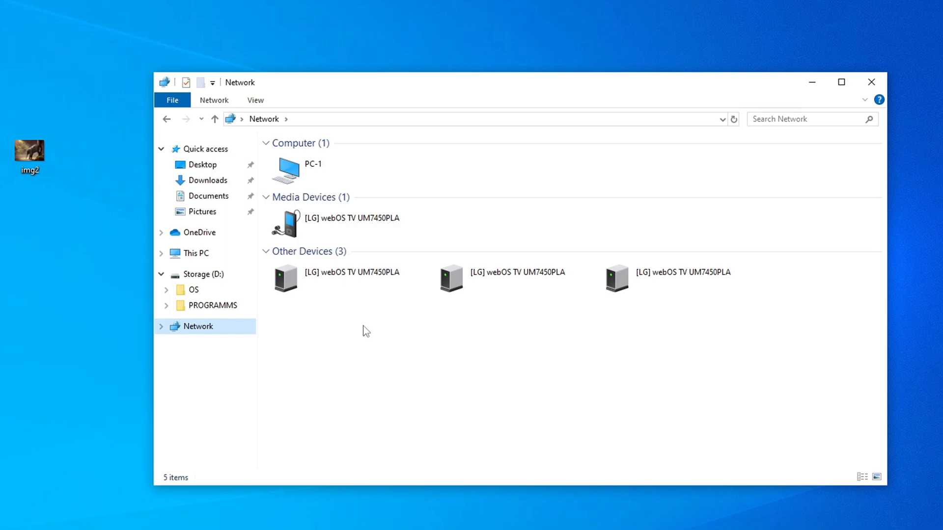
pyautogui.click(298, 168)
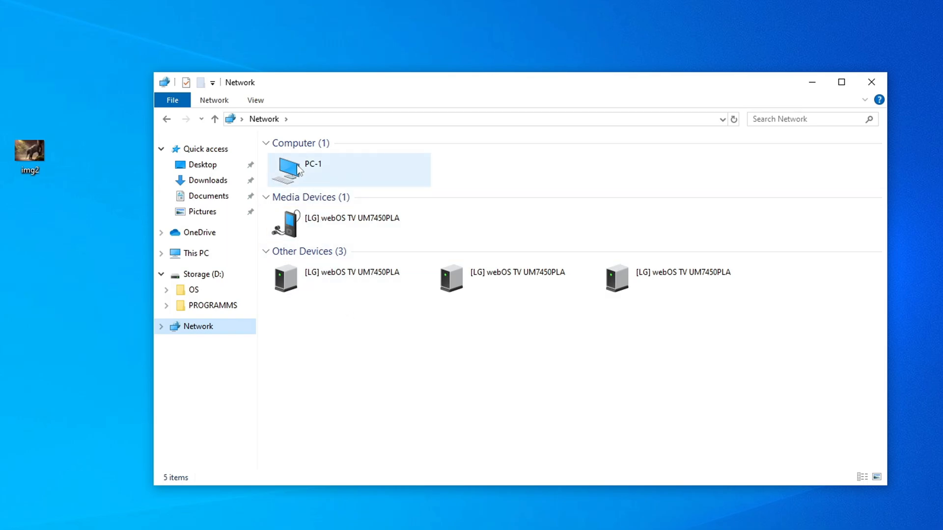
pyautogui.doubleClick(313, 164)
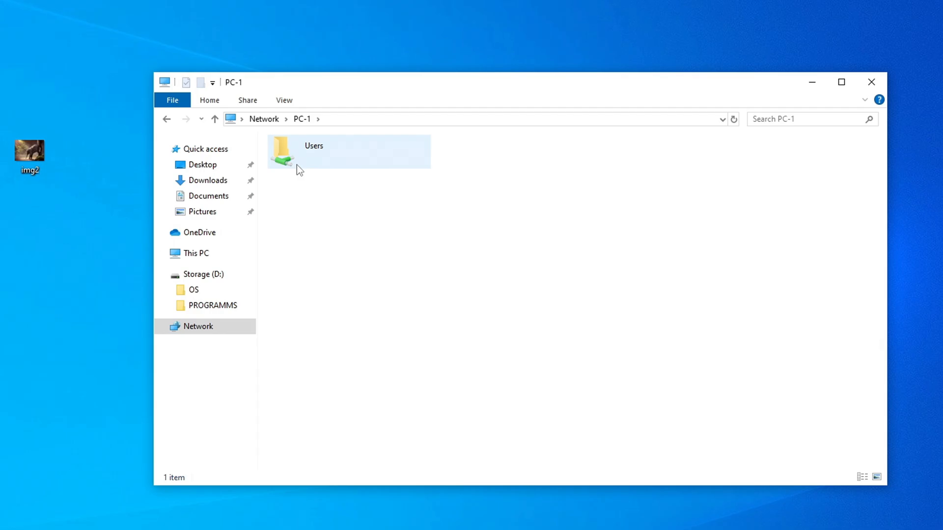
pyautogui.moveTo(320, 158)
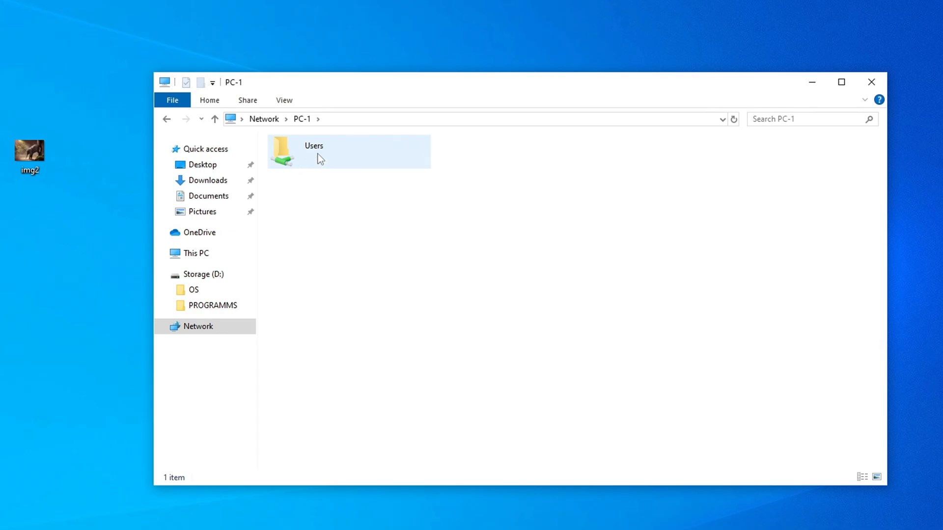
# - Descend through Users\Public into PC-1's empty Public Pictures folder
pyautogui.doubleClick(313, 150)
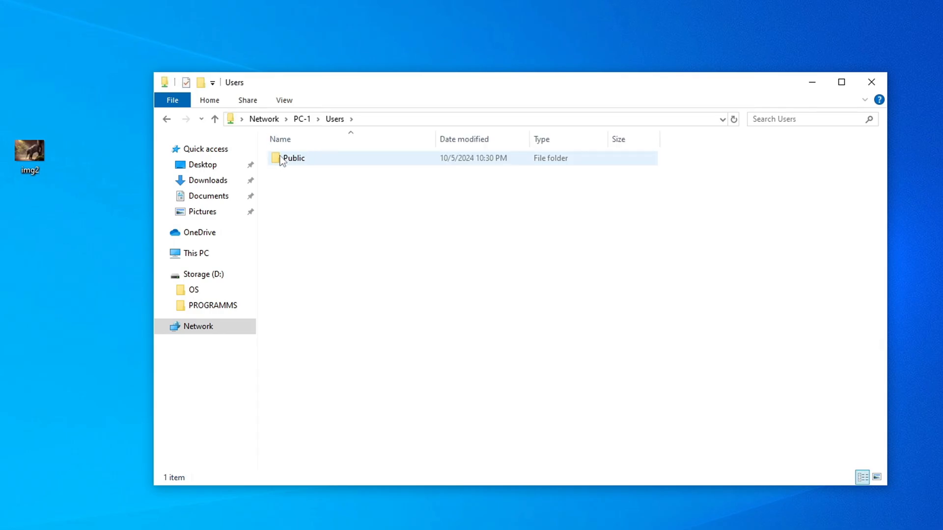
pyautogui.doubleClick(292, 157)
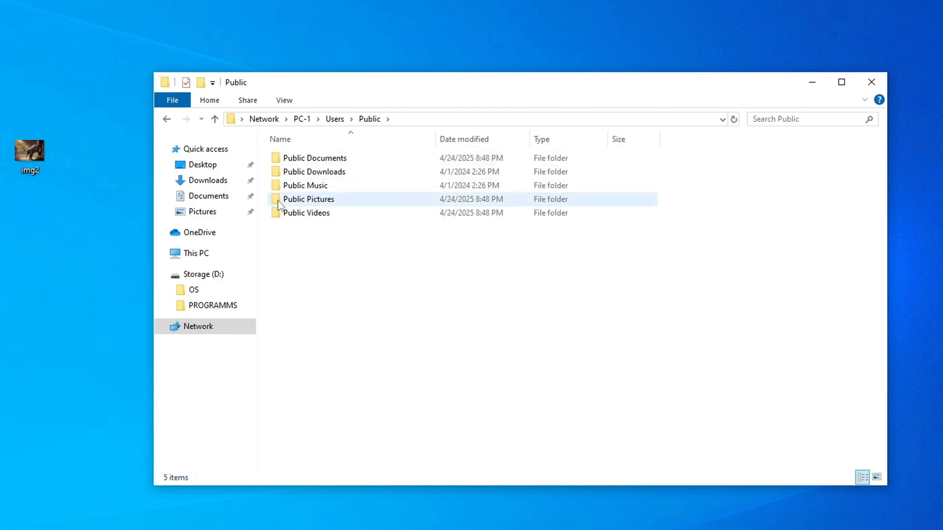
pyautogui.doubleClick(308, 199)
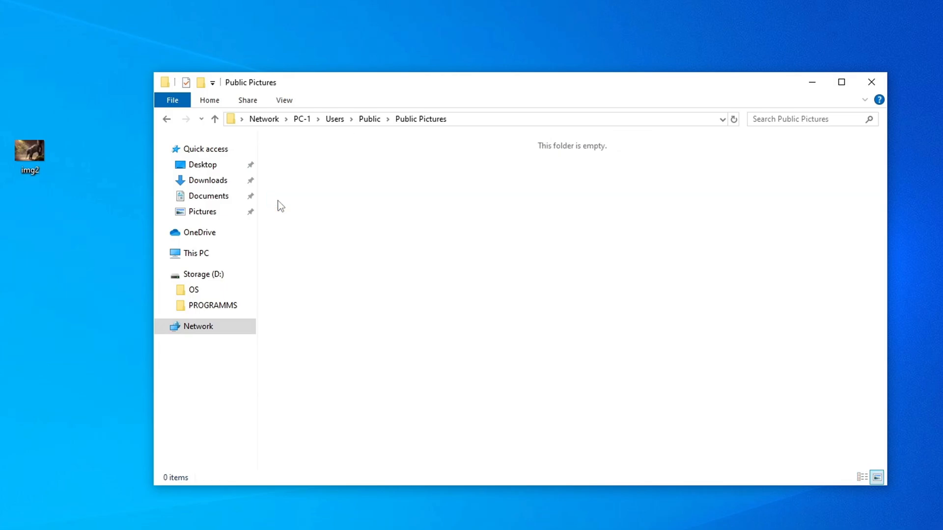
pyautogui.click(29, 148)
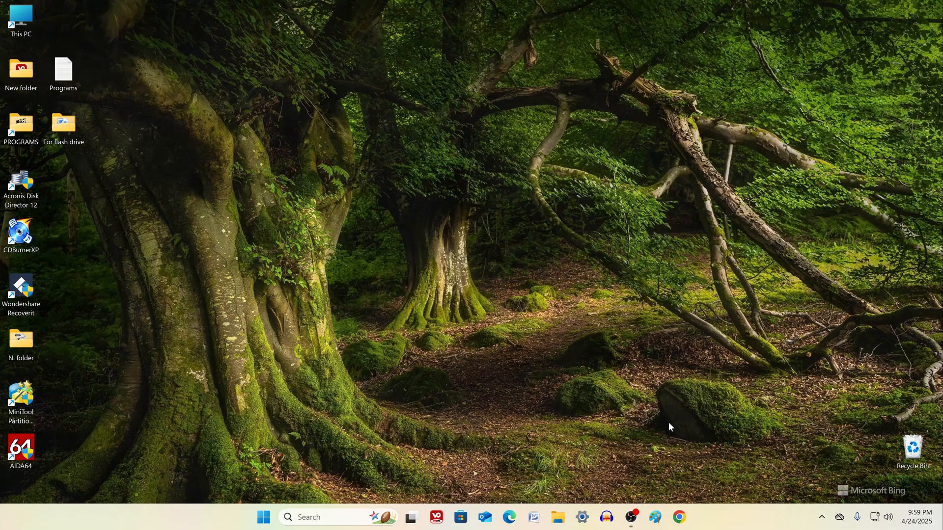
# - Browse locally on Windows 11 to C:\Users
pyautogui.click(555, 518)
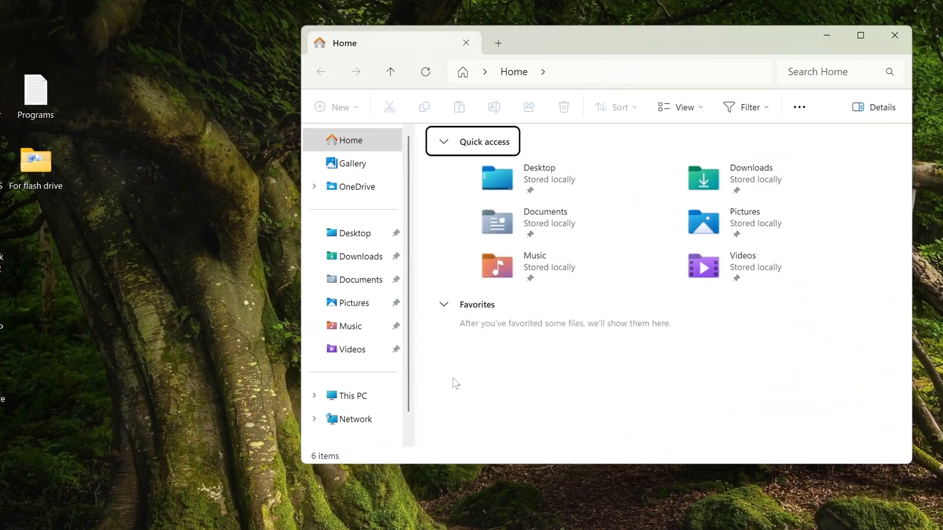
pyautogui.click(351, 395)
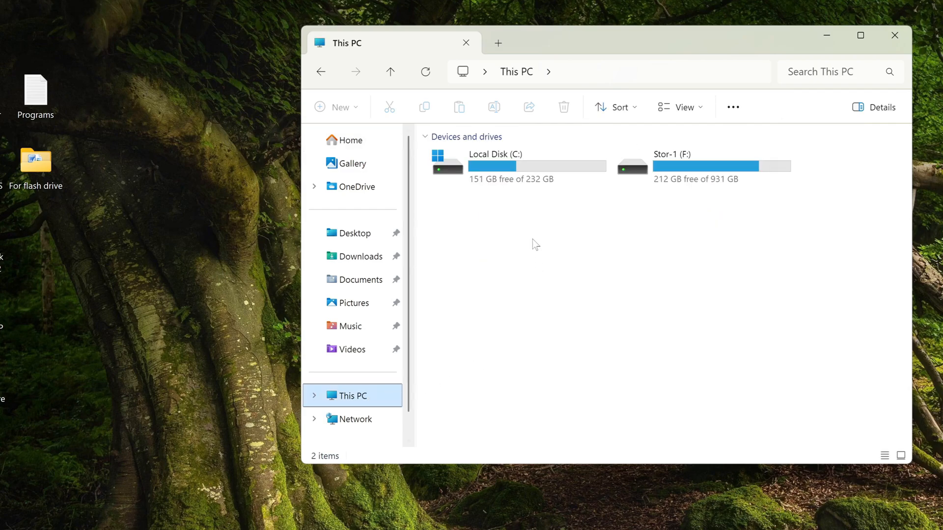
pyautogui.doubleClick(493, 154)
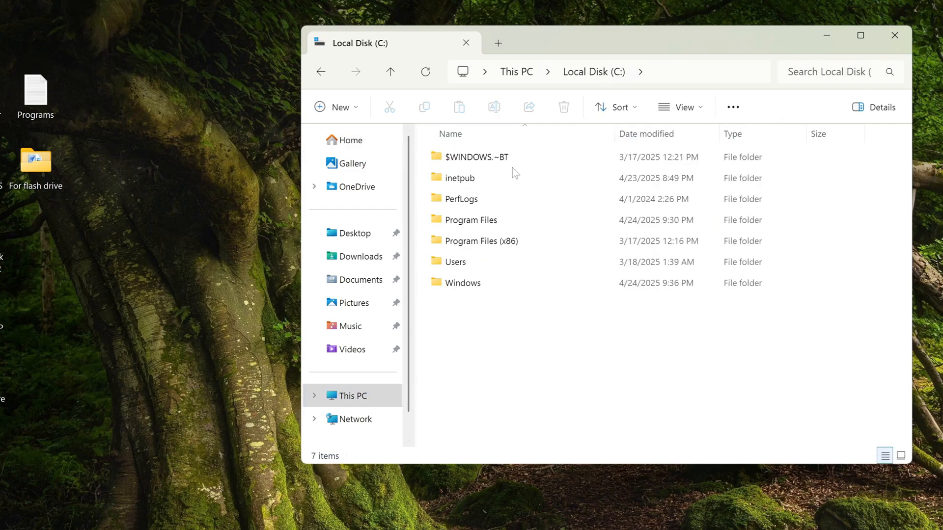
pyautogui.click(454, 261)
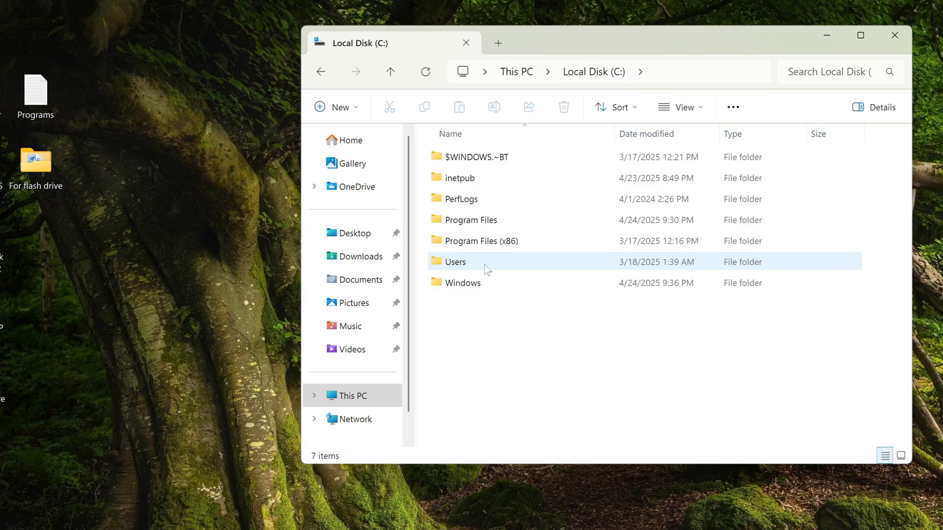
pyautogui.doubleClick(455, 261)
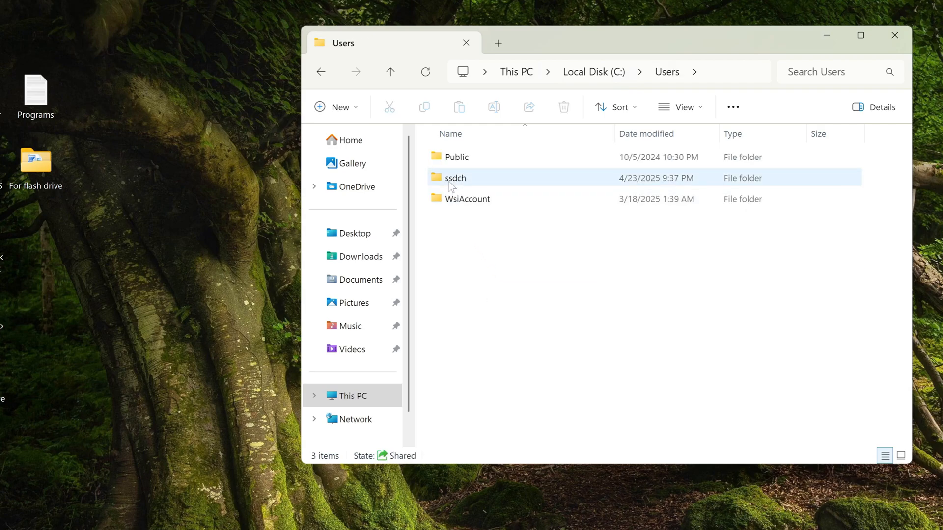
# - Reach Public\Public Pictures holding the For flash drive folder beside img2, then close the window
pyautogui.click(456, 157)
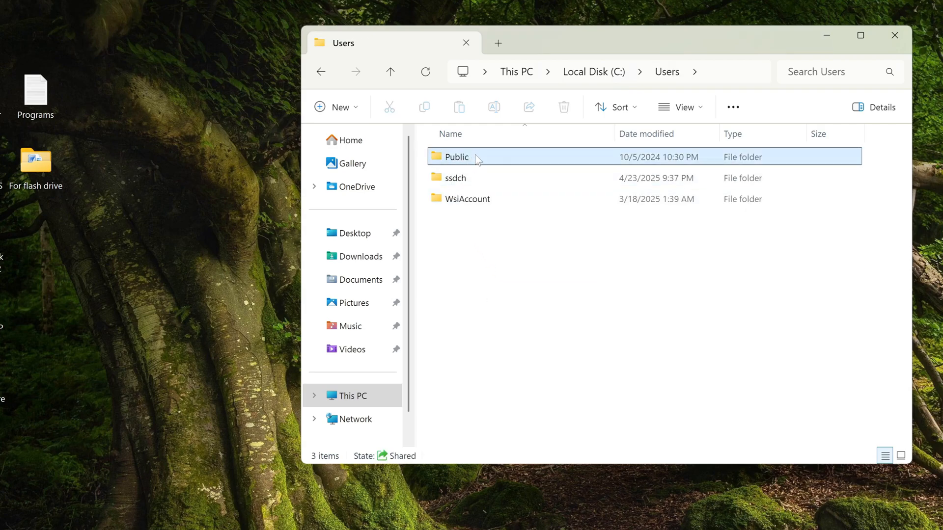
pyautogui.doubleClick(456, 157)
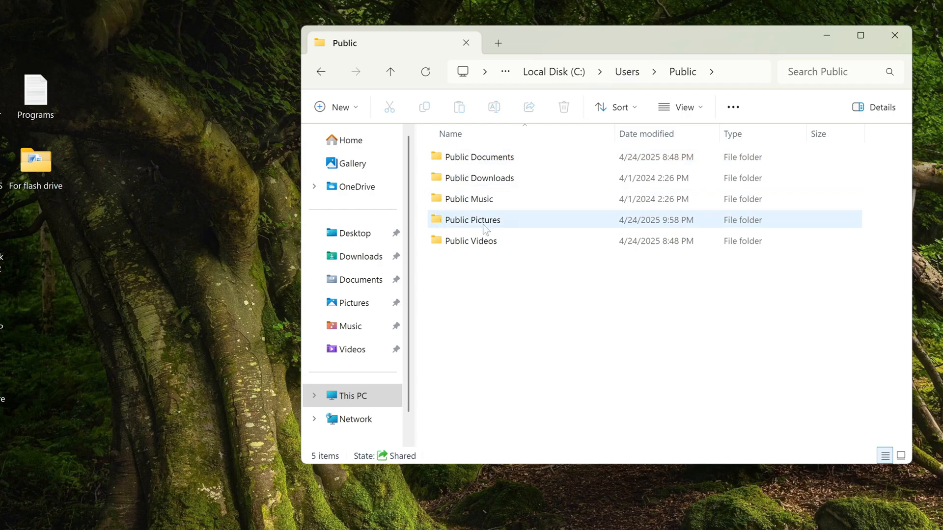
pyautogui.doubleClick(473, 219)
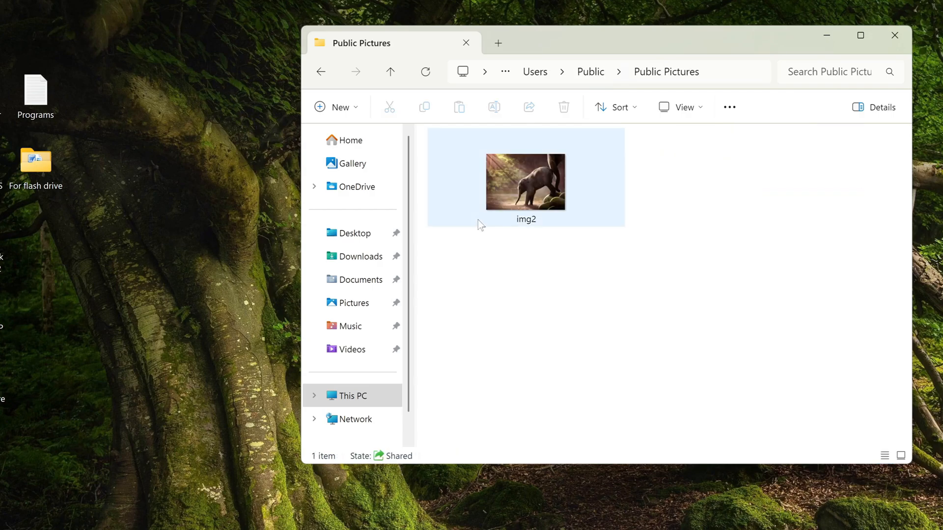
pyautogui.click(518, 248)
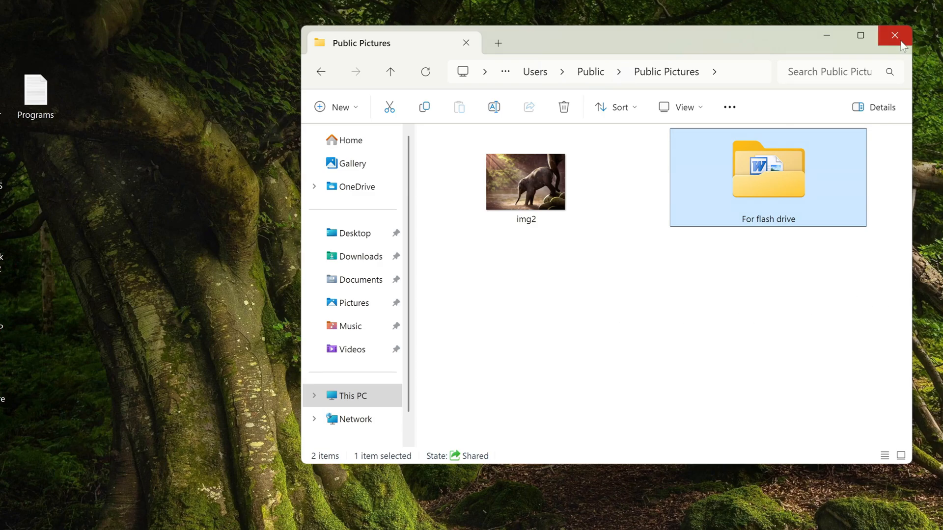
pyautogui.click(894, 36)
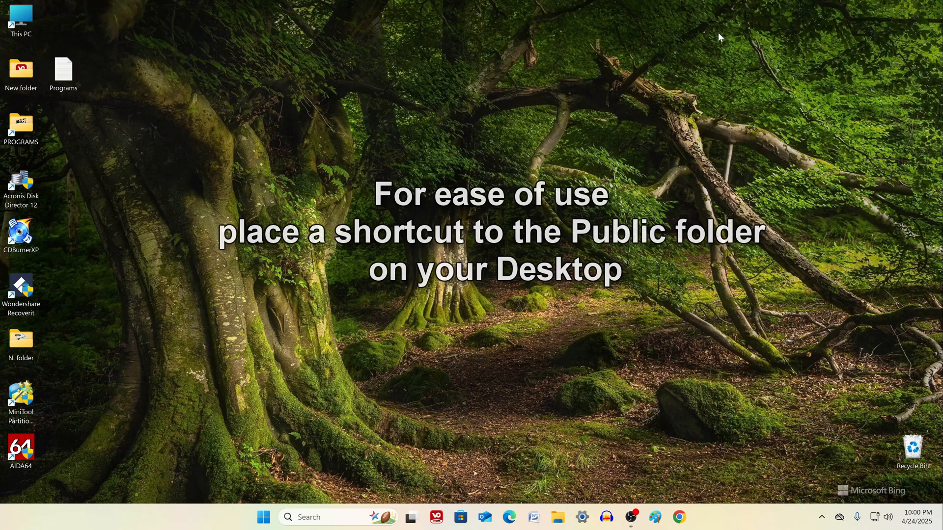
# - Browse locally to C:\Users again
pyautogui.click(557, 518)
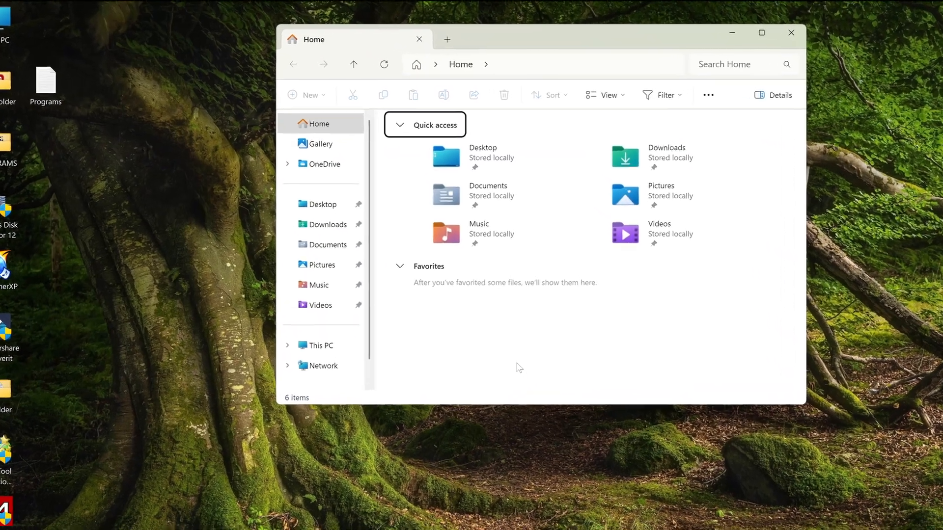
pyautogui.click(318, 344)
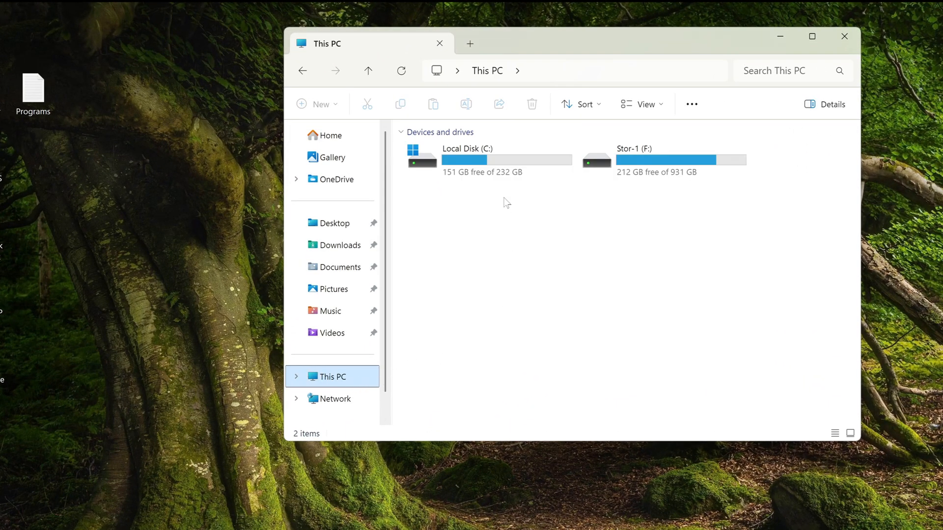
pyautogui.doubleClick(466, 156)
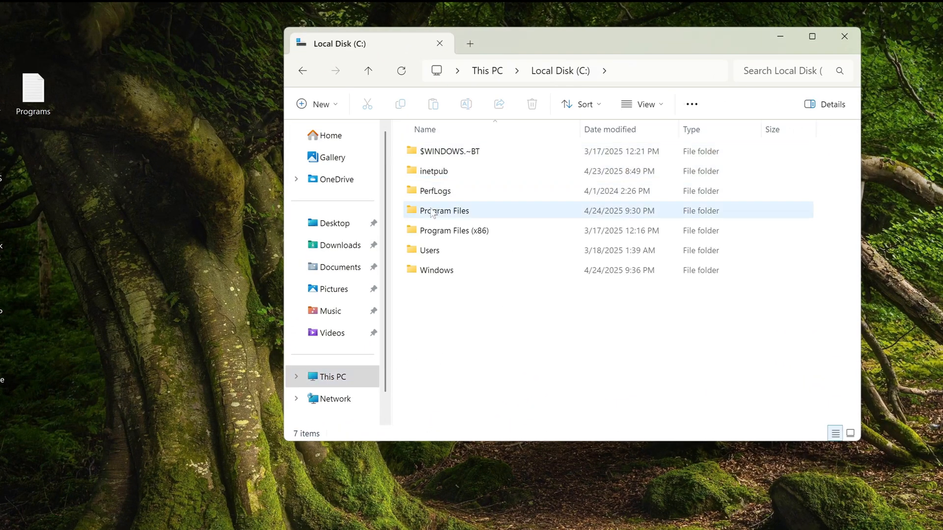
pyautogui.click(430, 251)
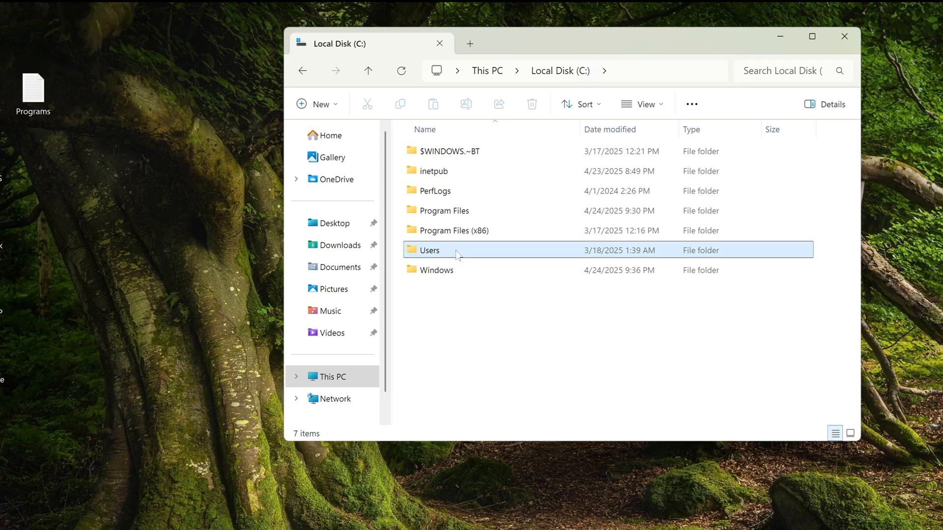
pyautogui.doubleClick(429, 250)
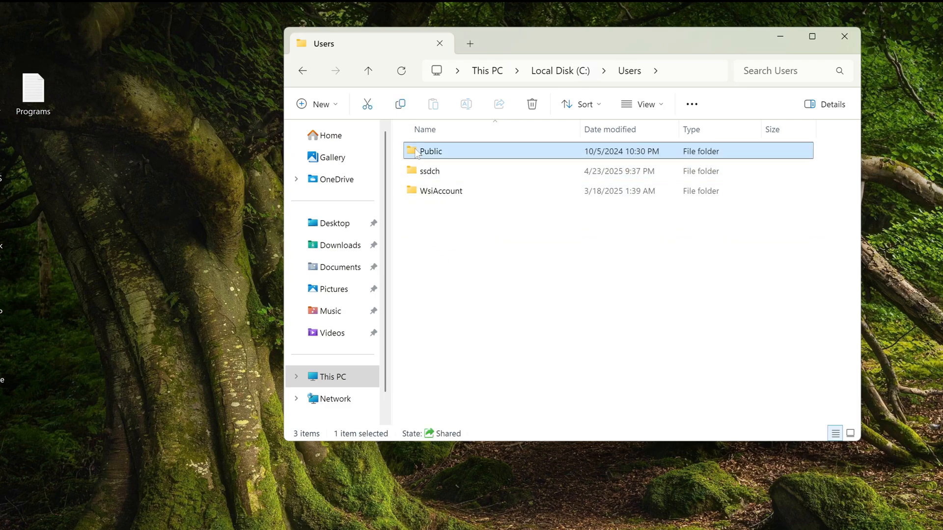
# - Send the Public folder to the desktop as a shortcut and reach Public Pictures through it
pyautogui.rightClick(429, 152)
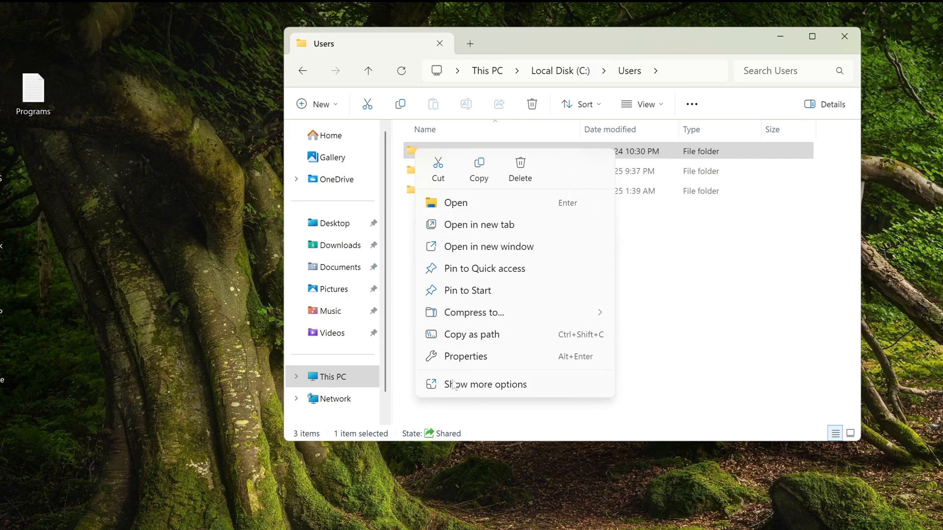
pyautogui.click(485, 384)
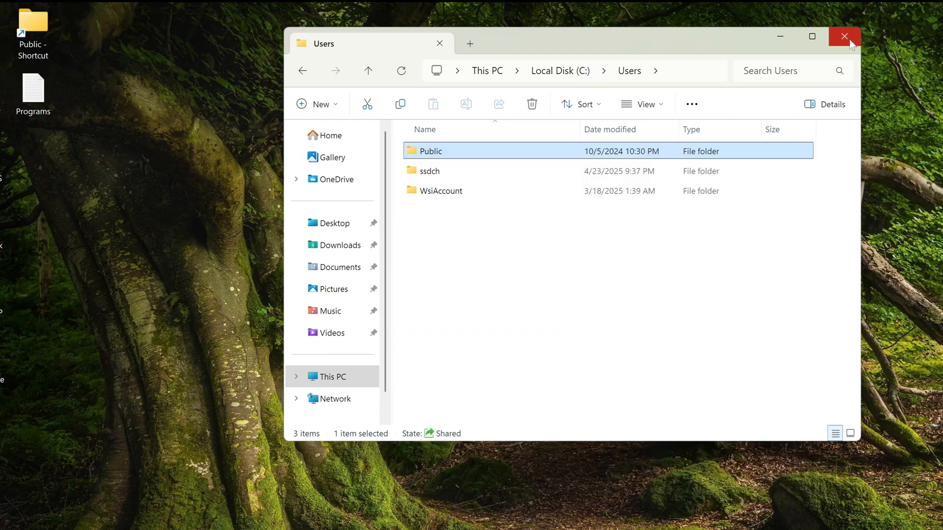
pyautogui.click(845, 36)
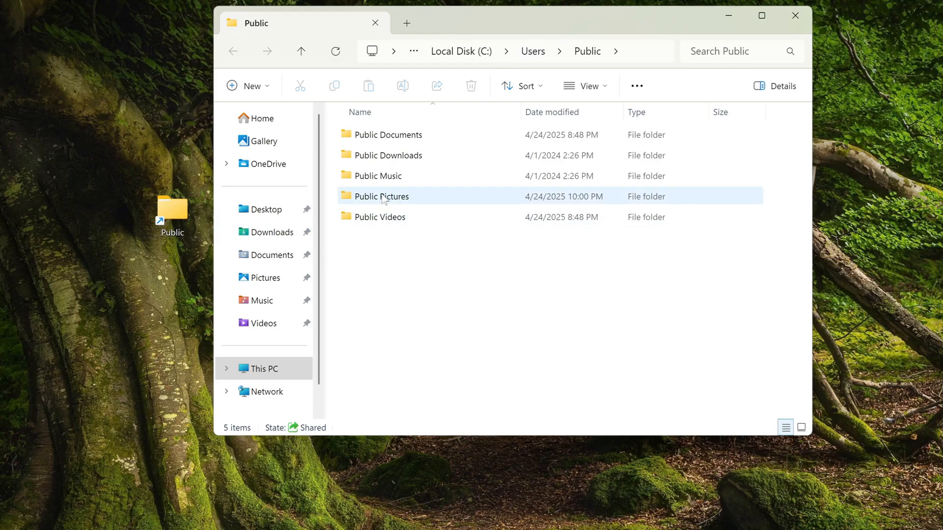
pyautogui.doubleClick(381, 196)
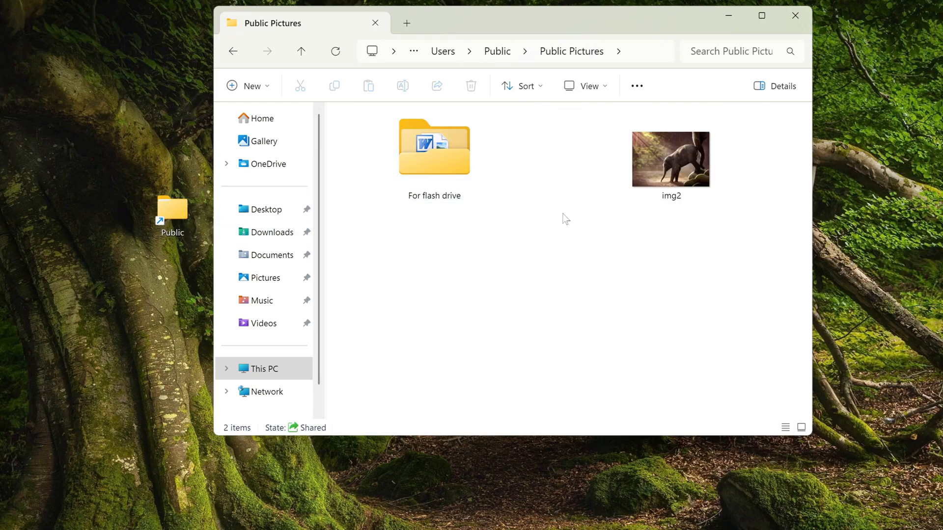
pyautogui.moveTo(505, 224)
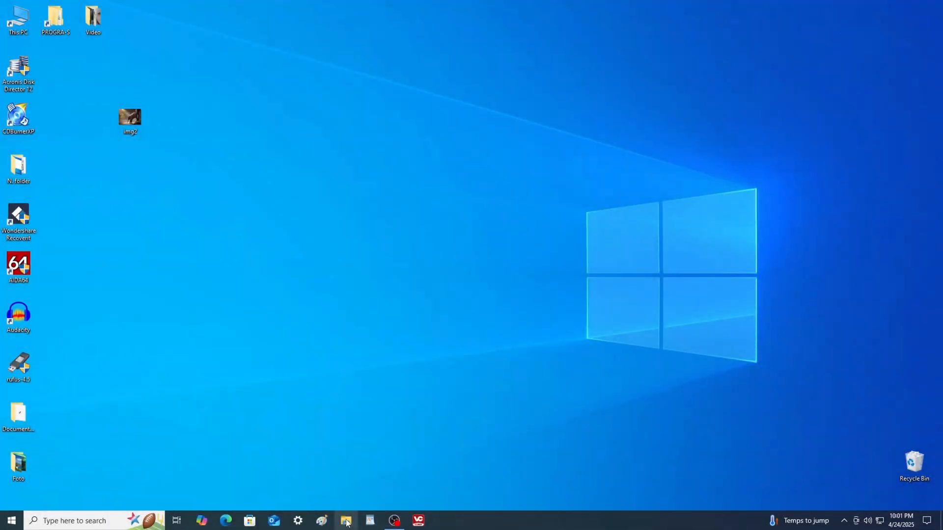
# - Reopen PC-1's Public Pictures over the network showing For flash drive and img2, then start a fresh window
pyautogui.click(345, 520)
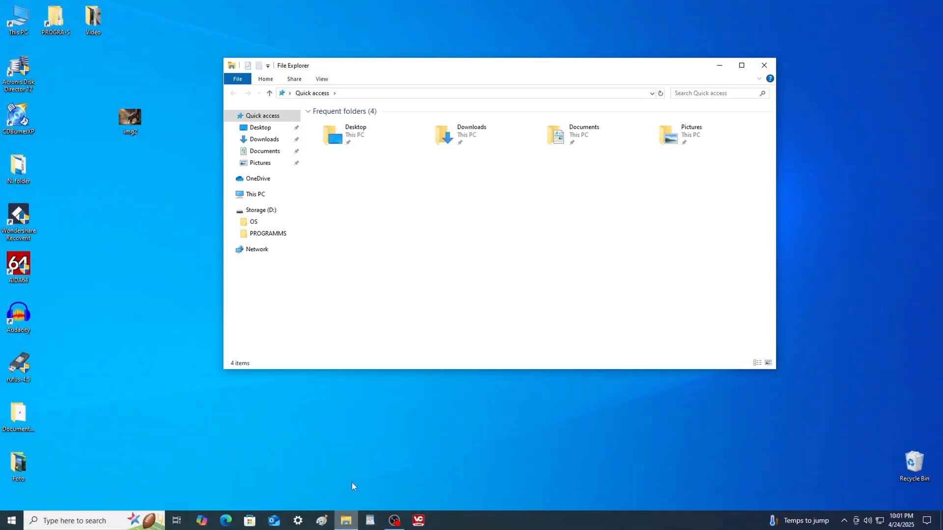
pyautogui.click(257, 248)
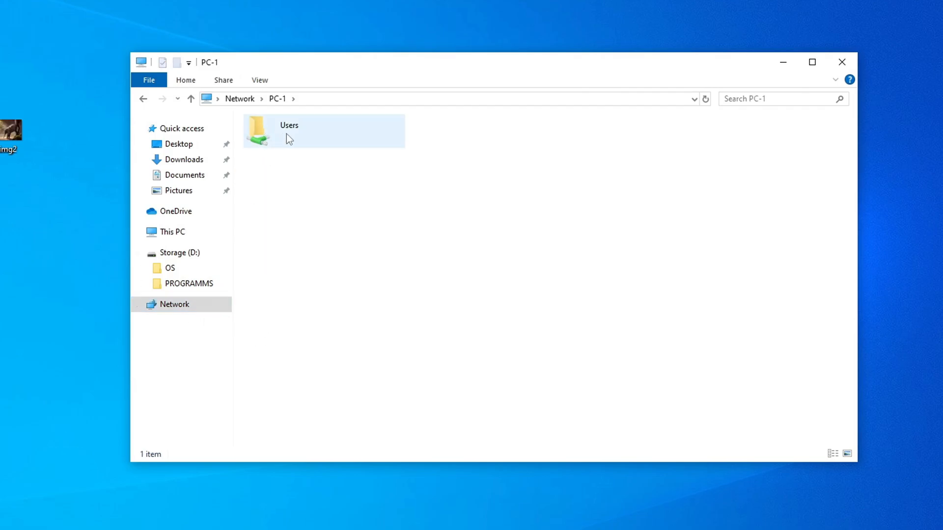
pyautogui.doubleClick(288, 125)
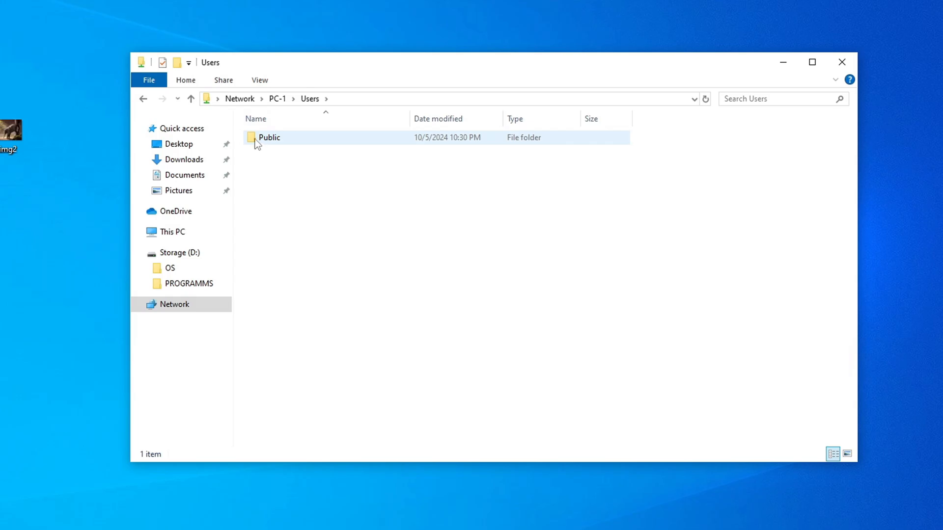
pyautogui.doubleClick(269, 137)
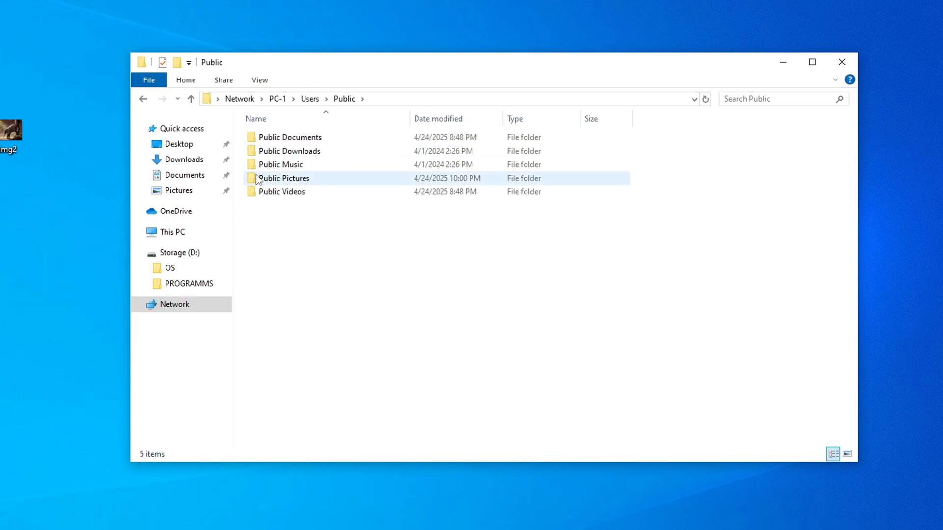
pyautogui.click(283, 177)
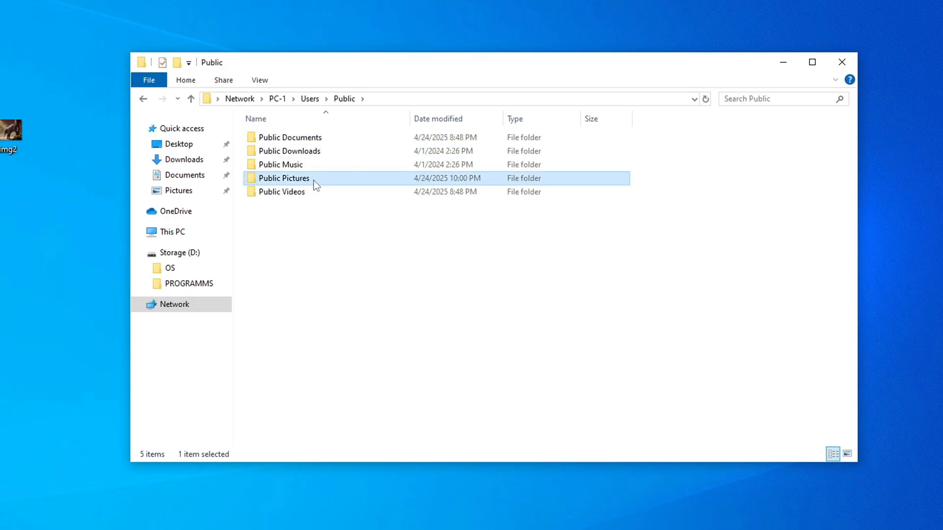
pyautogui.doubleClick(283, 177)
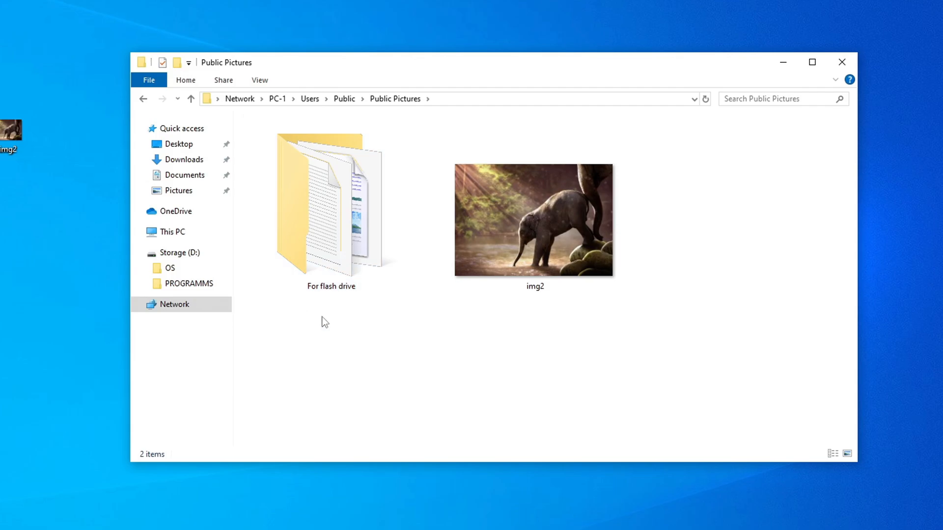
pyautogui.moveTo(339, 294)
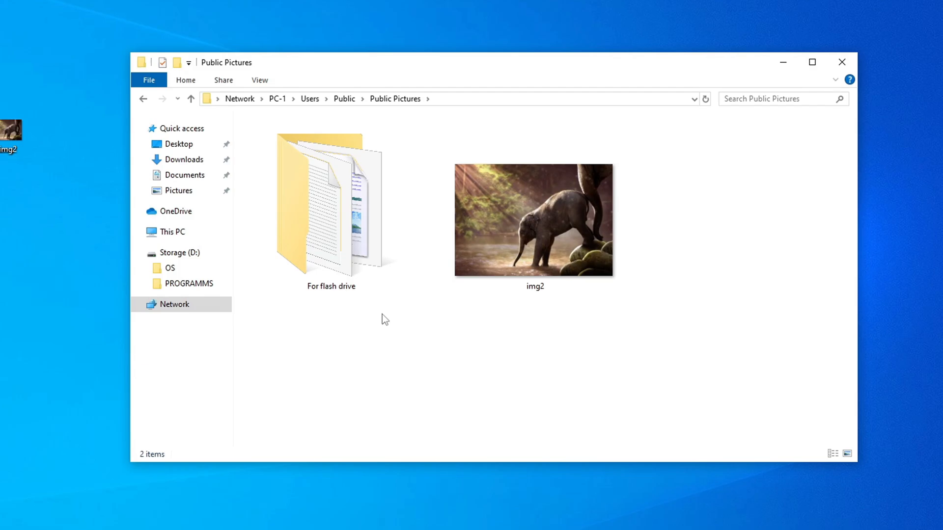
pyautogui.moveTo(880, 176)
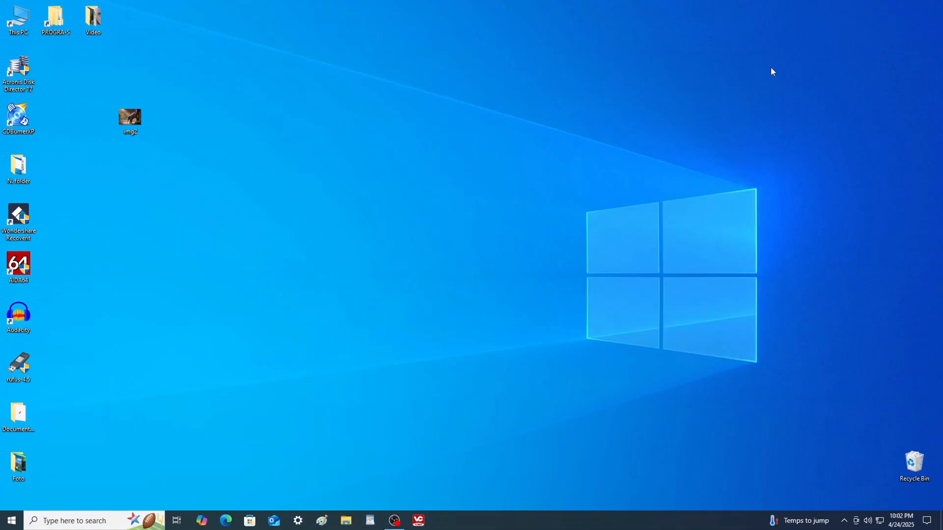
pyautogui.moveTo(498, 268)
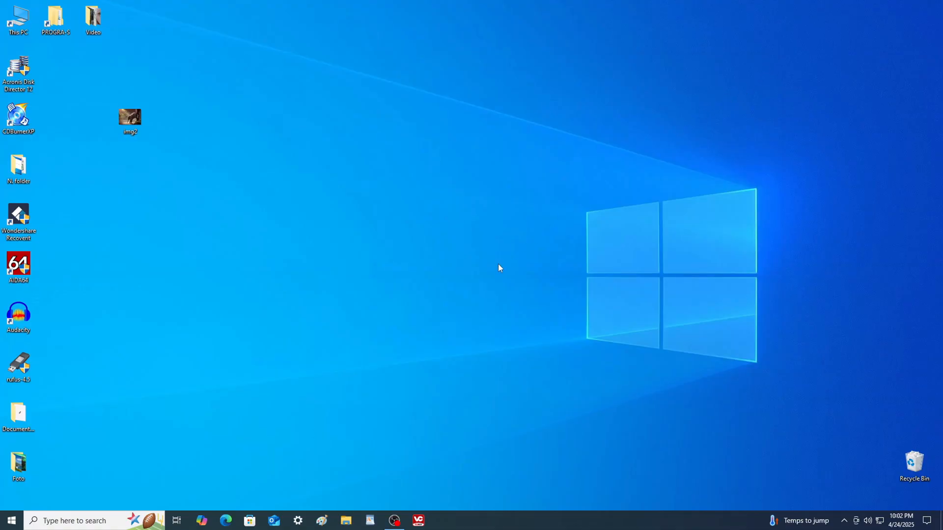
pyautogui.click(344, 520)
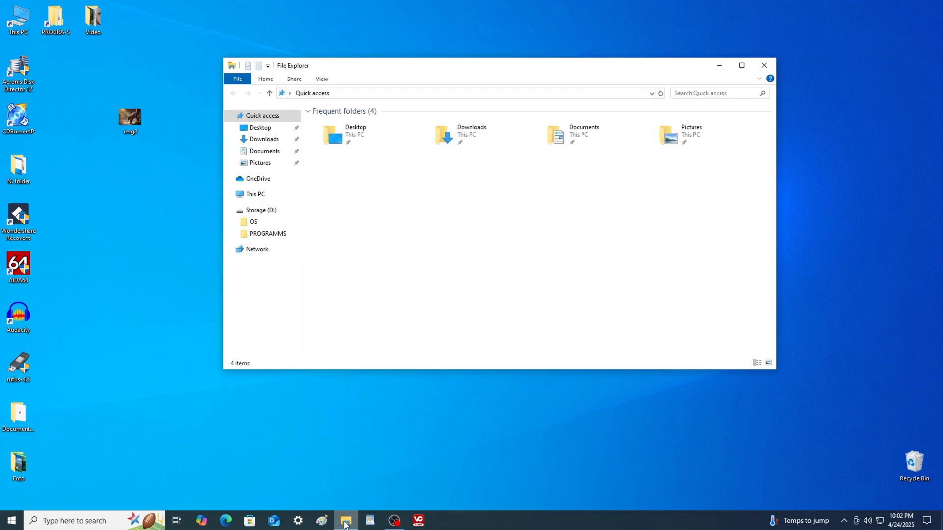
# - View the network devices list showing PC-1, then close the window
pyautogui.click(256, 248)
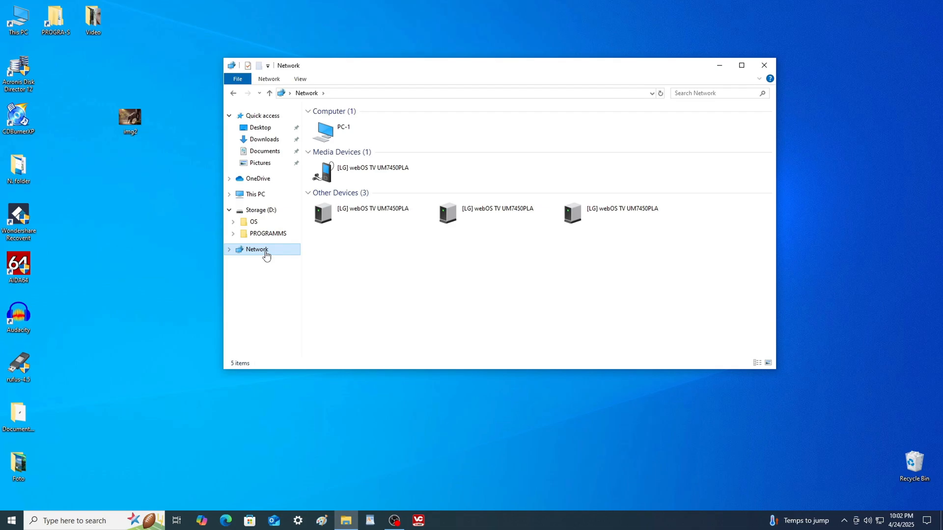
pyautogui.click(342, 130)
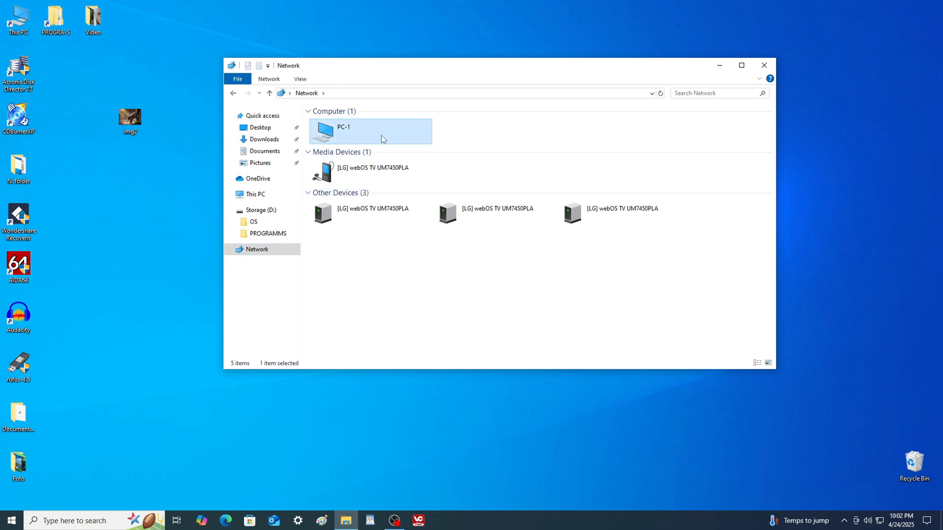
pyautogui.moveTo(805, 145)
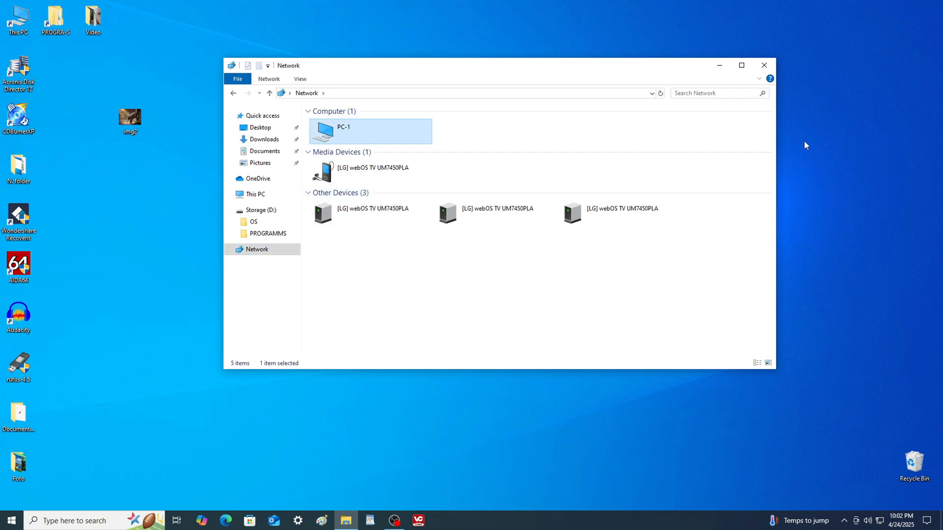
pyautogui.click(764, 65)
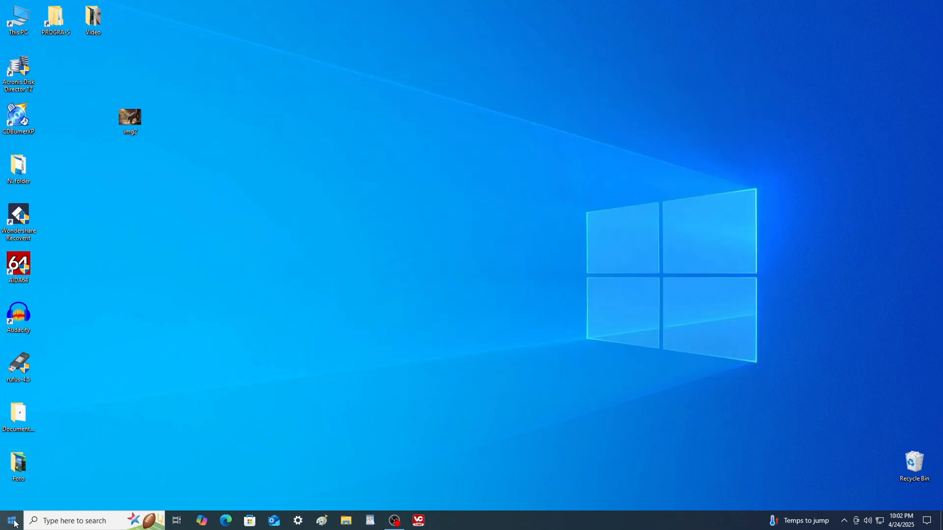
# - Run \\PC-1 from the Run box and browse into its shared Public folder
pyautogui.rightClick(10, 521)
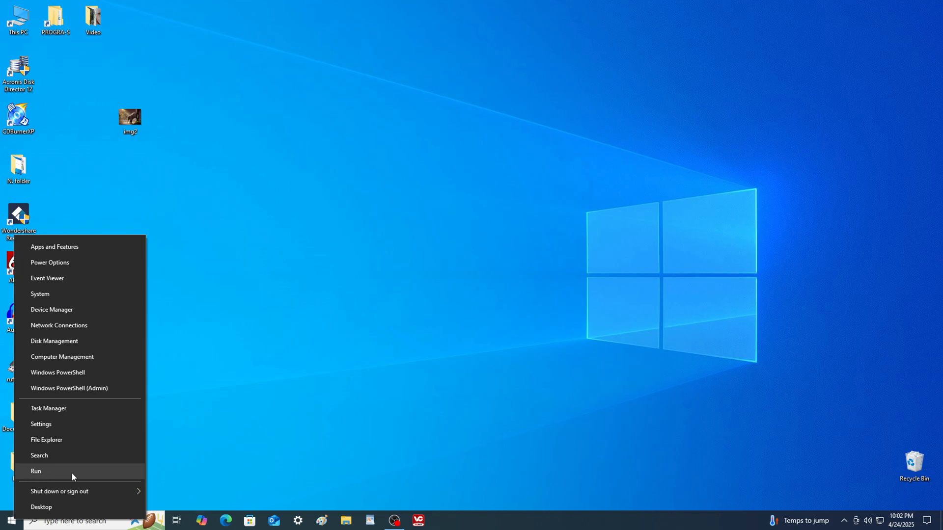
pyautogui.click(35, 472)
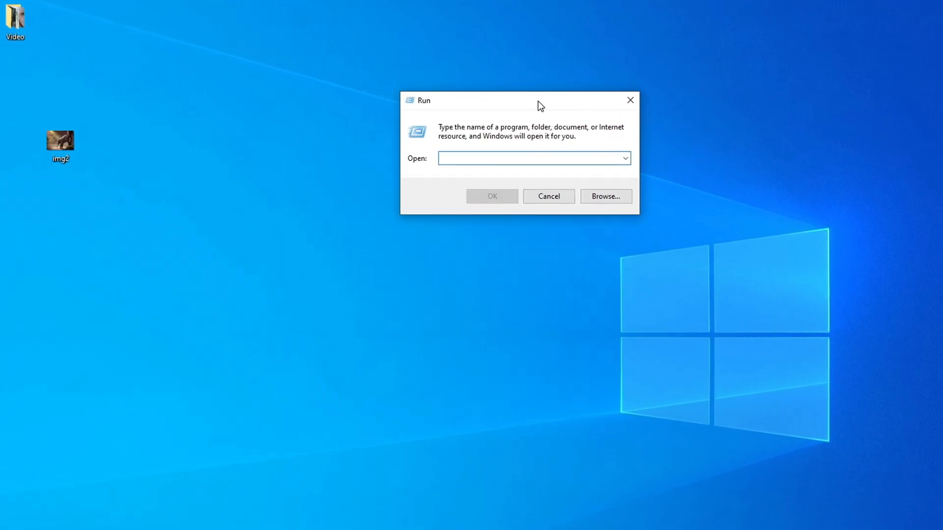
pyautogui.write('\\')
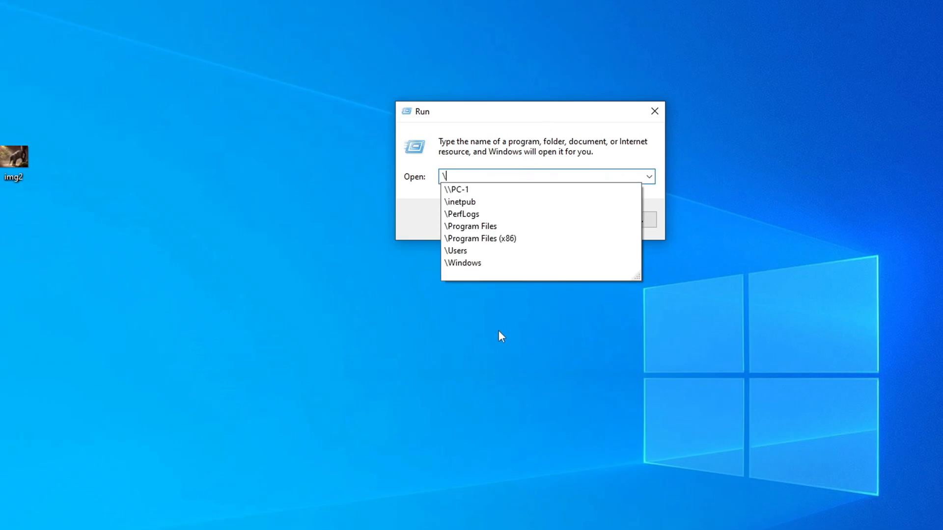
pyautogui.write('\\')
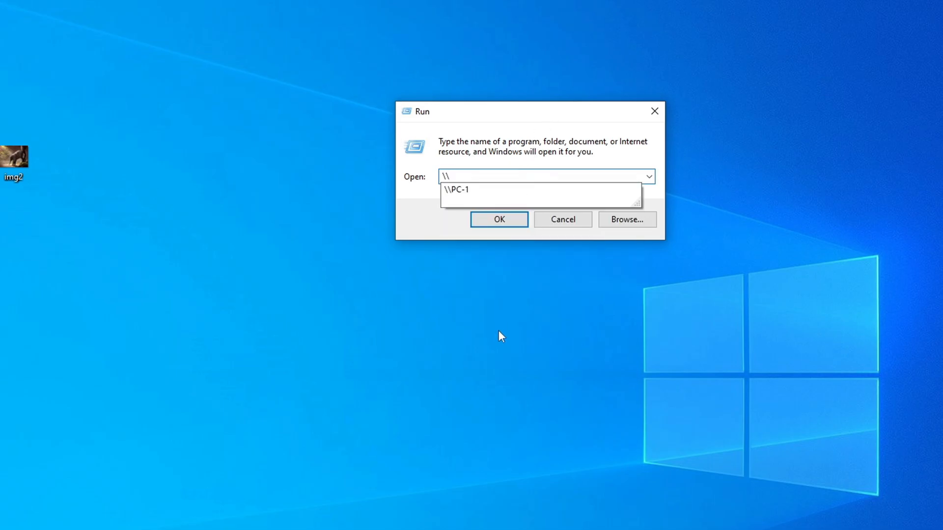
pyautogui.moveTo(462, 190)
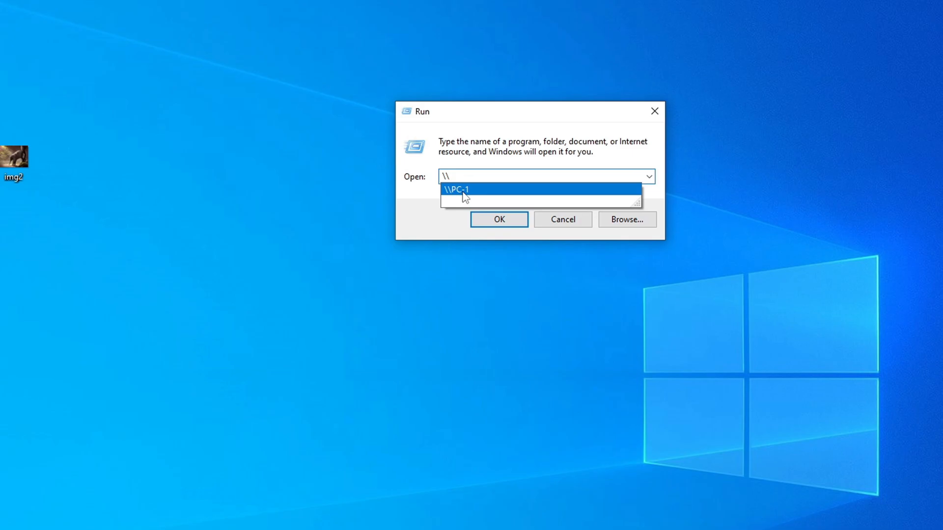
pyautogui.click(456, 190)
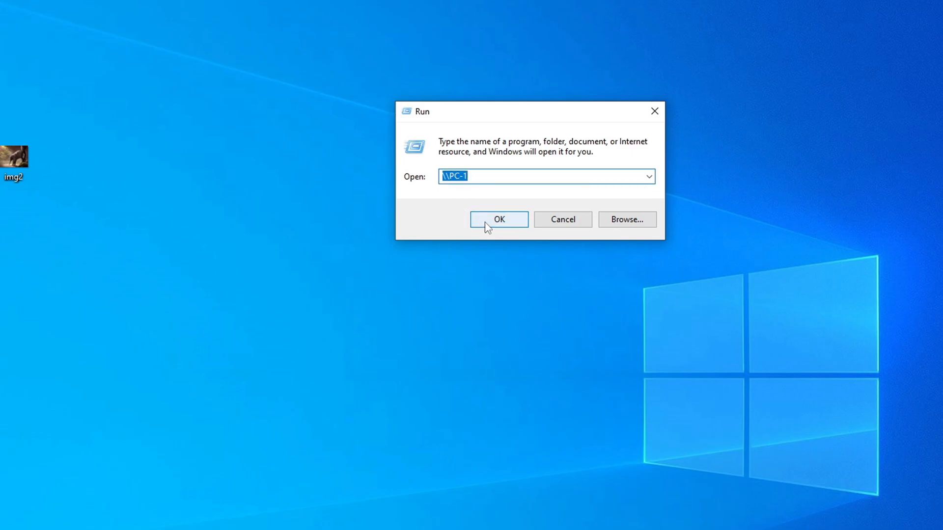
pyautogui.click(497, 219)
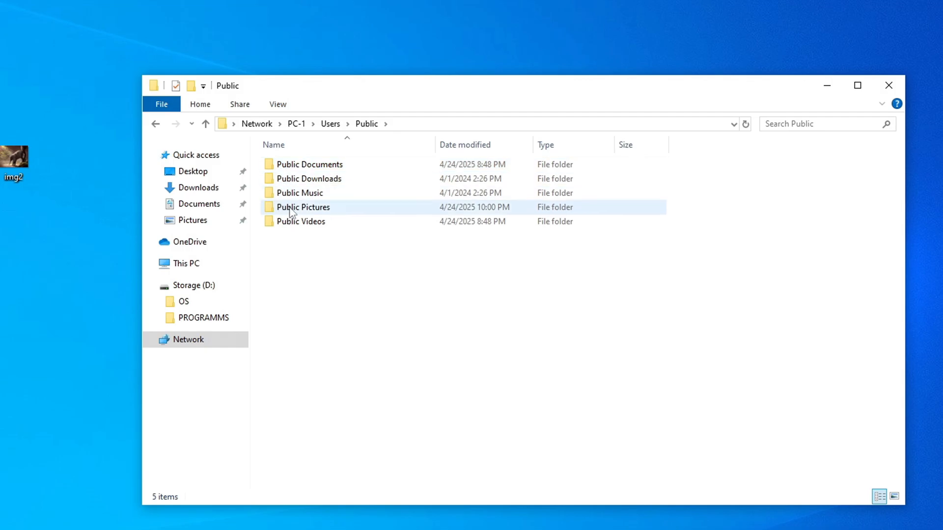
pyautogui.doubleClick(303, 207)
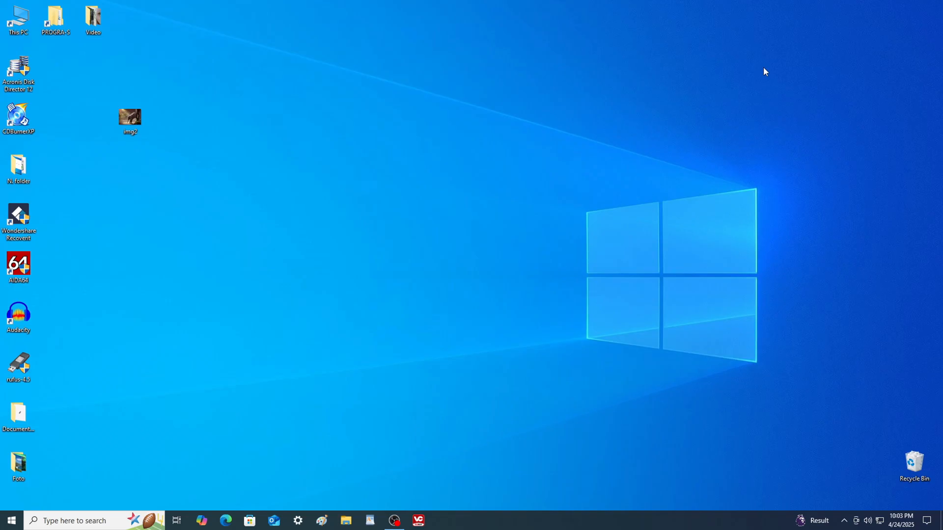
pyautogui.moveTo(327, 109)
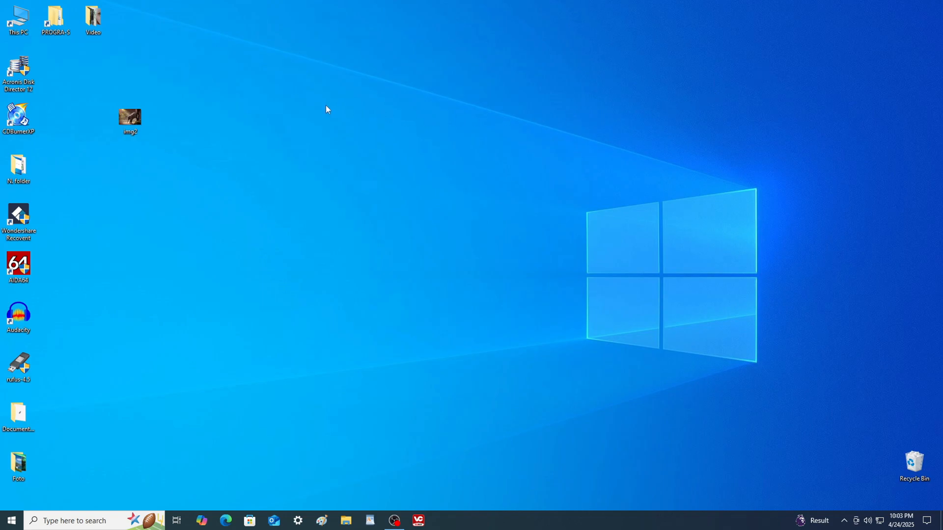
# - Create a desktop shortcut named PC-1 pointing to \\PC-1
pyautogui.rightClick(328, 109)
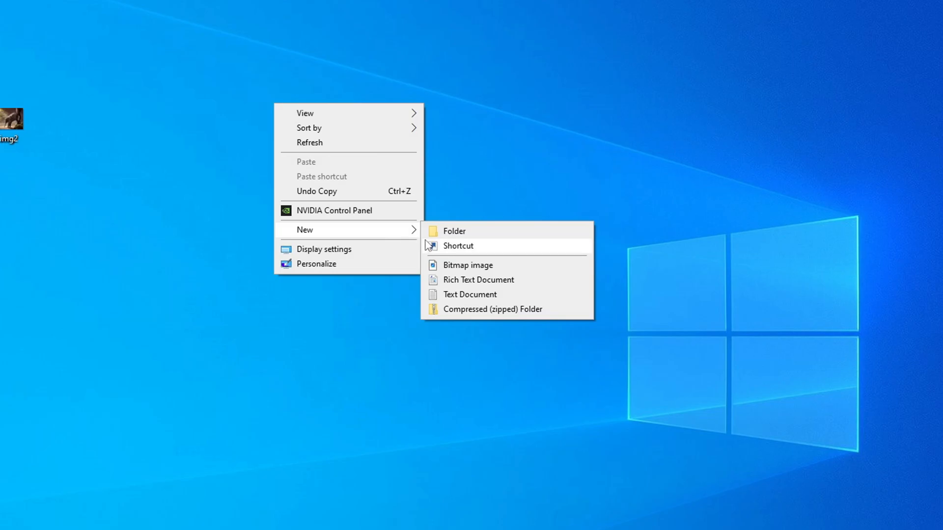
pyautogui.click(458, 245)
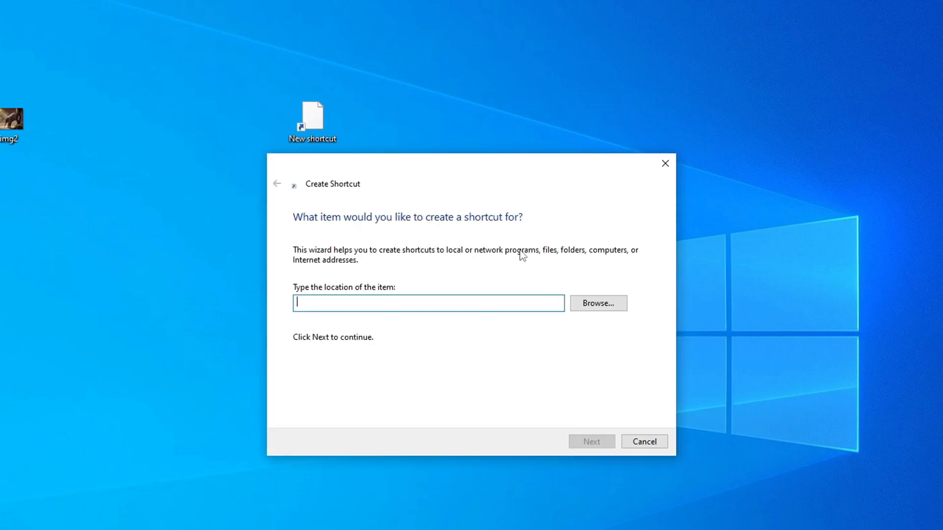
pyautogui.write('\\\\PC-1')
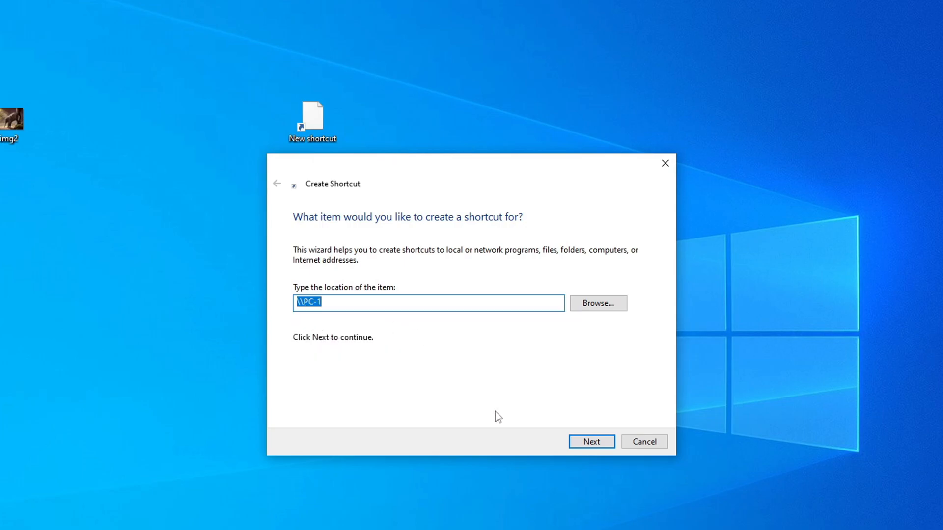
pyautogui.click(591, 441)
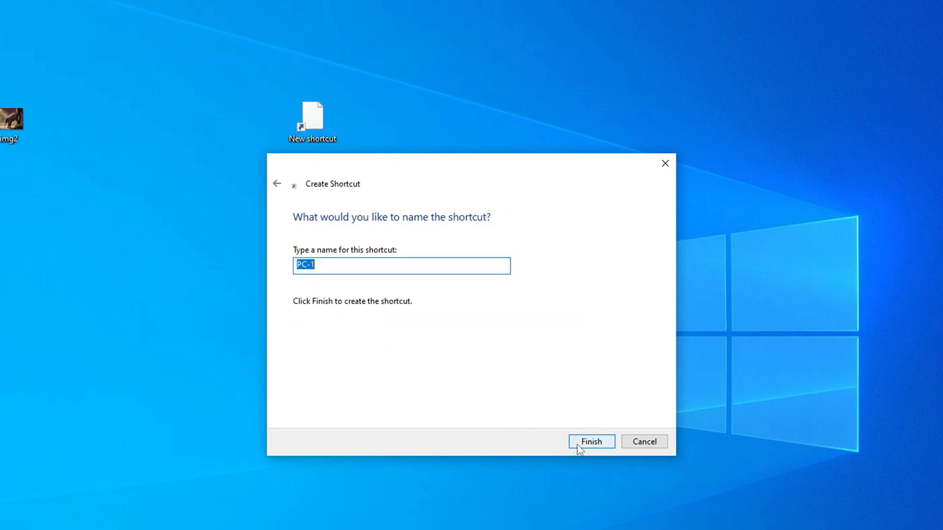
pyautogui.click(590, 441)
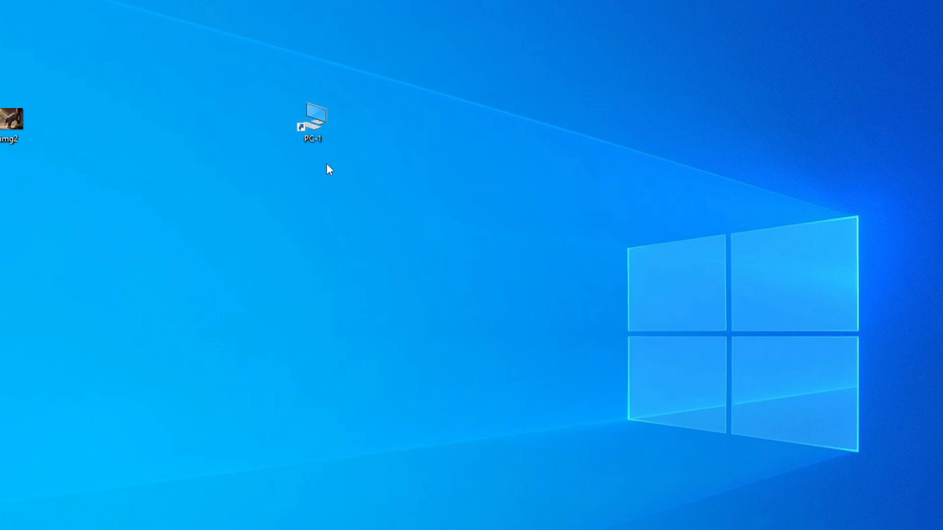
# - Use the new shortcut to reach PC-1's Users\Public and Public Documents
pyautogui.doubleClick(312, 117)
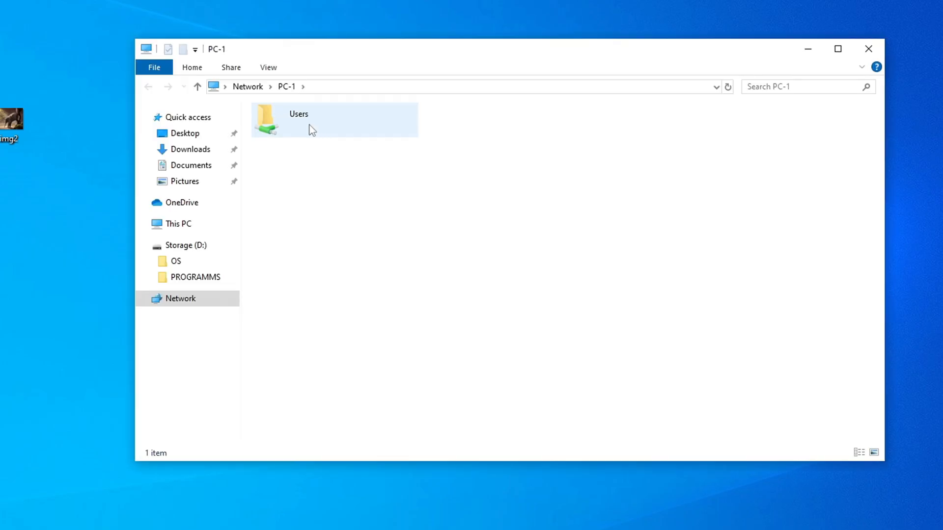
pyautogui.doubleClick(298, 120)
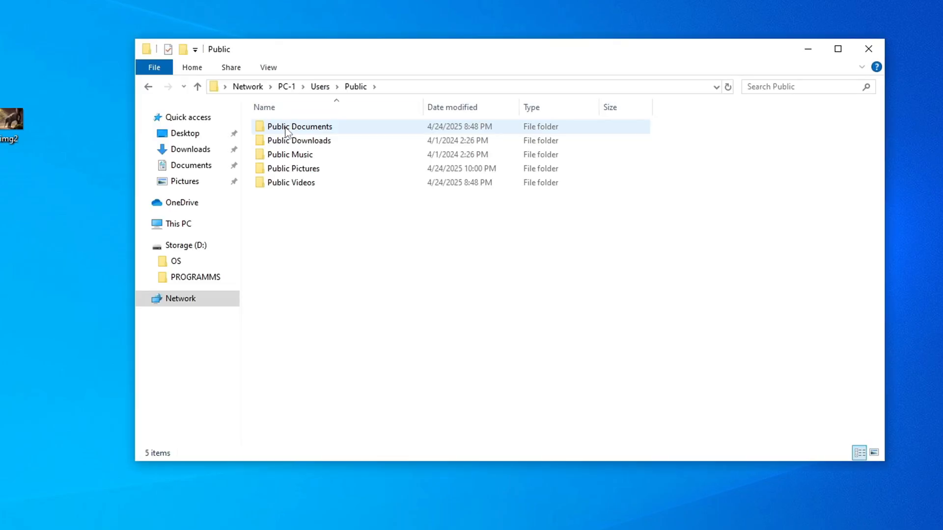
pyautogui.doubleClick(294, 168)
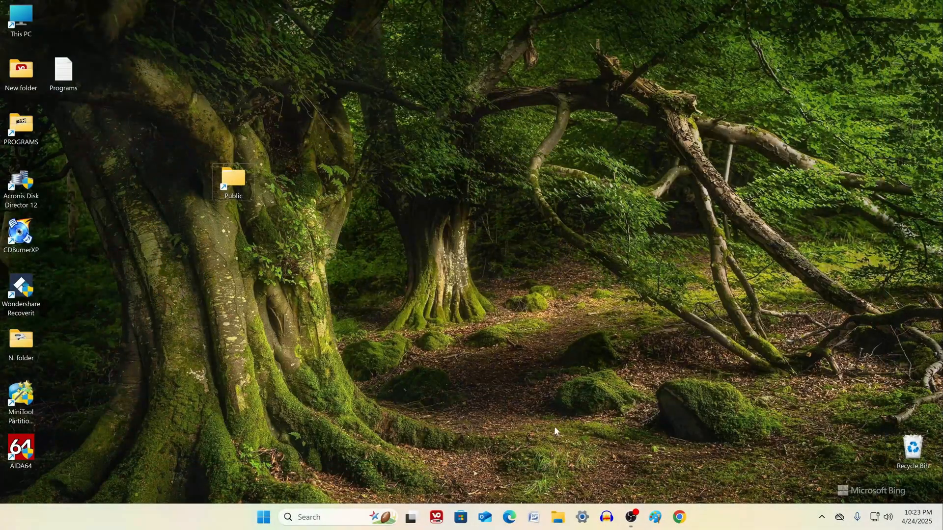
# - Switch the Ethernet profile back to Public network (Recommended) in Settings and close it
pyautogui.click(263, 517)
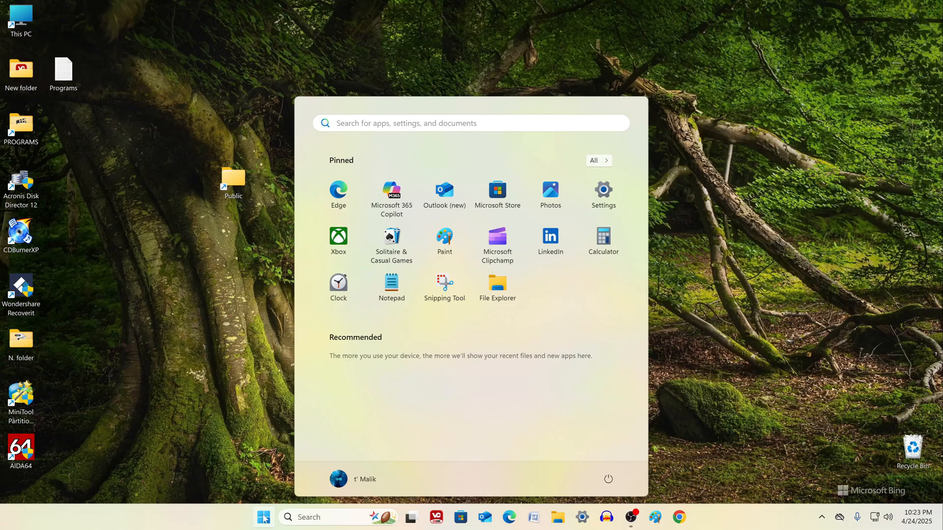
pyautogui.moveTo(602, 195)
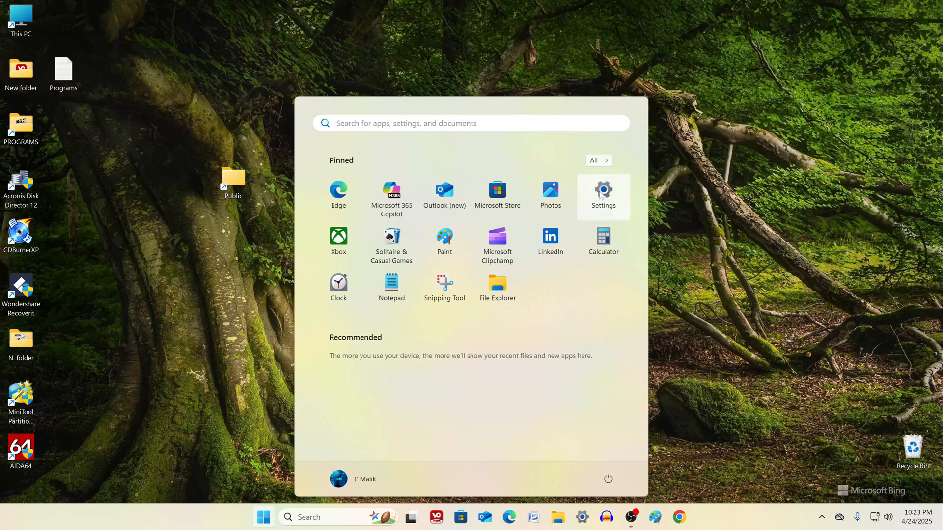
pyautogui.click(601, 196)
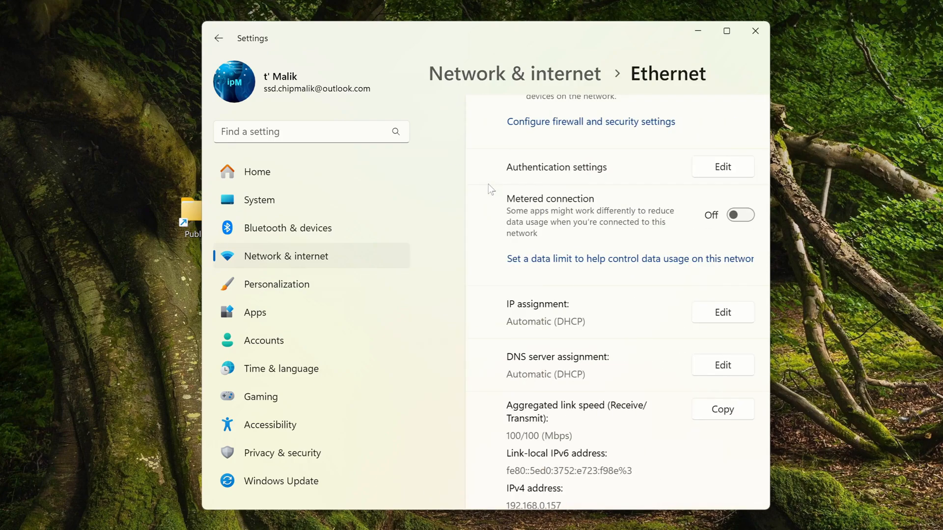
pyautogui.scroll(3)
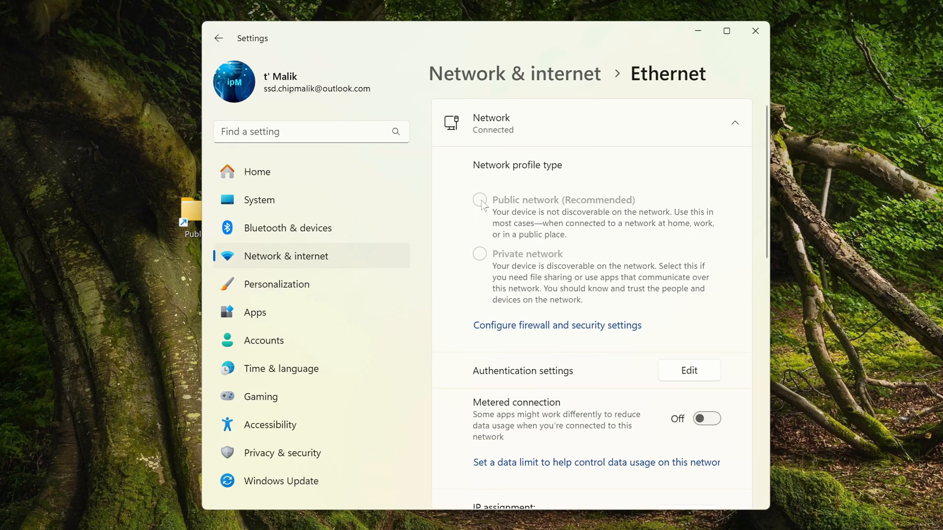
pyautogui.click(480, 199)
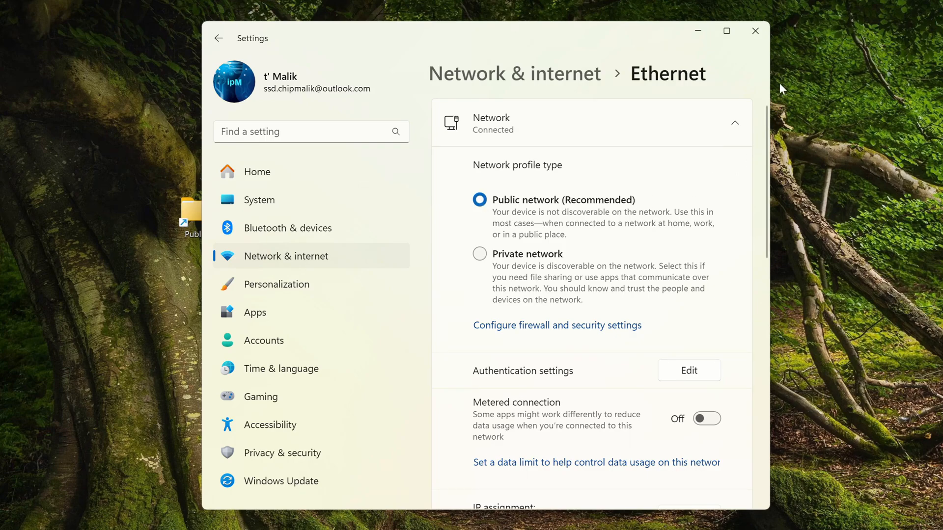
pyautogui.click(755, 30)
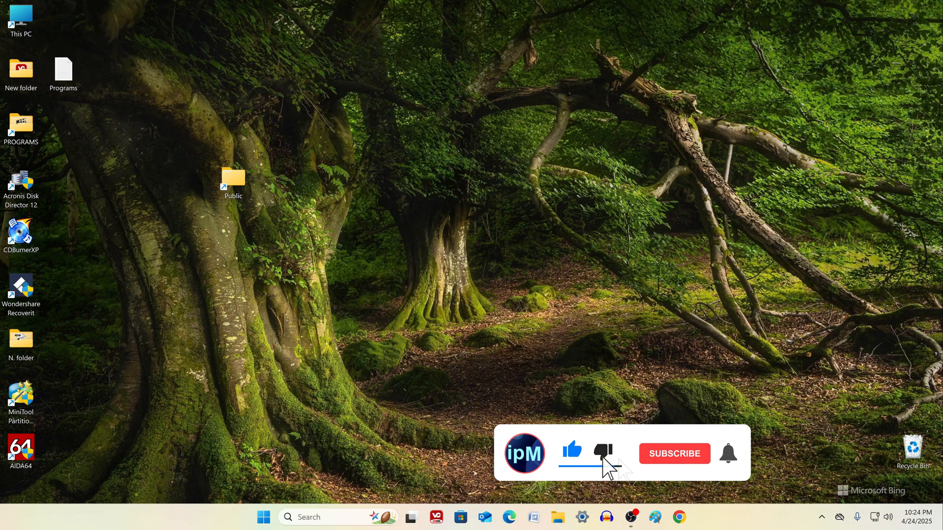
pyautogui.click(673, 454)
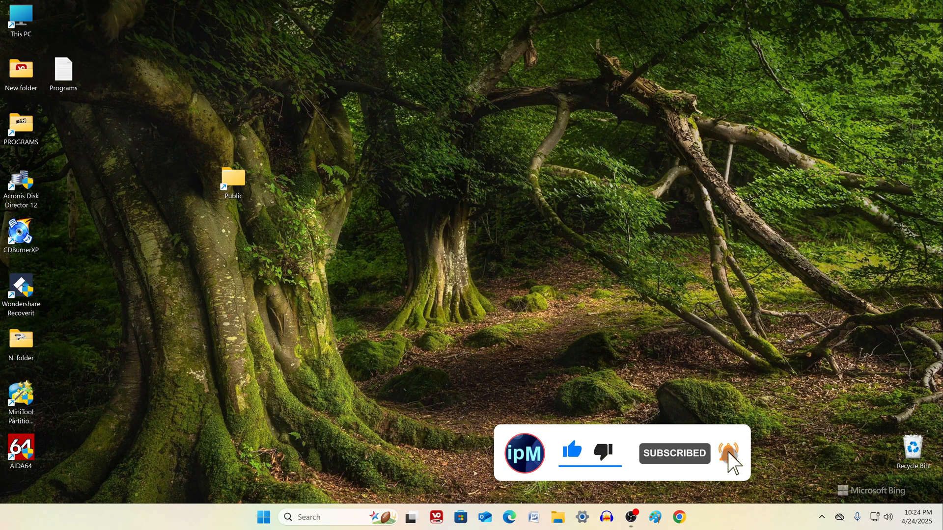